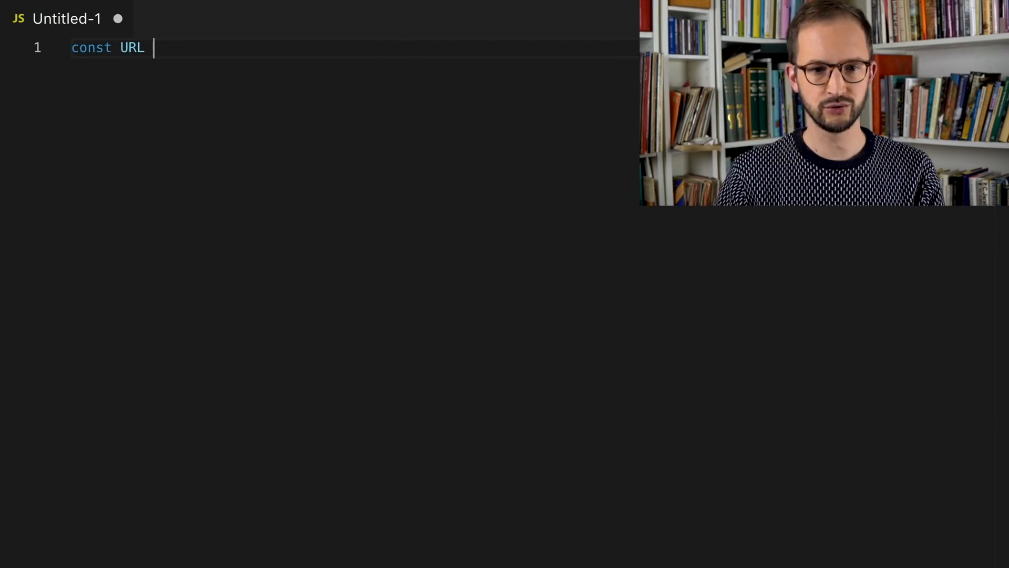
# Type 'const URL =' to start the URL constant in Untitled-1.
pyautogui.write('=')
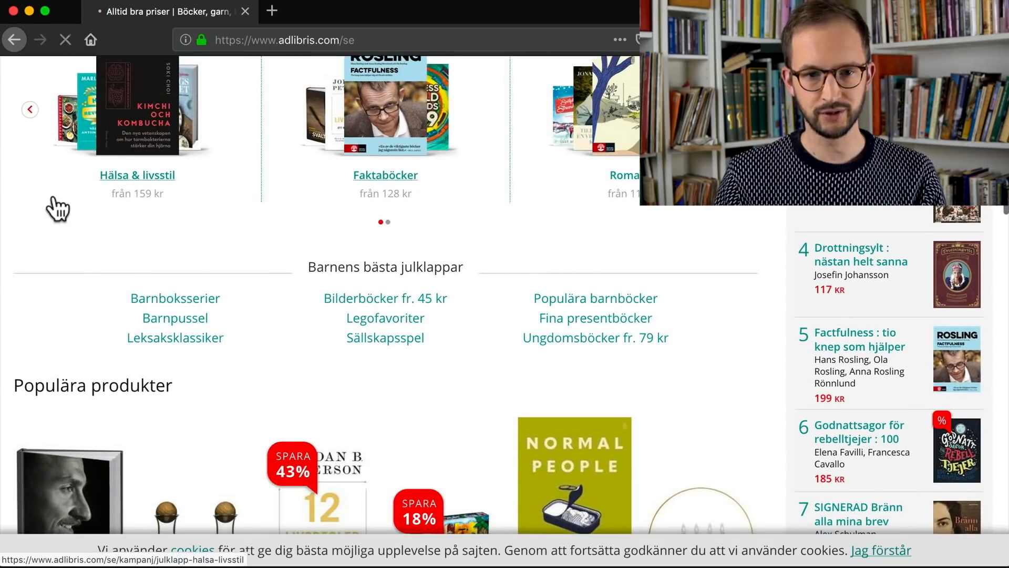
# Browse the Adlibris Faktaböcker gift category and select the Factfulness book.
pyautogui.click(385, 174)
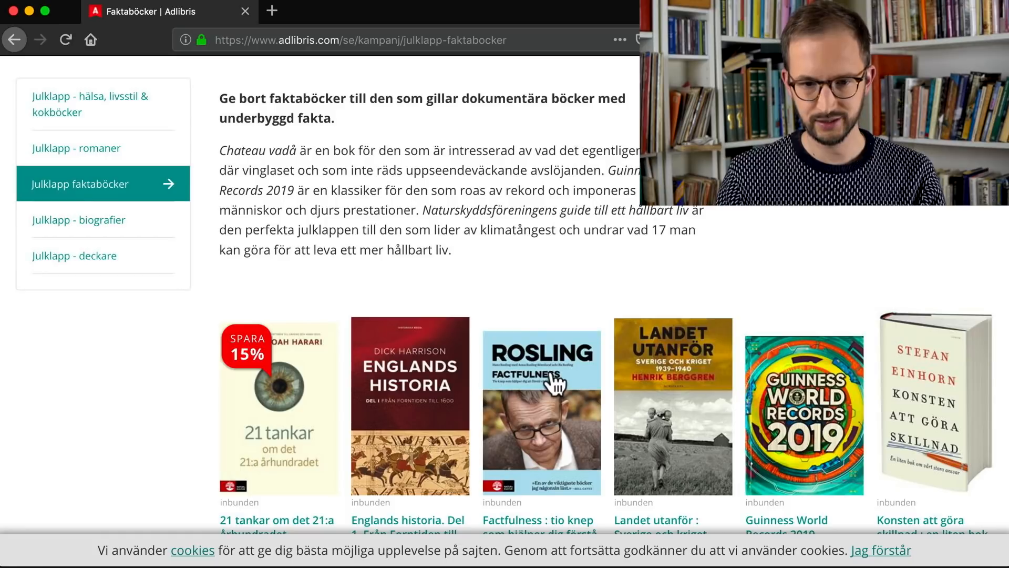
pyautogui.click(541, 406)
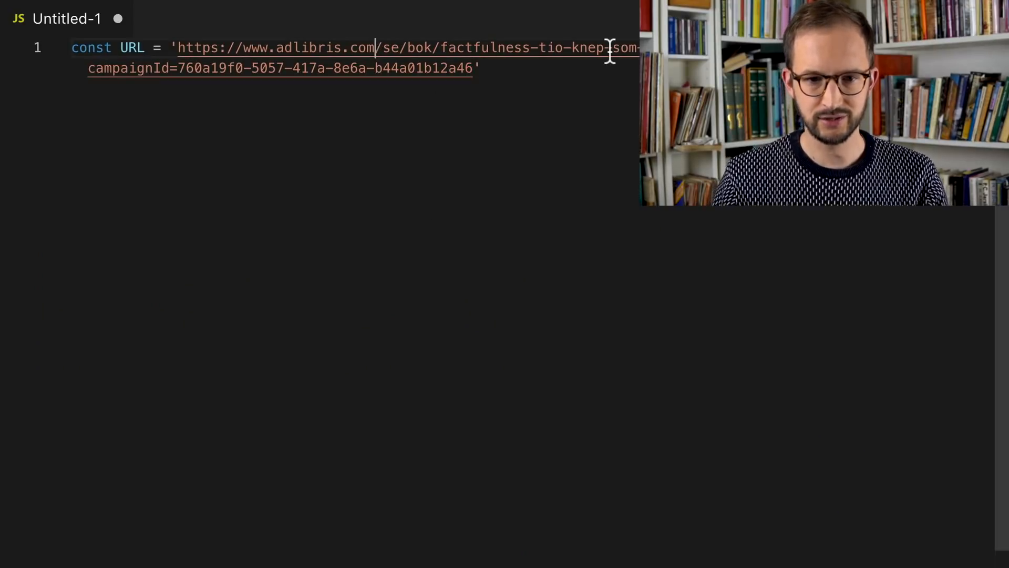
# Assign URL the Factfulness link as domain, path and '?campaignId=…' concatenated strings.
pyautogui.write('ä')
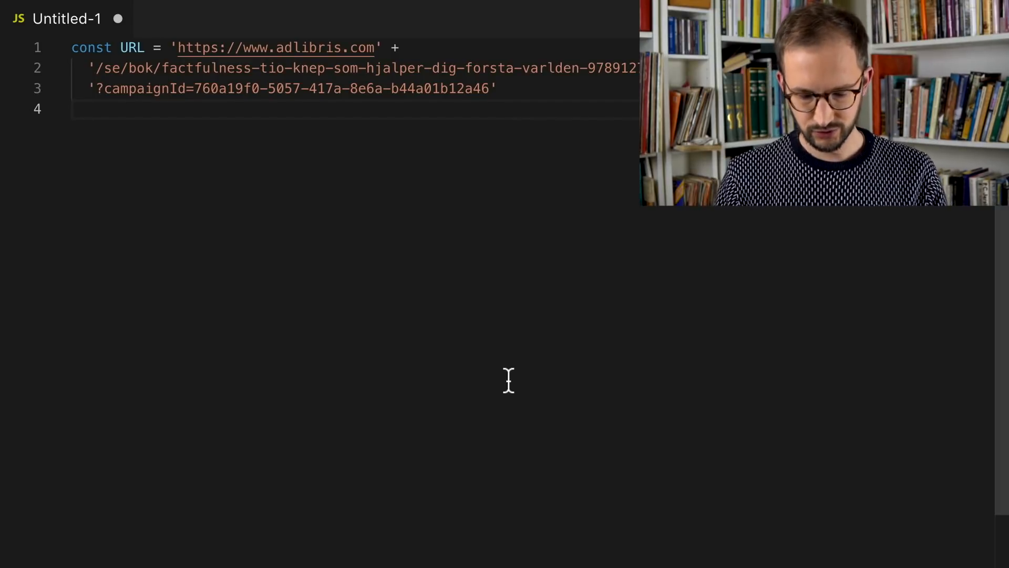
pyautogui.press('Cmd+Shift+P')
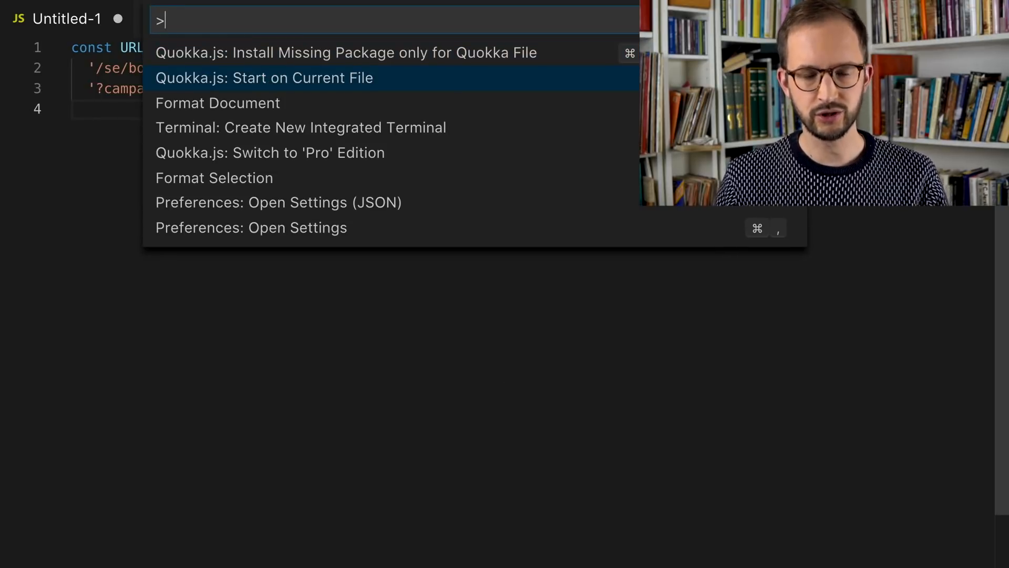
# Run 'Quokka.js: Start on Current File' from the Command Palette.
pyautogui.click(263, 77)
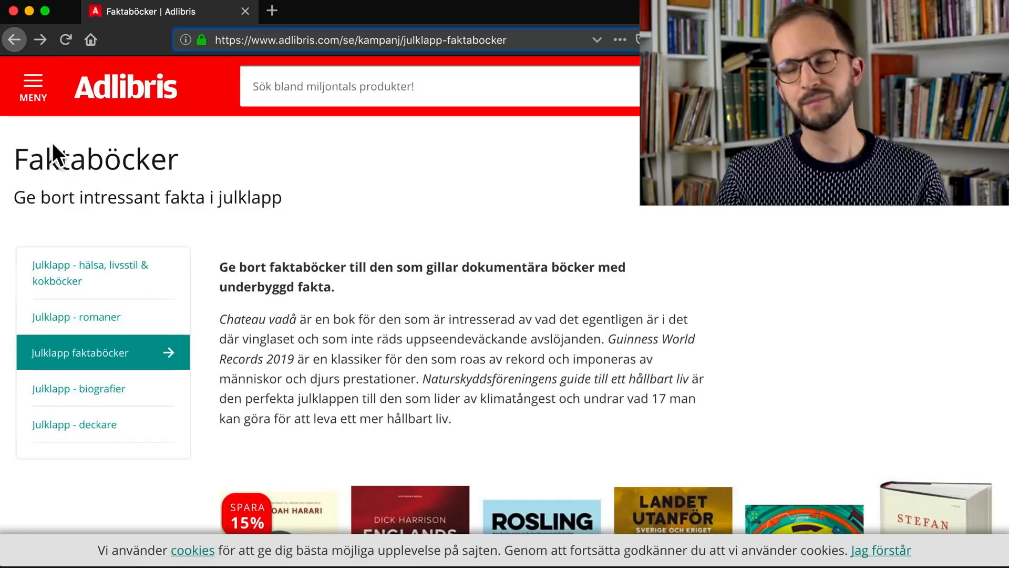
# Scroll the Faktaböcker page and open Factfulness to see its campaignId link.
pyautogui.scroll(-3)
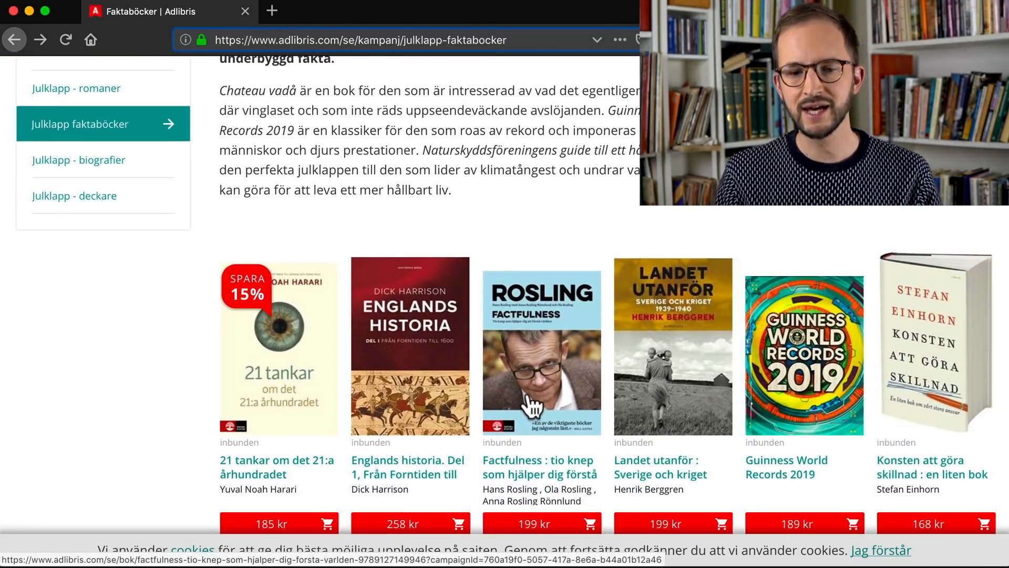
pyautogui.click(541, 348)
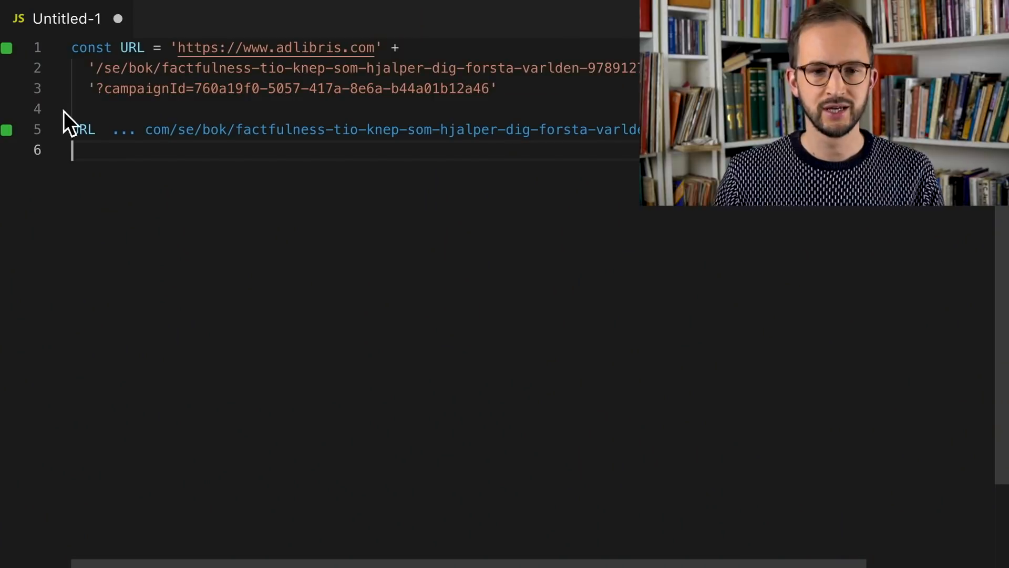
# Replace campaignId with gclid, briefly trying dclid, and add '+' after the path line.
pyautogui.write('gcl')
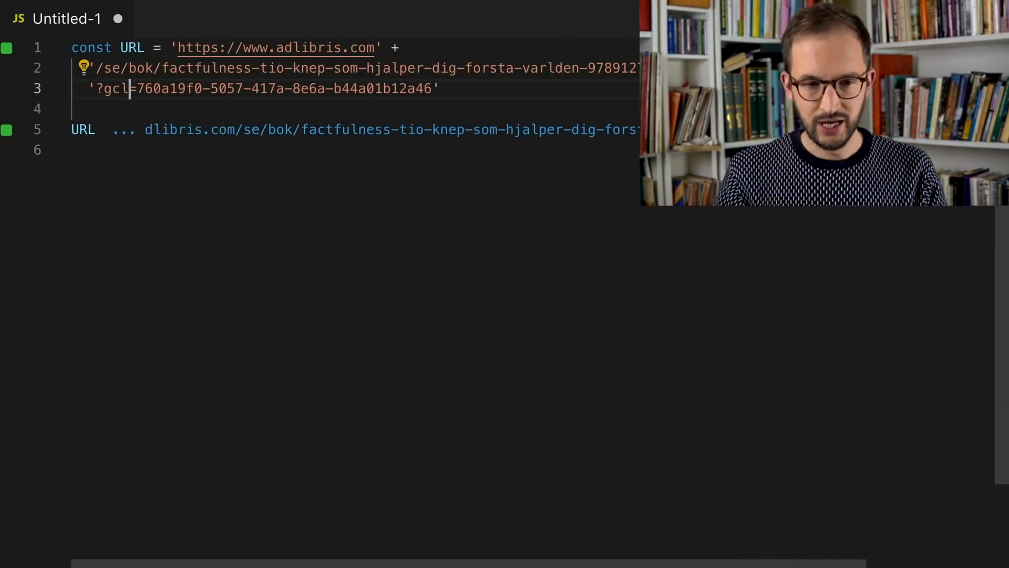
pyautogui.write('id')
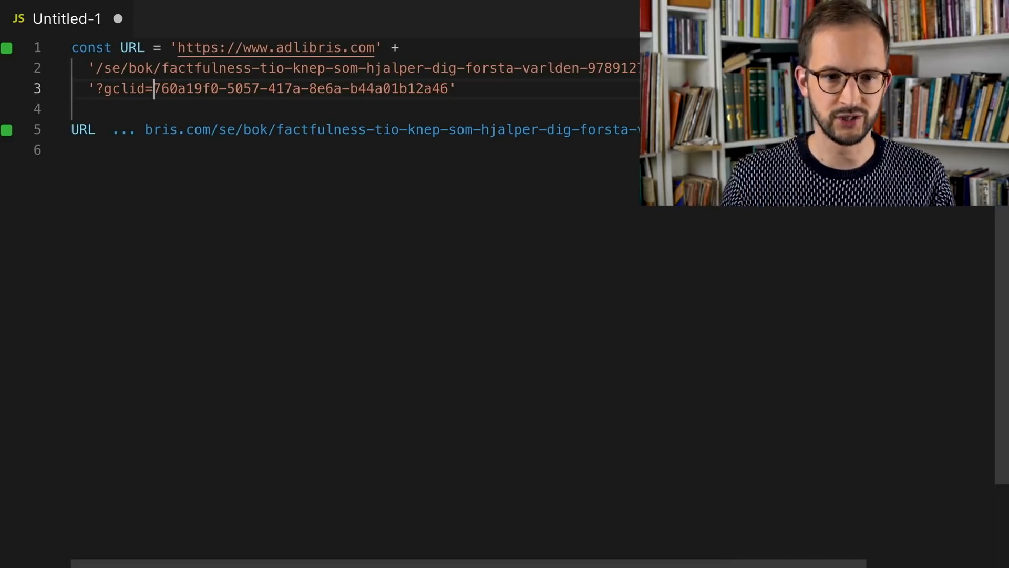
pyautogui.doubleClick(124, 89)
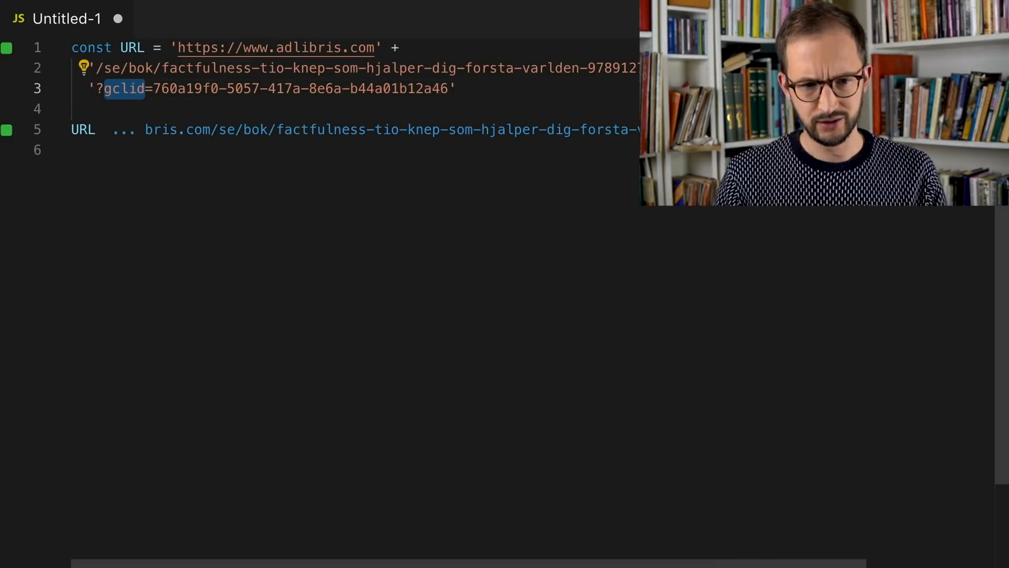
pyautogui.write('dc')
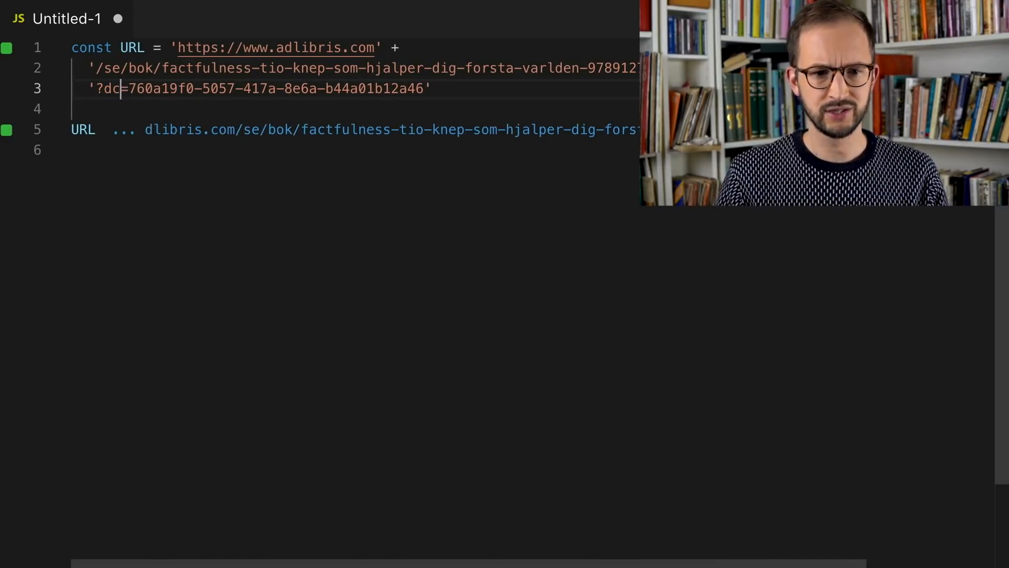
pyautogui.write('lid')
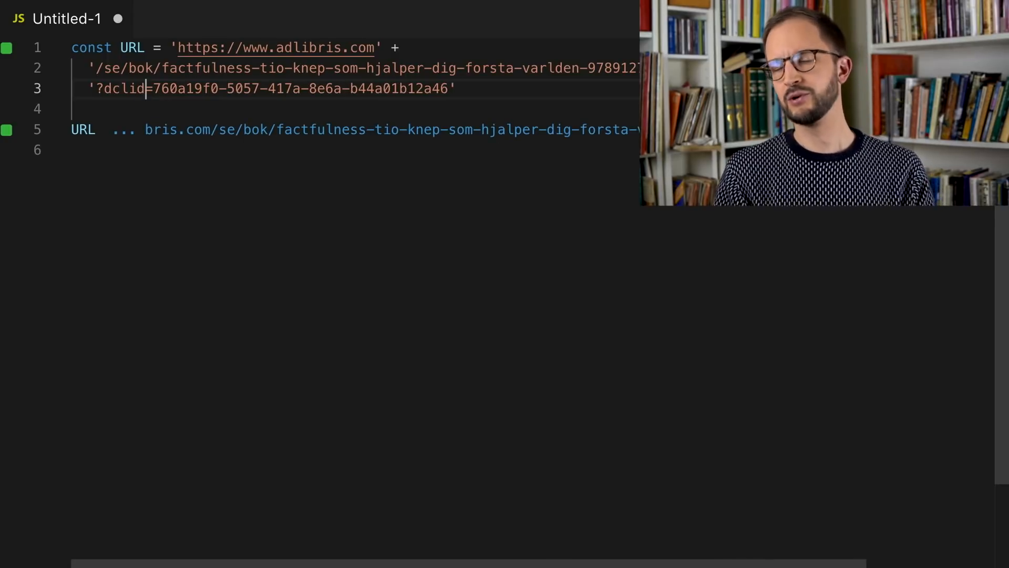
pyautogui.doubleClick(125, 89)
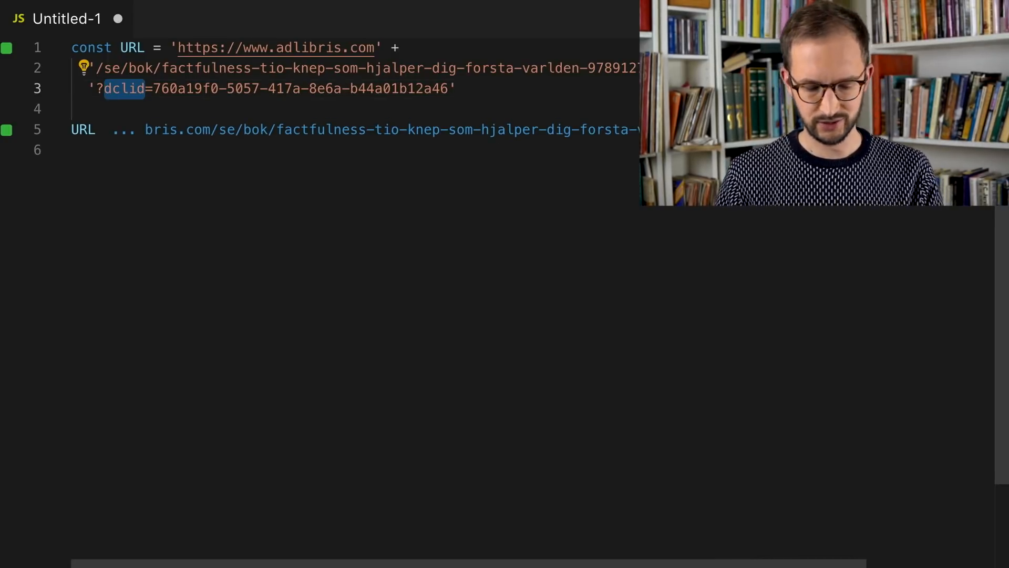
pyautogui.write('gcli')
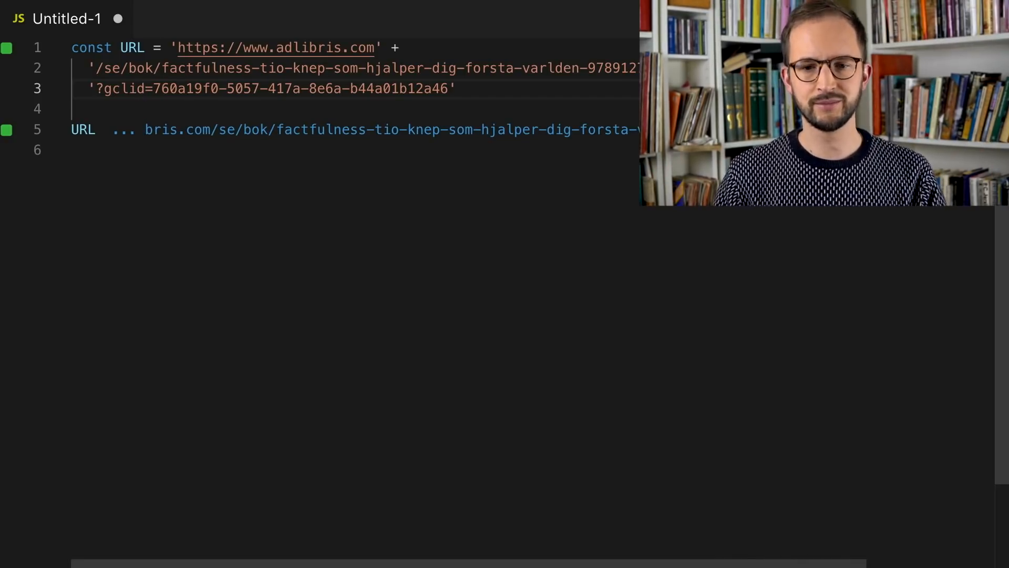
pyautogui.write('+')
pyautogui.write("'")
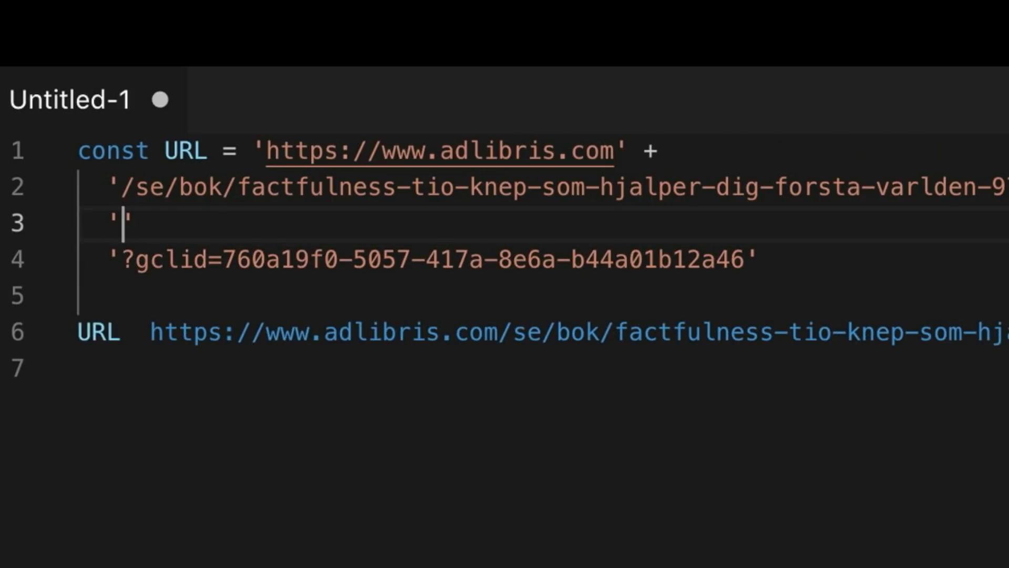
# Insert '?filter=hardcover' before gclid, change it to '&gclid', and append '&some=thing'.
pyautogui.write('?')
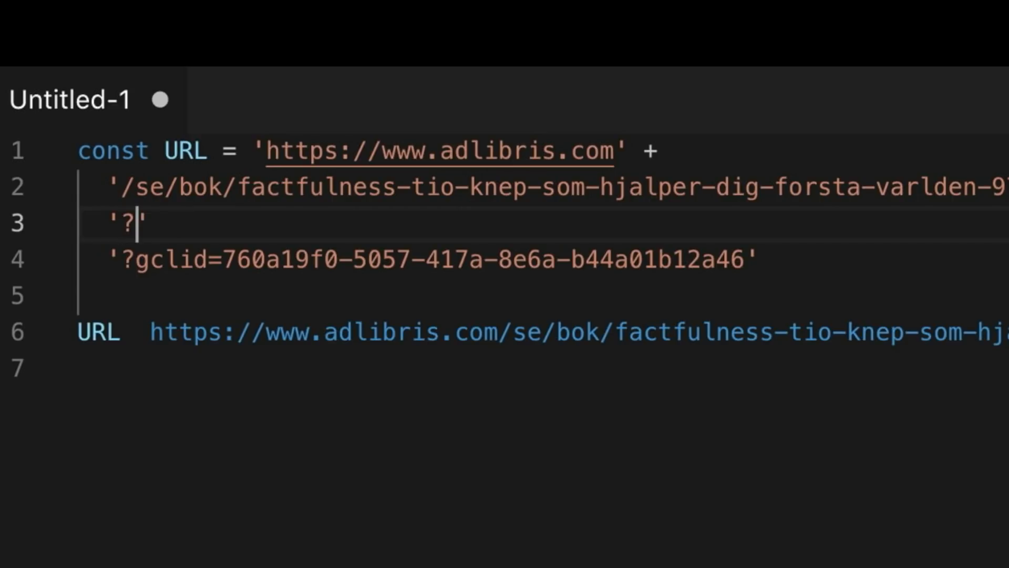
pyautogui.write('filter=')
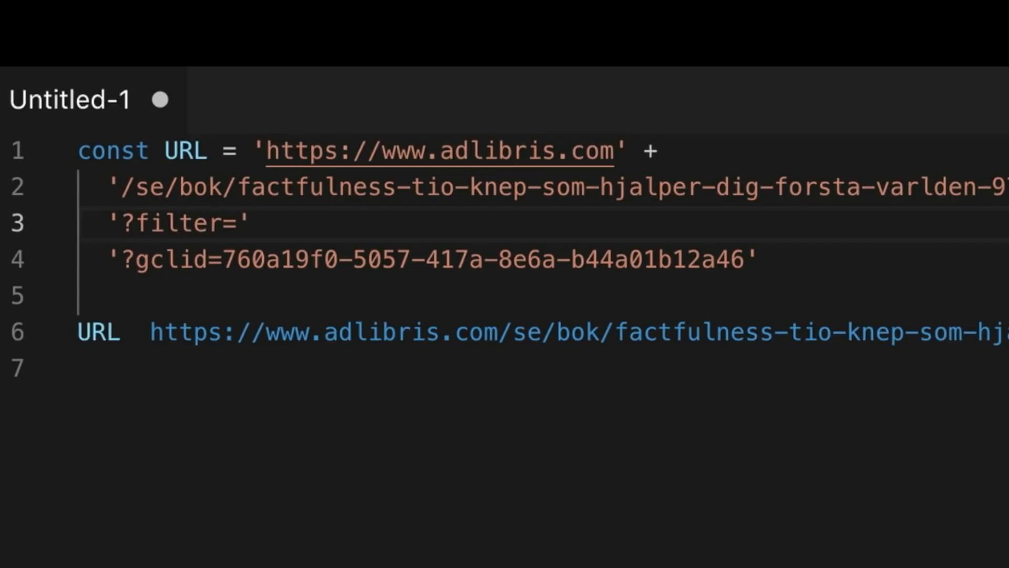
pyautogui.write('hard')
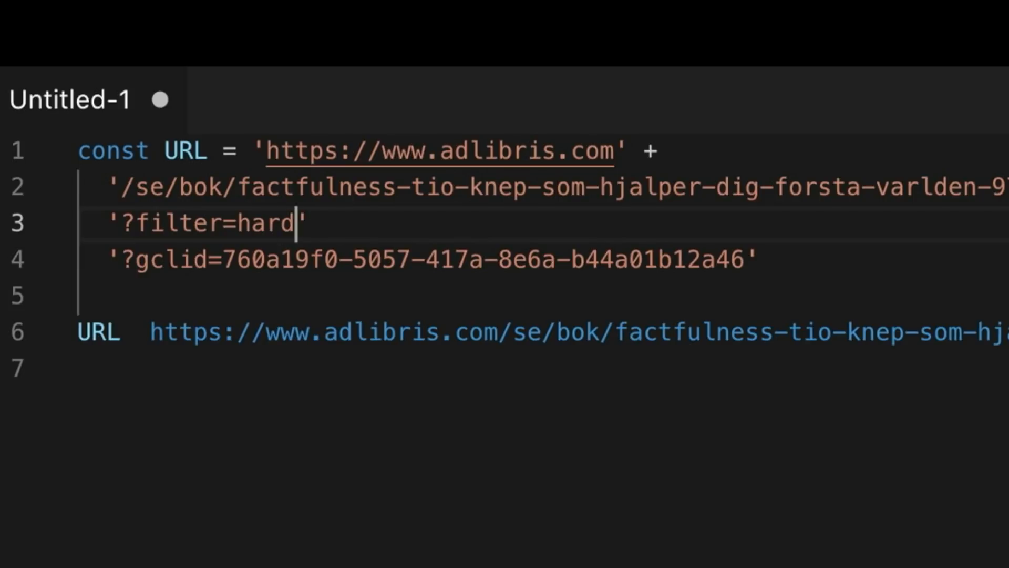
pyautogui.write('cover')
pyautogui.click(543, 295)
pyautogui.write("'&")
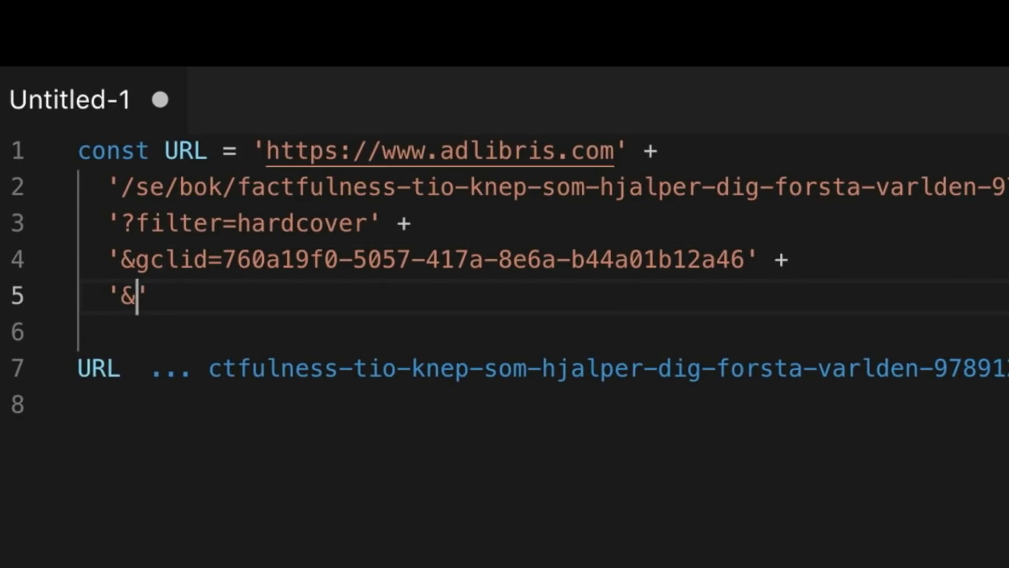
pyautogui.write('some=thing')
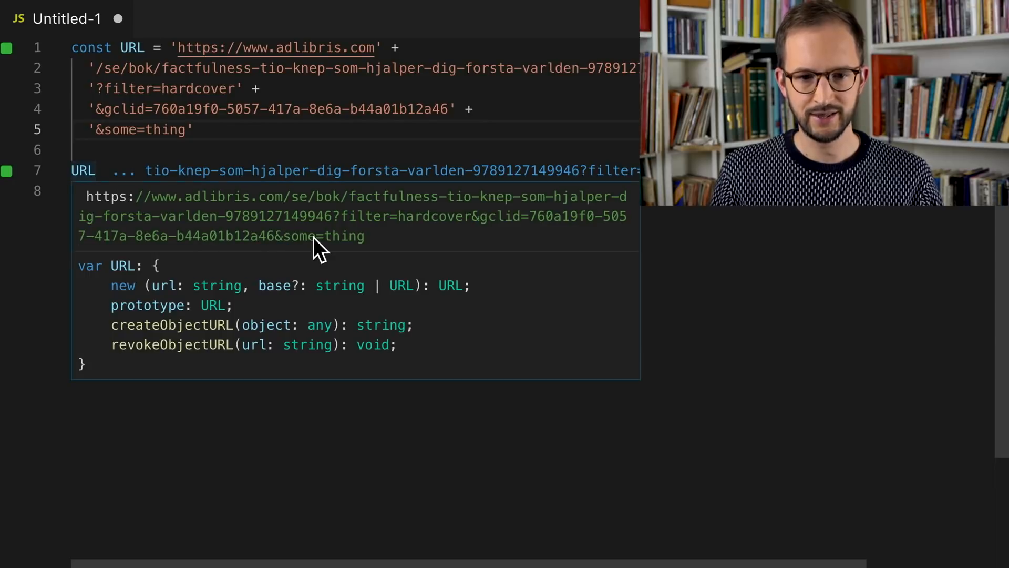
# Highlight the some=thing and gclid portions of the combined URL value.
pyautogui.moveTo(347, 216); pyautogui.dragTo(364, 235)
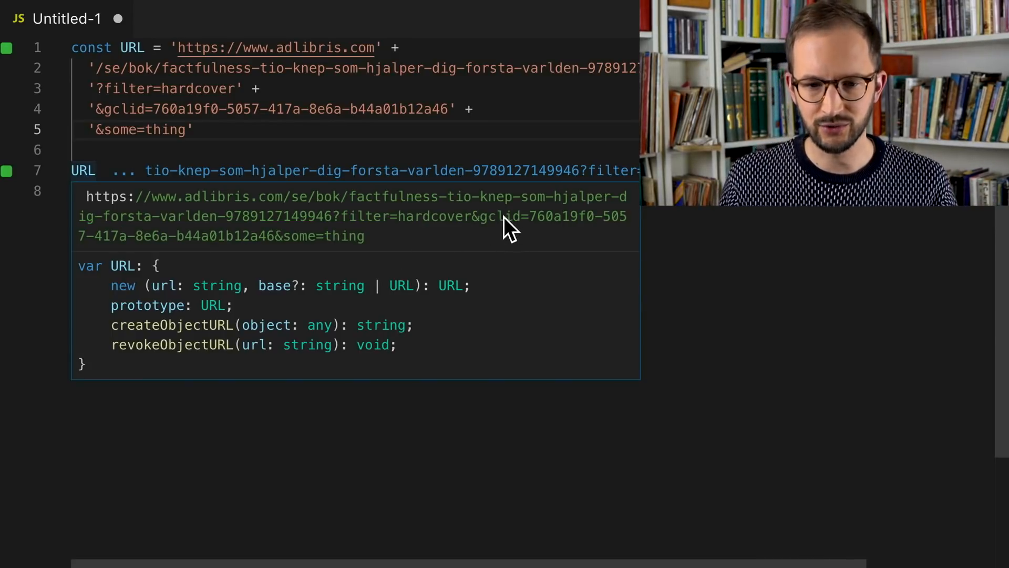
pyautogui.moveTo(478, 216); pyautogui.dragTo(273, 236)
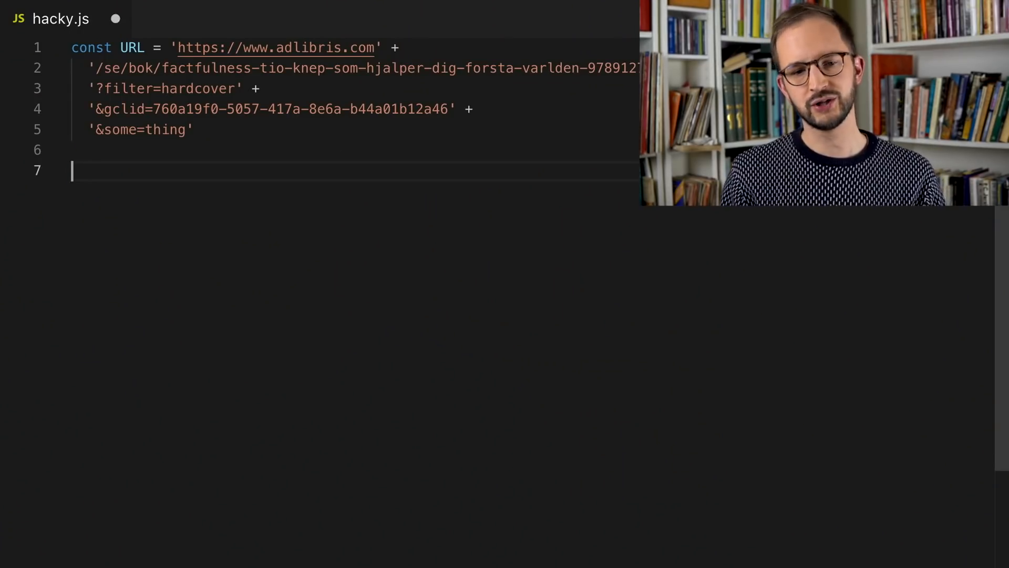
# Write const [first, last] = URL.split("?") and list first below it.
pyautogui.write('const')
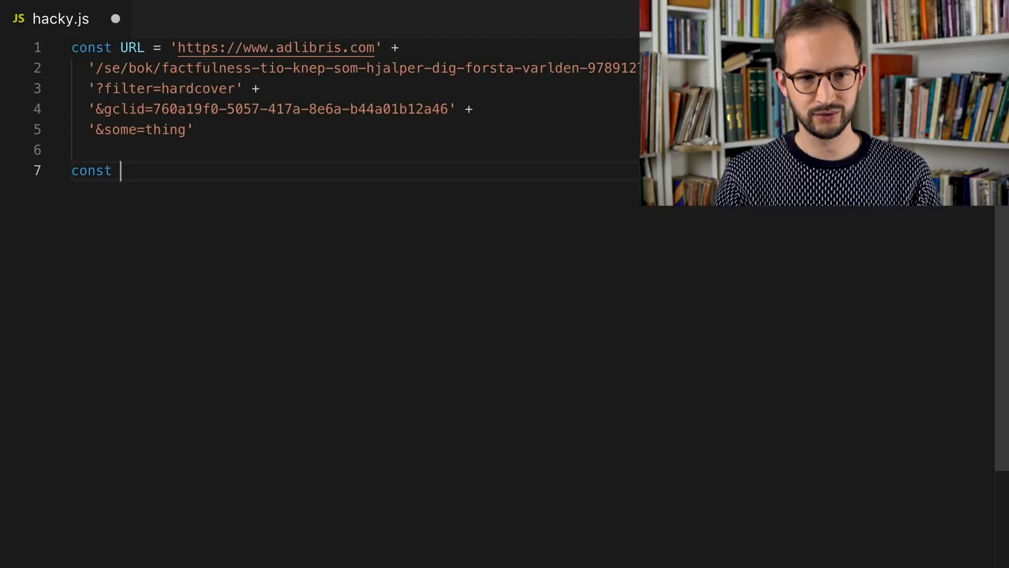
pyautogui.write('URL')
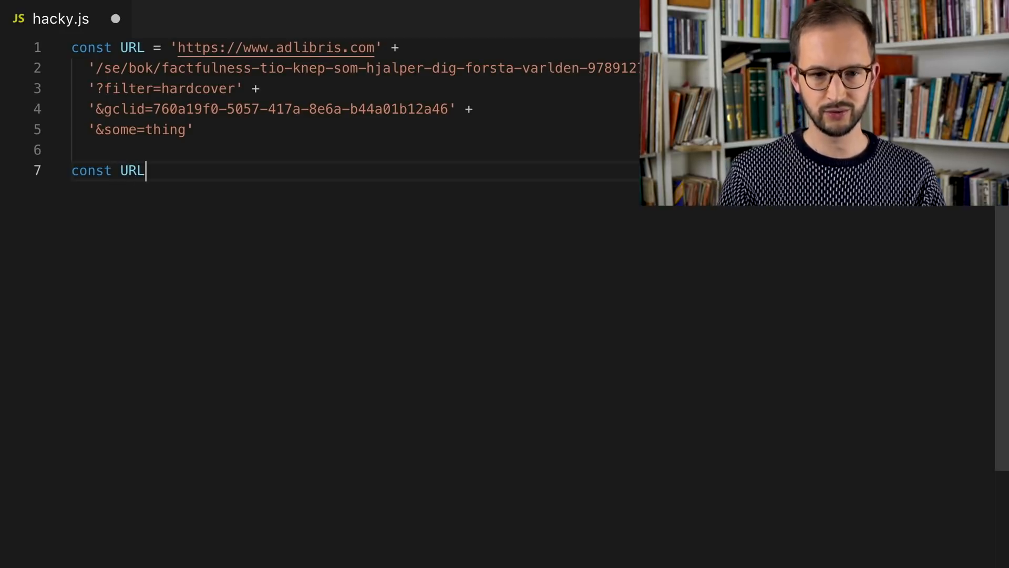
pyautogui.write('without')
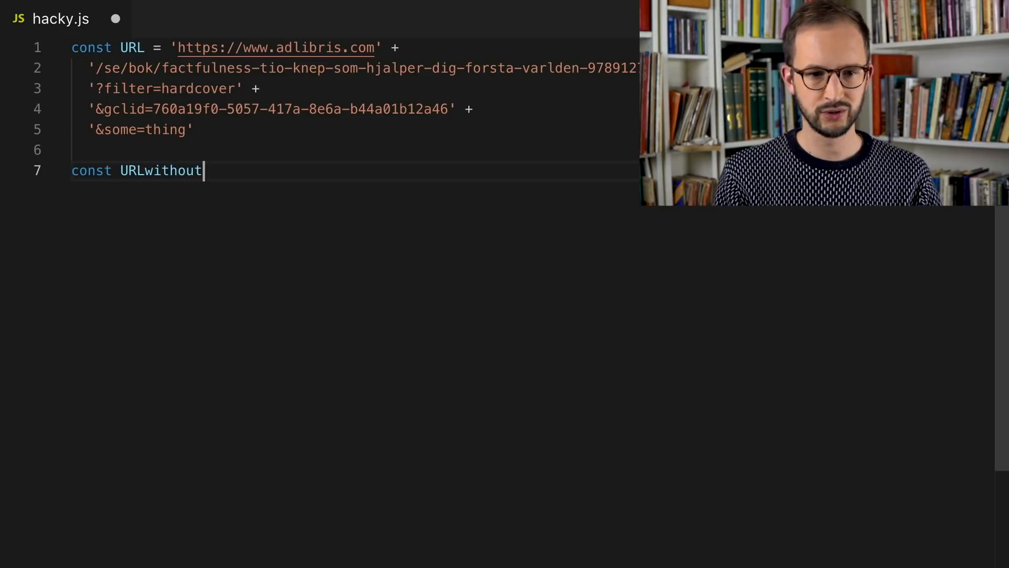
pyautogui.write('GCLID =')
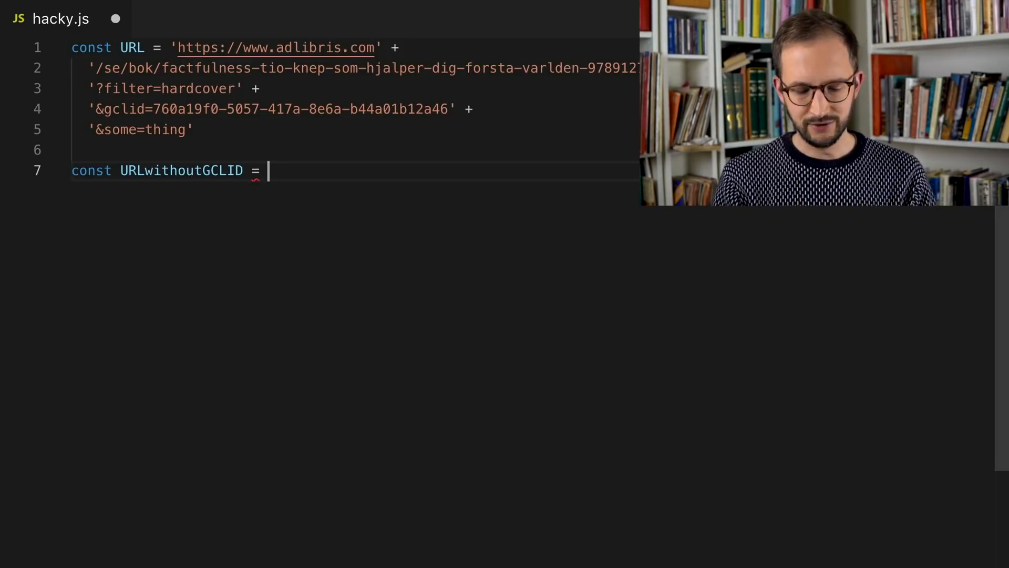
pyautogui.write('URL.split("')
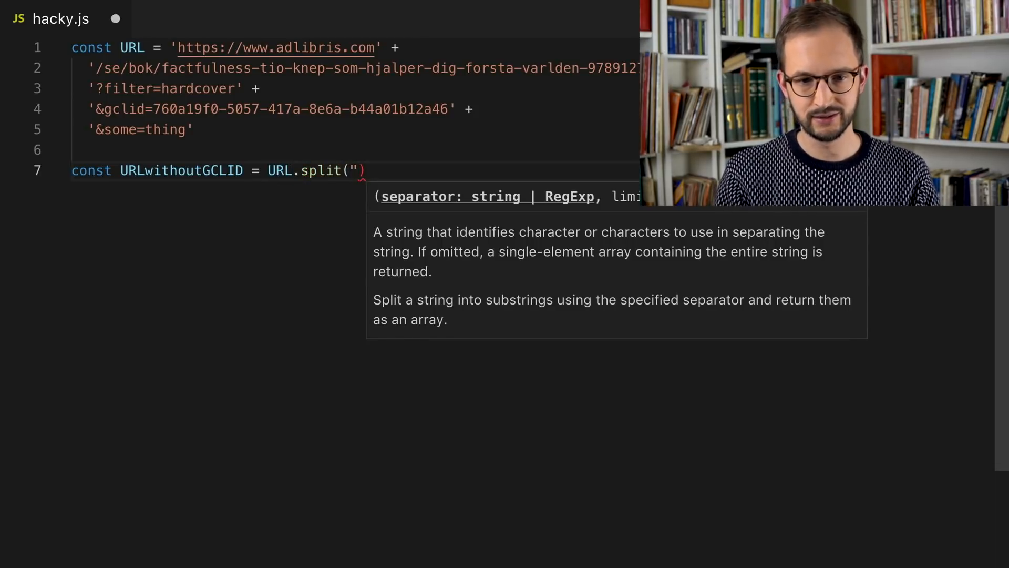
pyautogui.write('"')
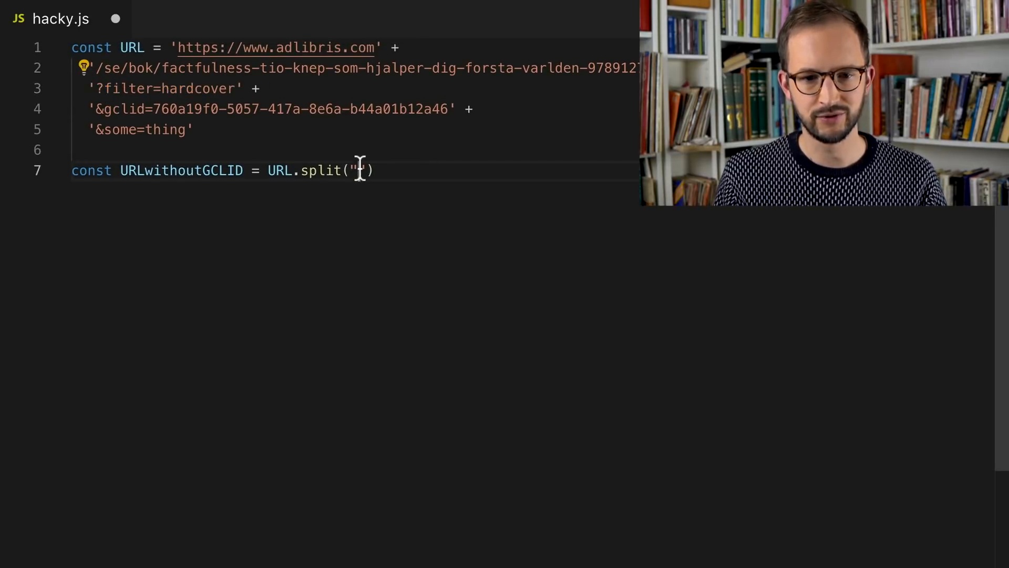
pyautogui.write('?')
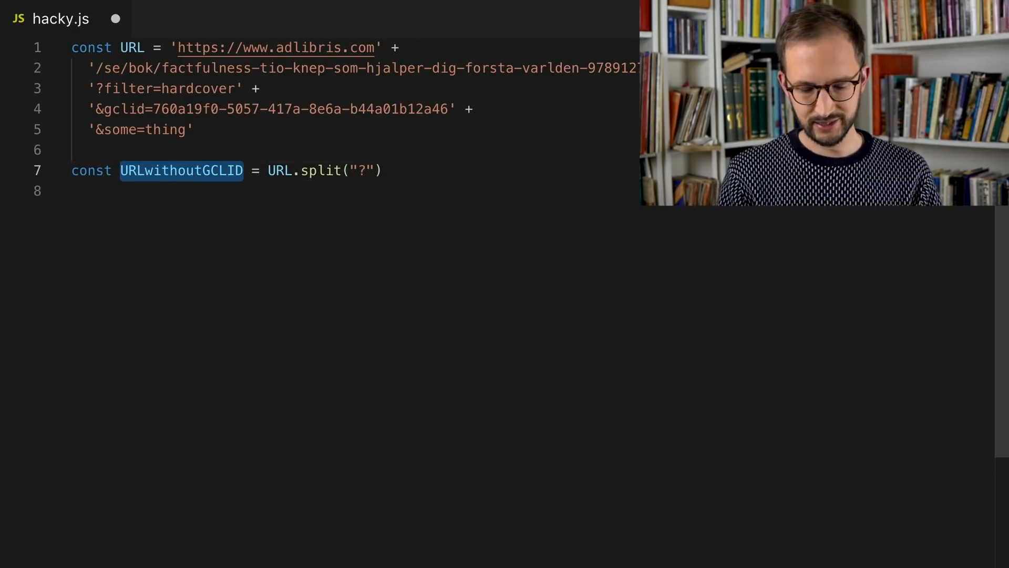
pyautogui.write('[first, l')
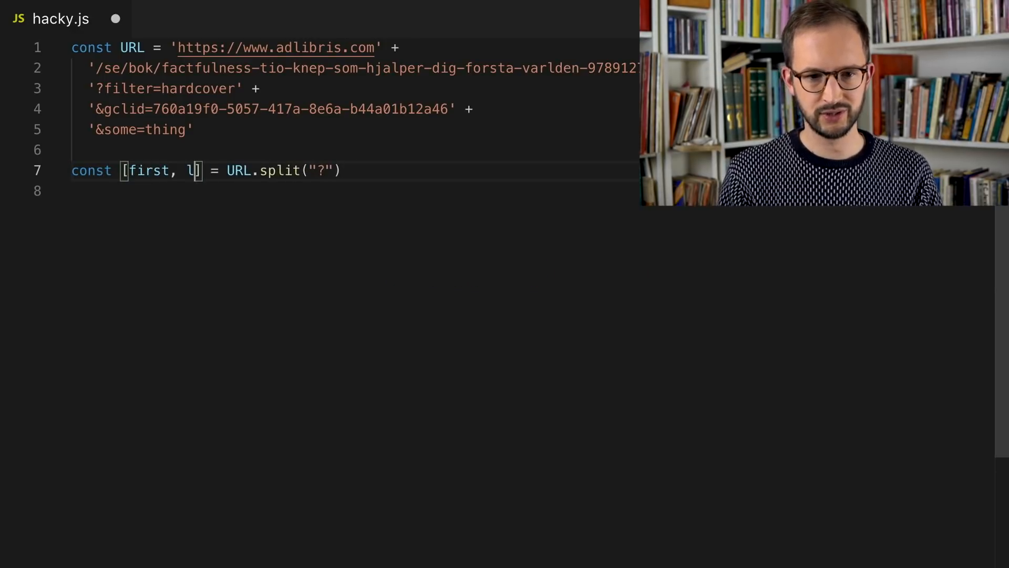
pyautogui.write('ast')
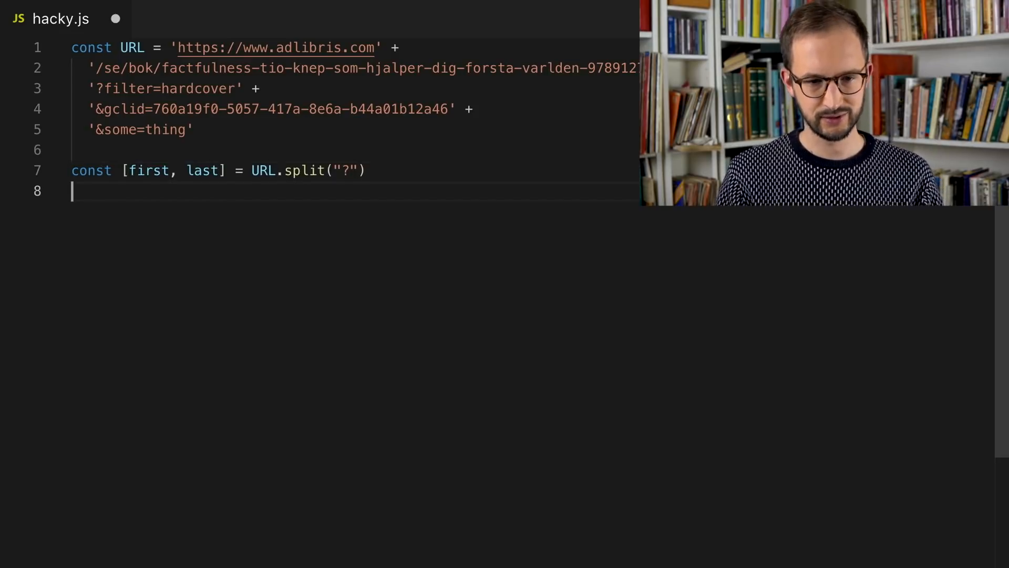
pyautogui.write('first')
pyautogui.write('last')
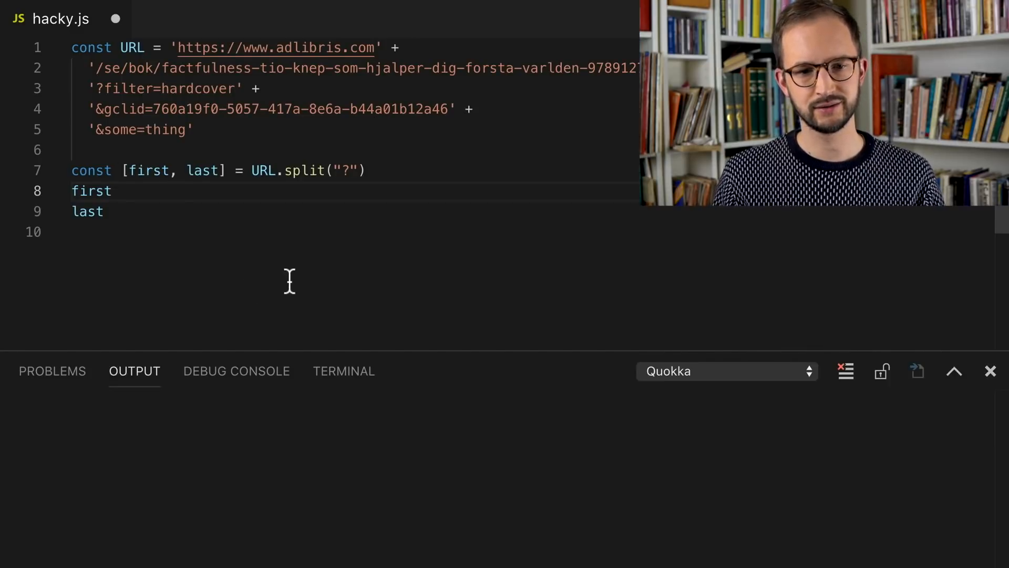
pyautogui.moveTo(256, 312)
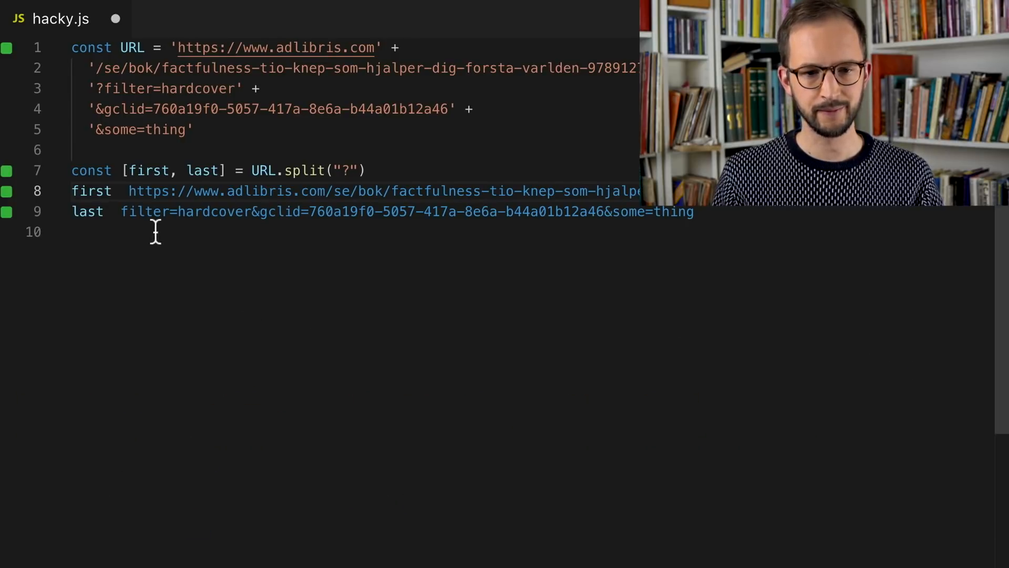
pyautogui.moveTo(262, 169)
pyautogui.write('const URL')
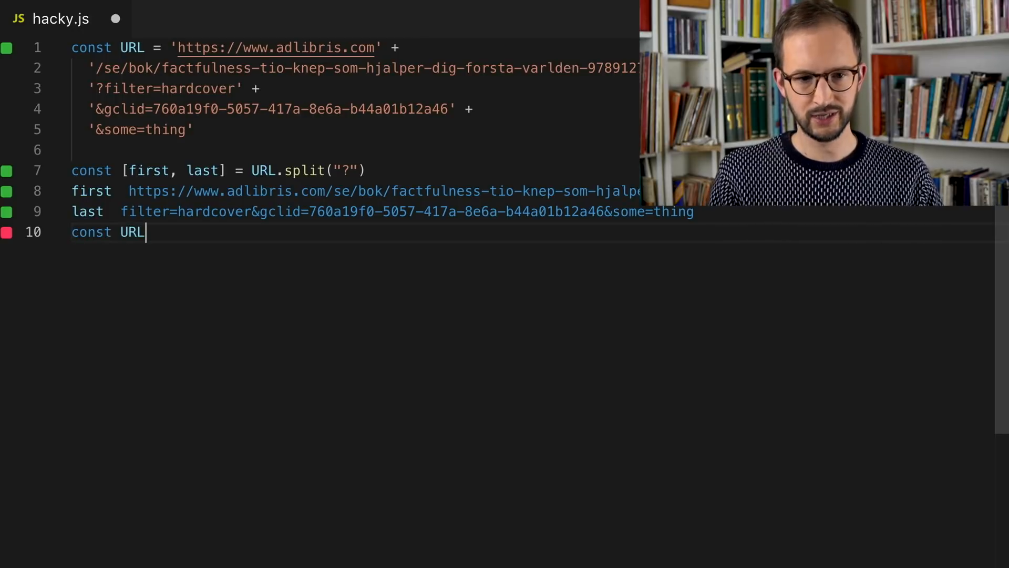
# Define const URLwithoutGCLID = first and echo URLwithoutGCLID on the next line.
pyautogui.write('withoutGC')
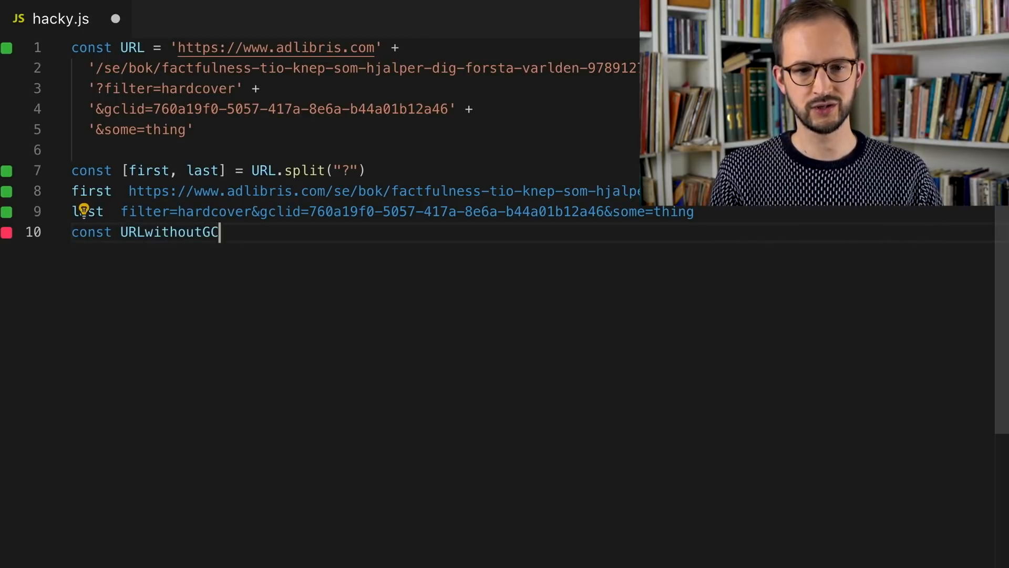
pyautogui.write('LID = first')
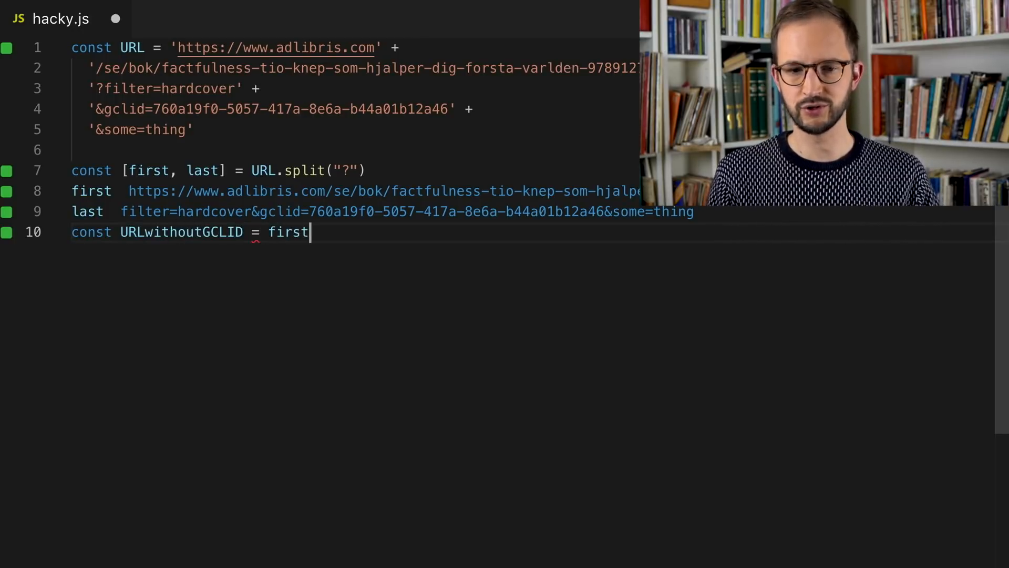
pyautogui.write('URLwithoutGCLID')
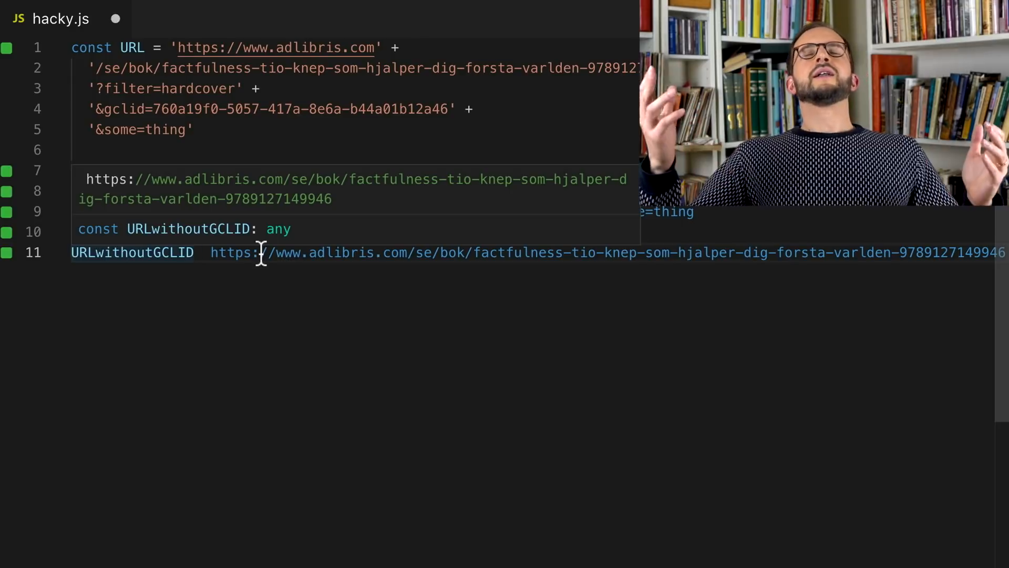
pyautogui.click(195, 19)
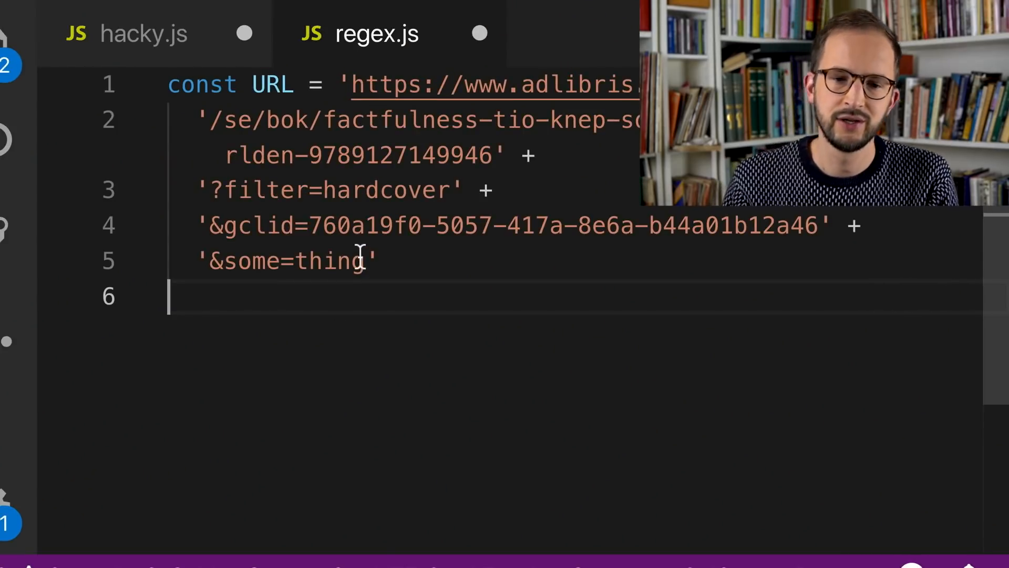
pyautogui.moveTo(325, 215)
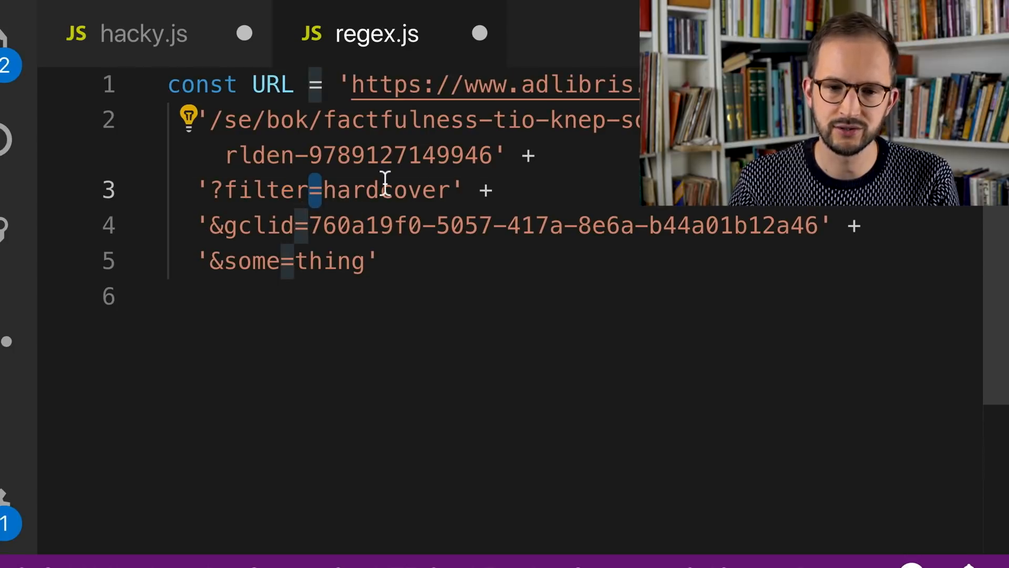
# Below the URL constant in regex.js, type example query strings '?param1=value1' and '?para'.
pyautogui.doubleClick(387, 189)
pyautogui.write("'")
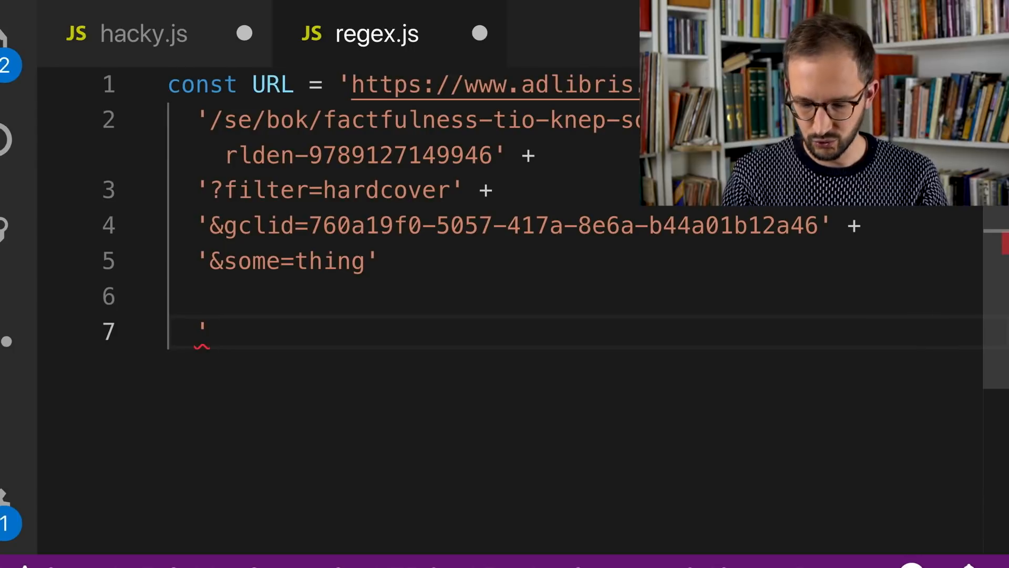
pyautogui.write('?param1=')
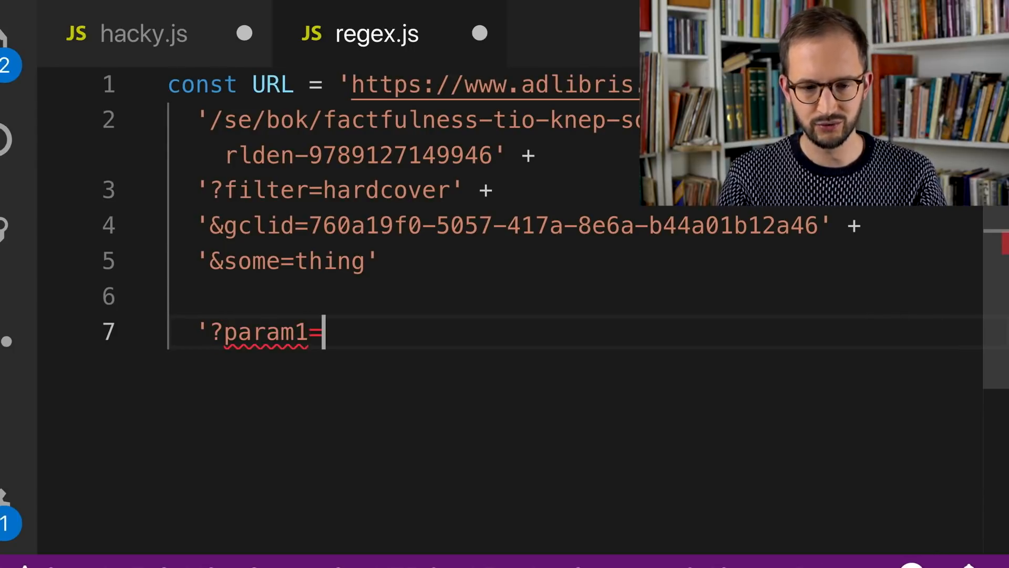
pyautogui.write("value1'")
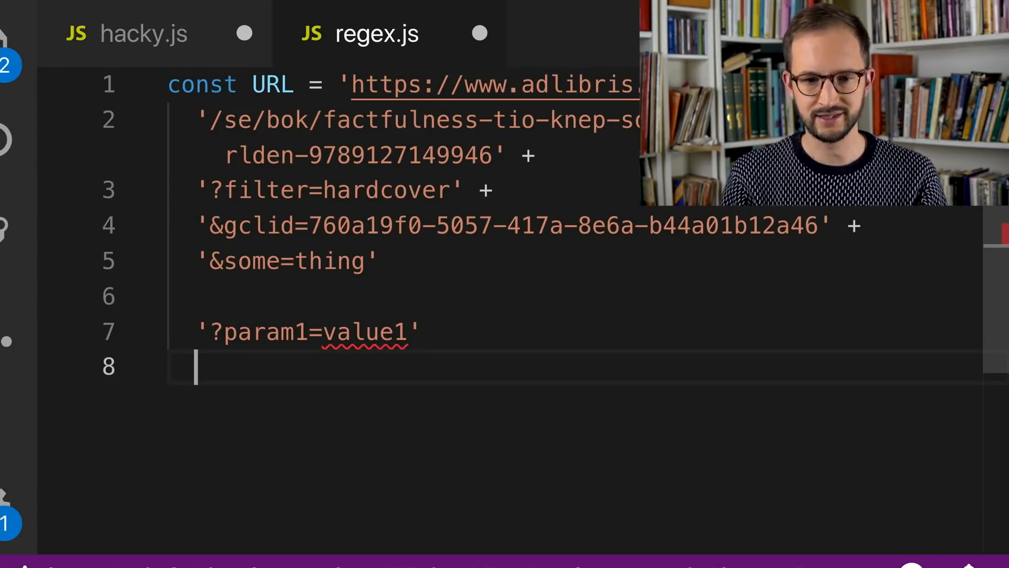
pyautogui.write("'?")
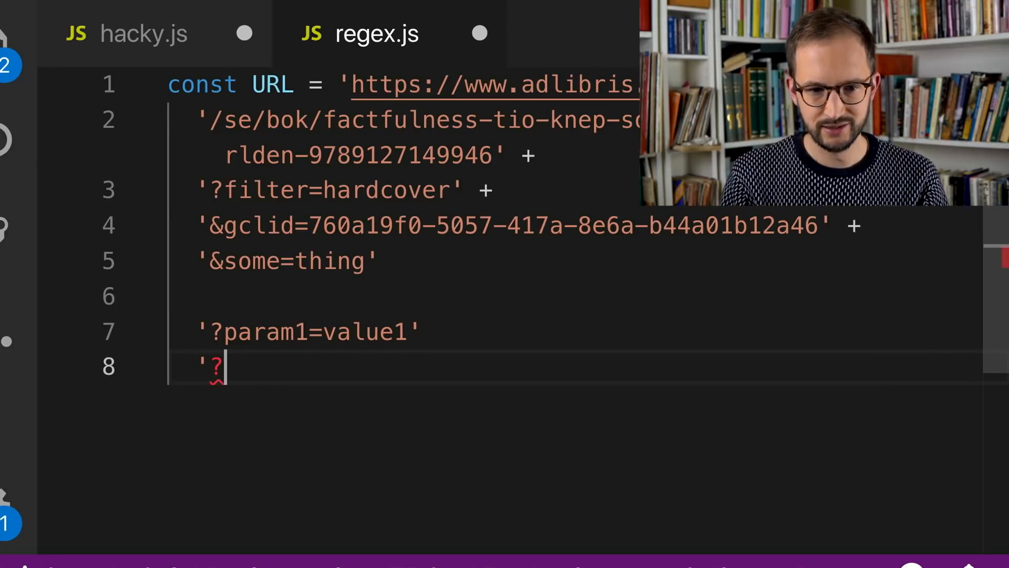
pyautogui.write('para')
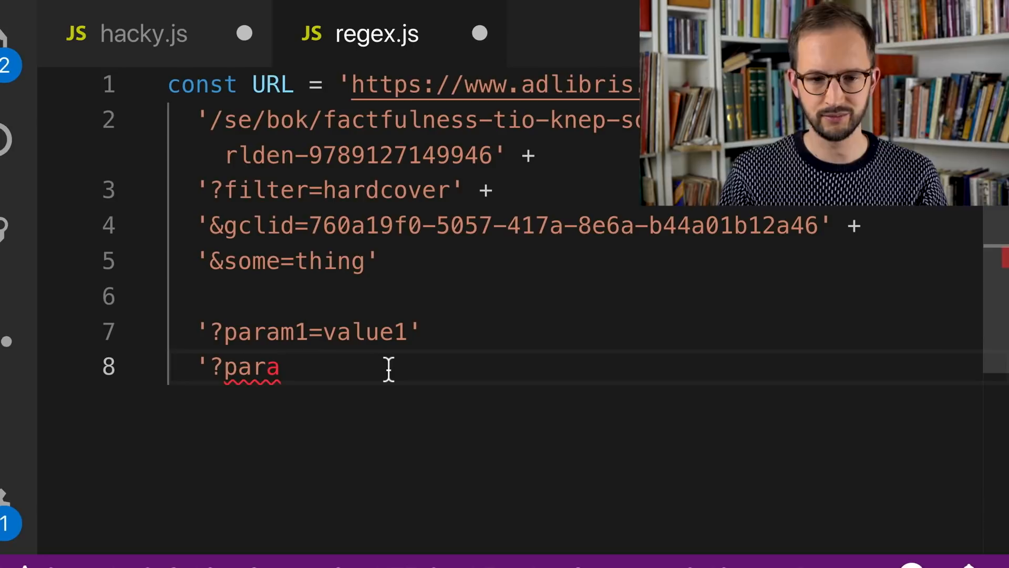
pyautogui.press('Backspace')
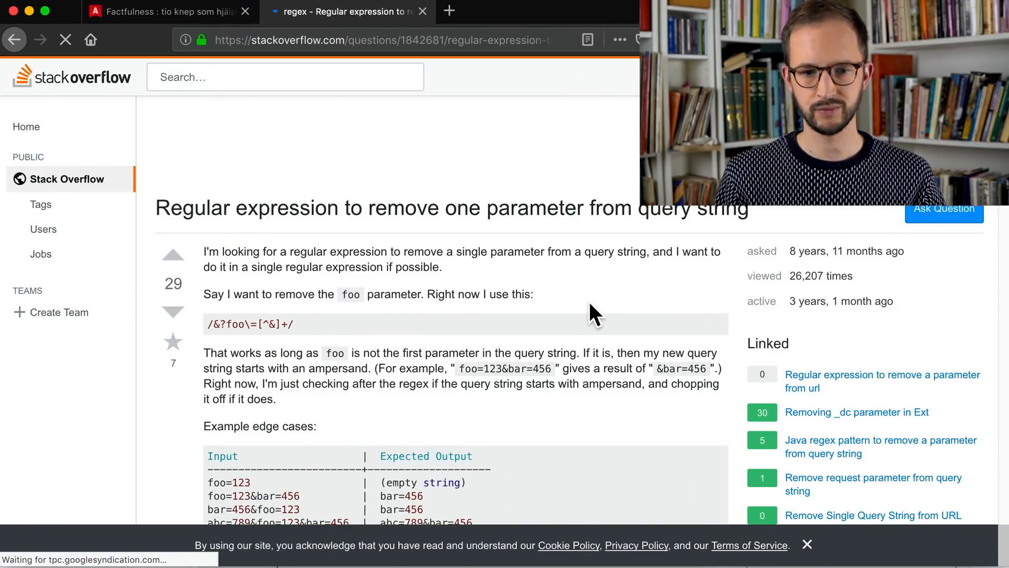
pyautogui.scroll(-3)
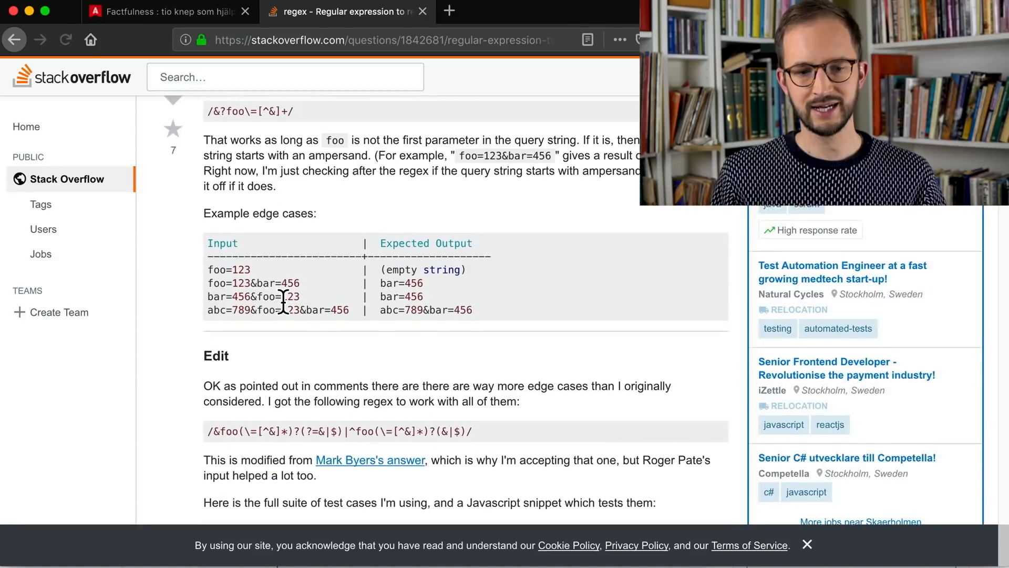
pyautogui.scroll(-3)
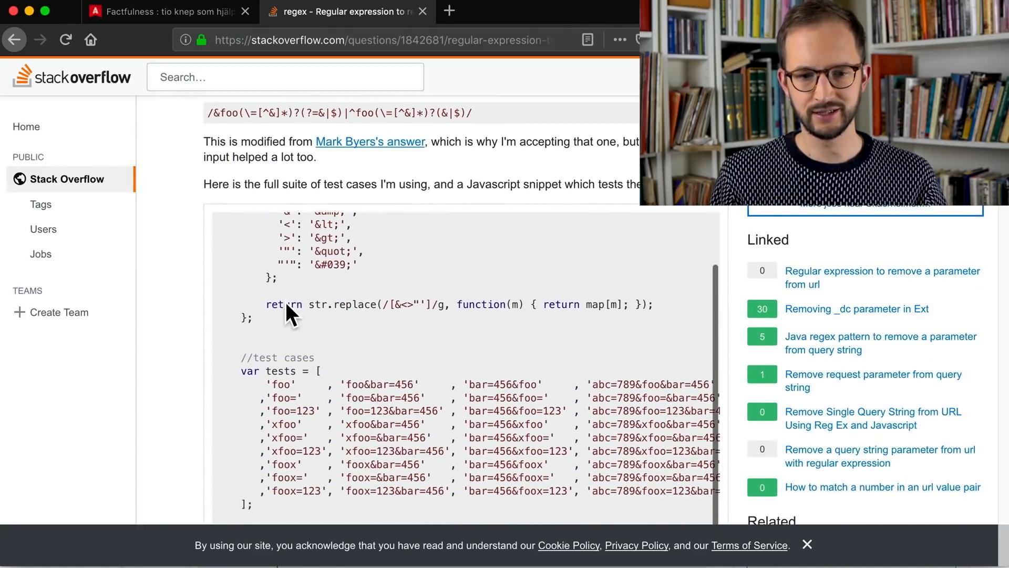
pyautogui.scroll(-3)
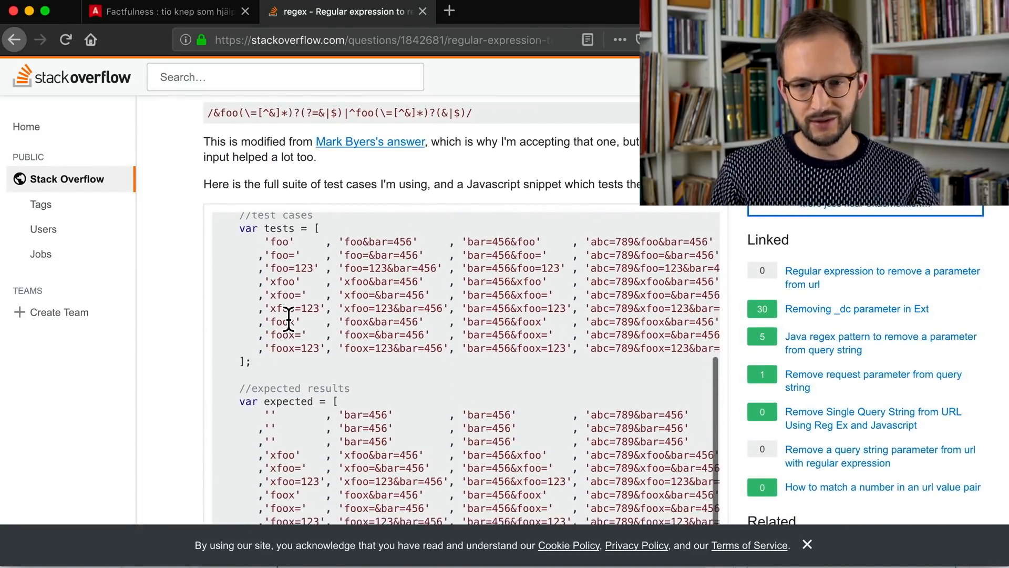
pyautogui.doubleClick(266, 227)
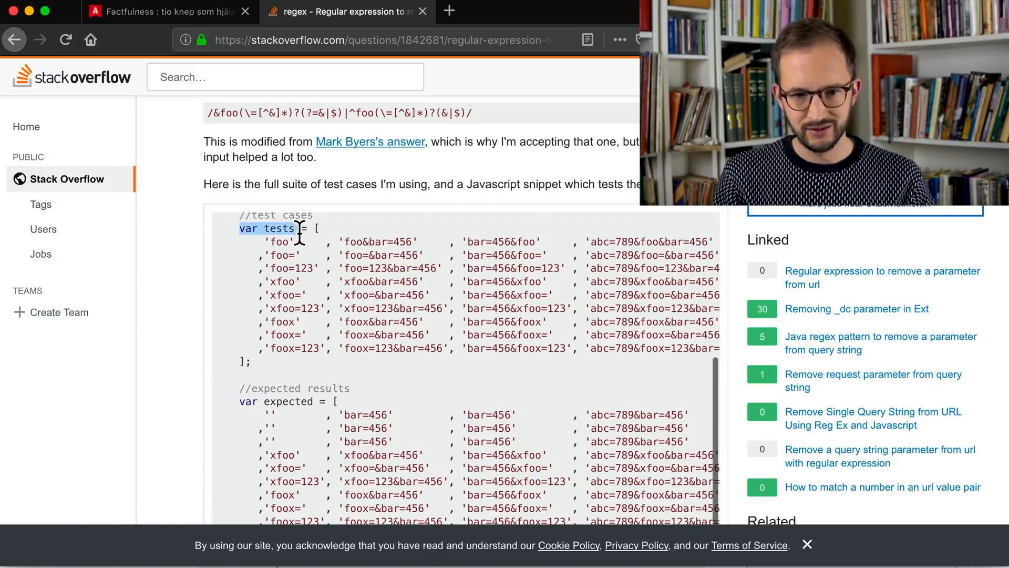
pyautogui.doubleClick(278, 267)
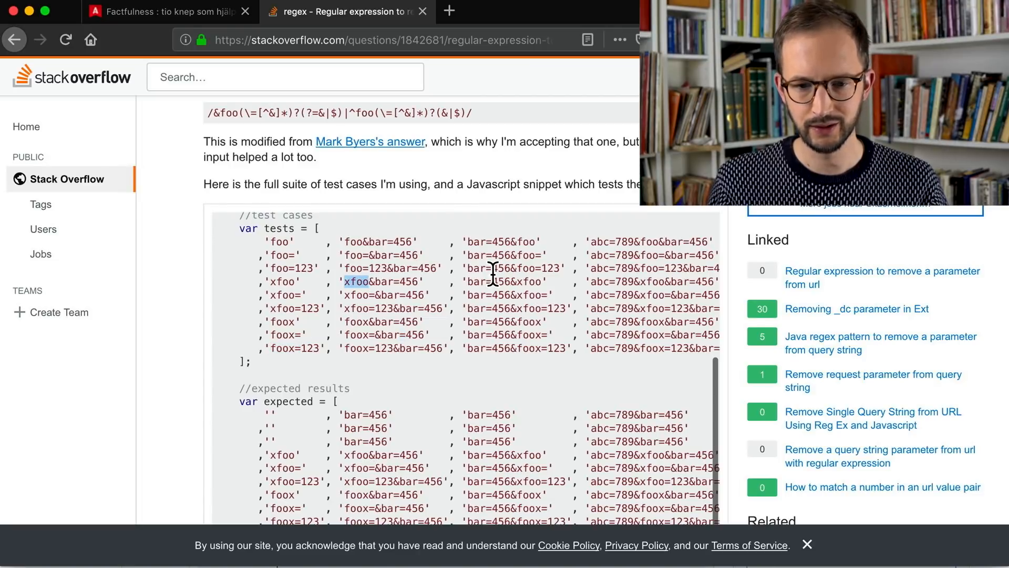
pyautogui.moveTo(344, 281); pyautogui.dragTo(550, 295)
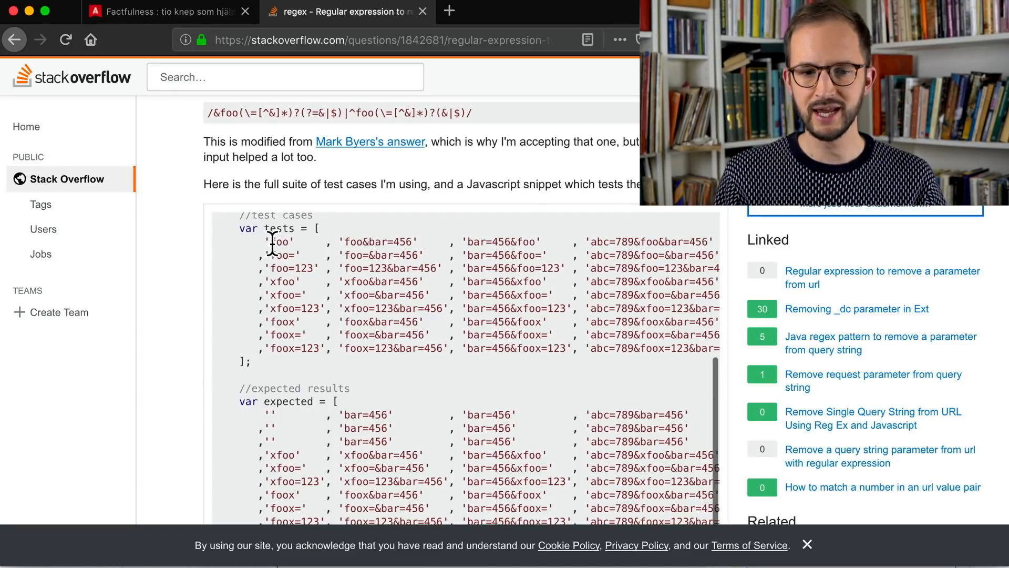
pyautogui.doubleClick(280, 241)
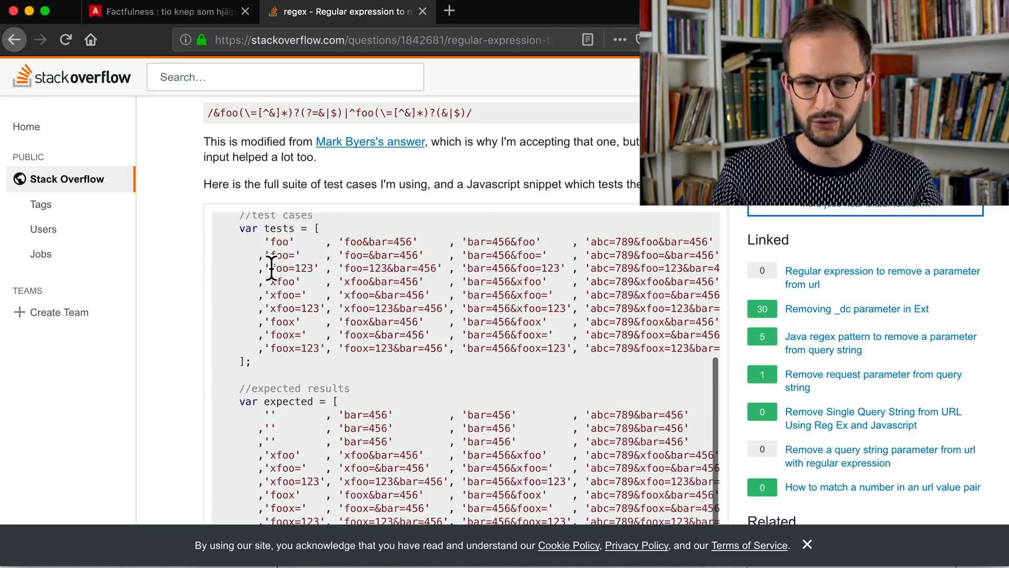
pyautogui.doubleClick(289, 268)
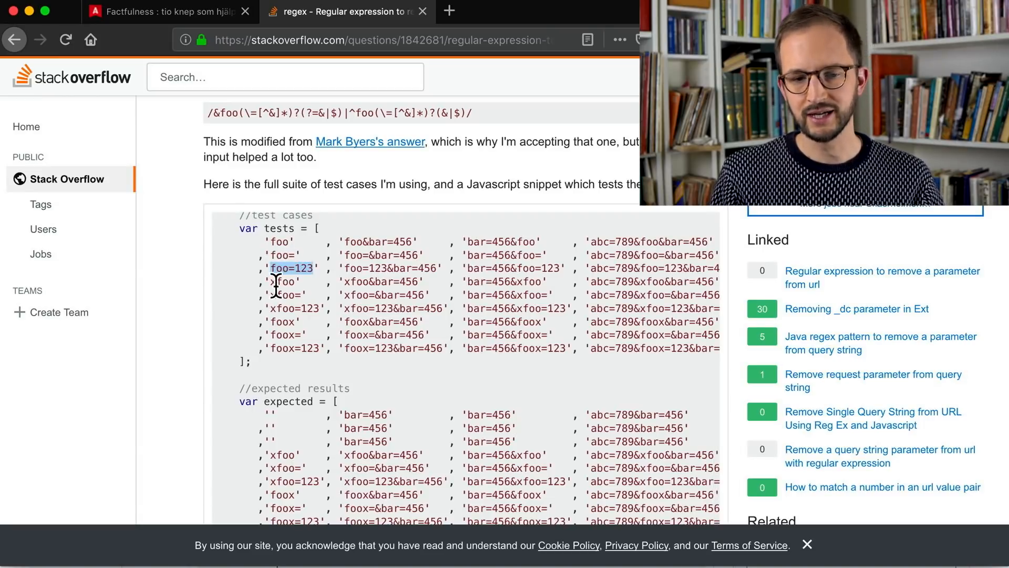
pyautogui.scroll(-3)
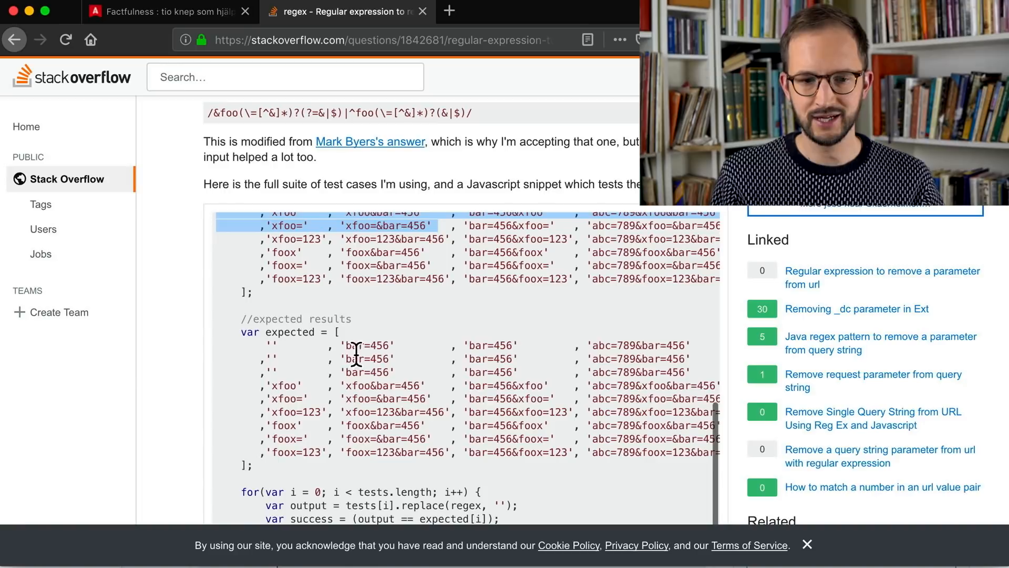
pyautogui.scroll(-3)
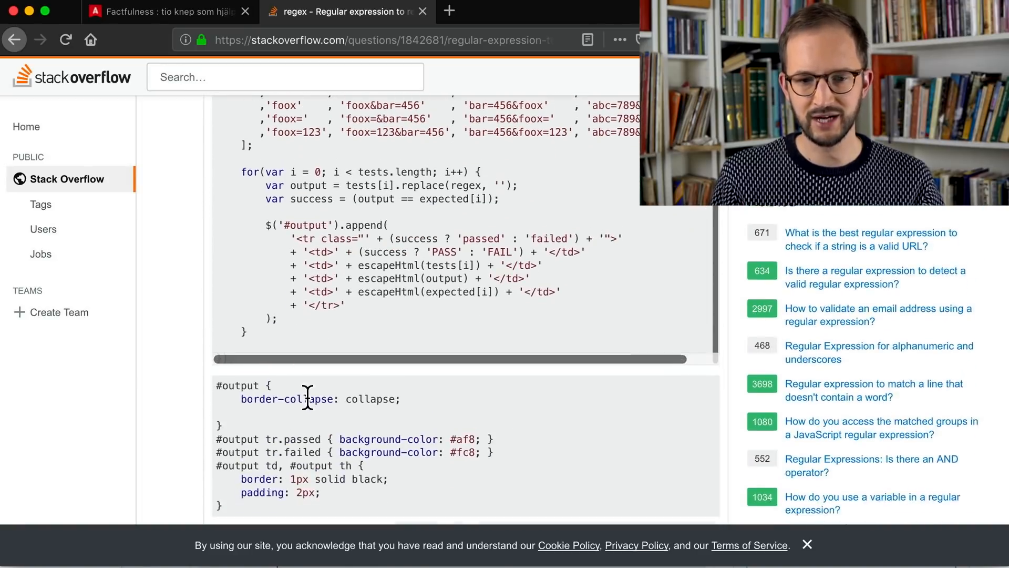
pyautogui.scroll(-3)
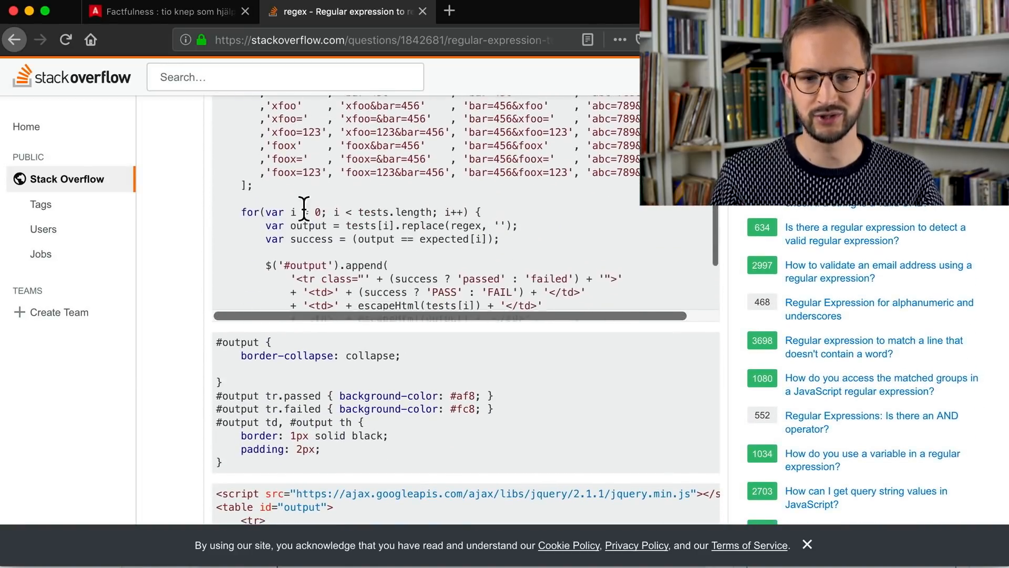
pyautogui.scroll(-3)
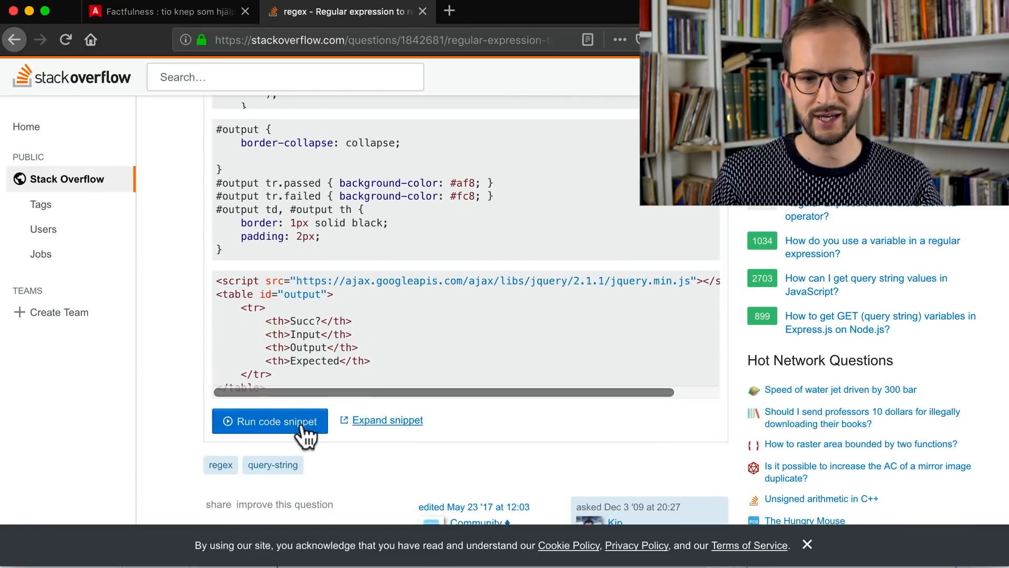
# Run the question's test-suite snippet to see PASS results, then select the answer's edited regex.
pyautogui.click(269, 421)
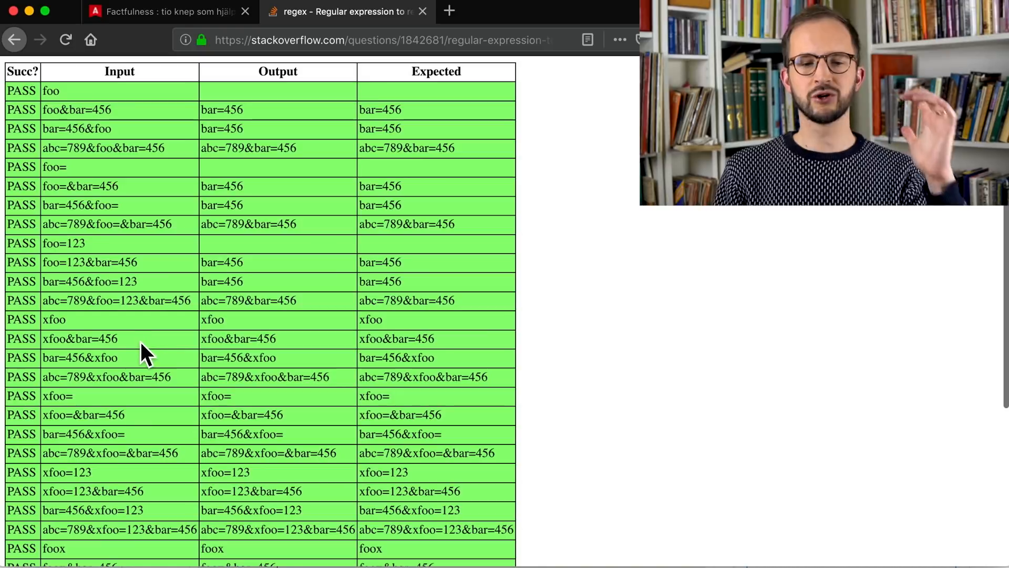
pyautogui.moveTo(180, 74)
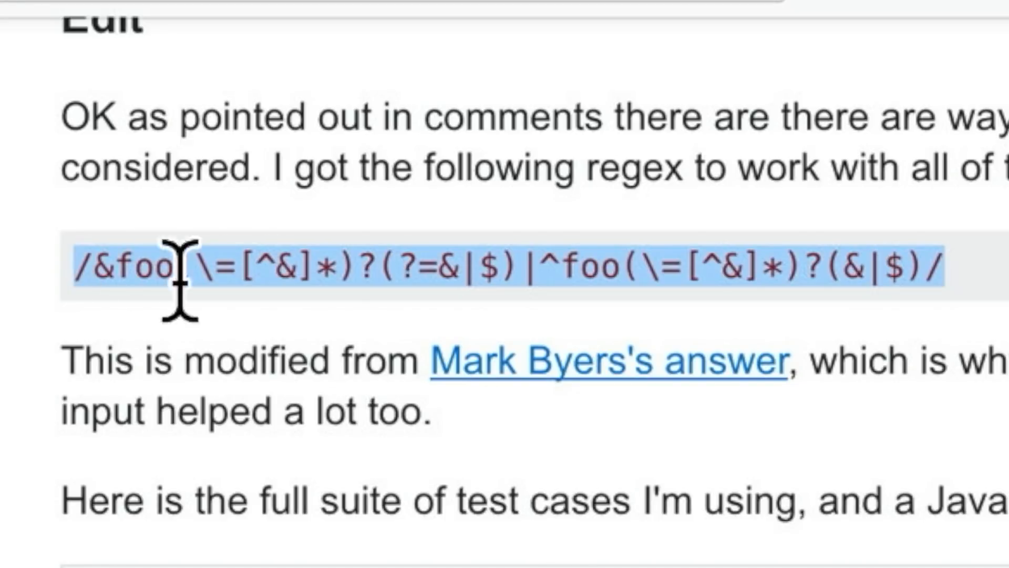
pyautogui.moveTo(702, 540)
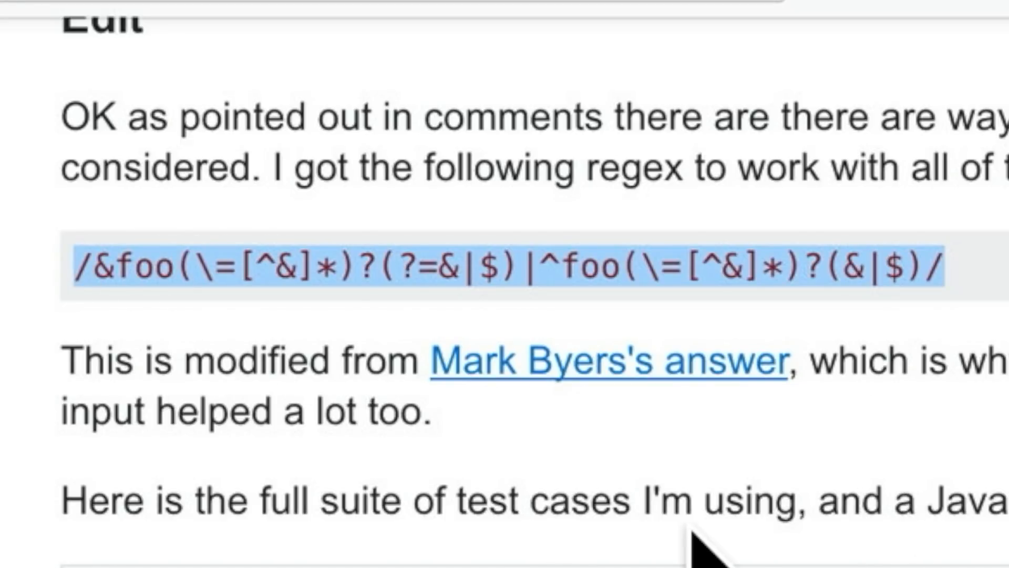
pyautogui.click(167, 267)
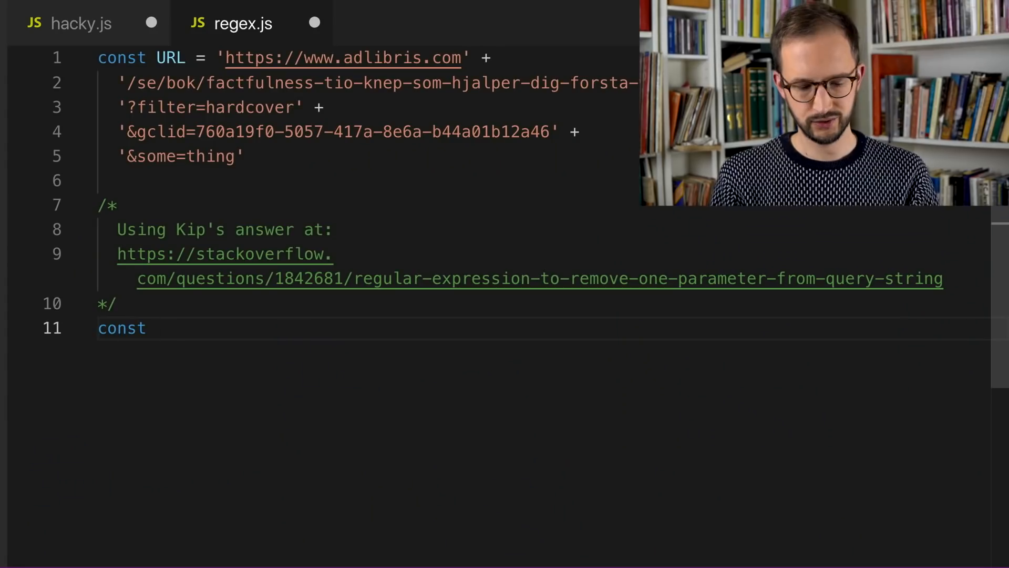
# Define reFilterGCLID as Kip's pasted regex with both foo occurrences changed to gclid.
pyautogui.write('reFilterGCLID =')
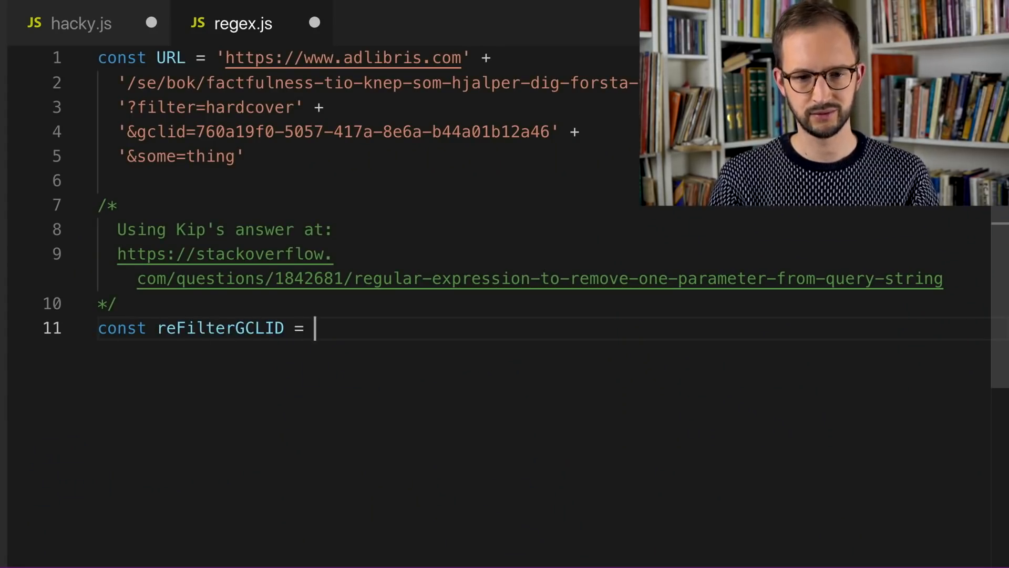
pyautogui.write('/&foo(\\=[^&]*)?(?=&|$)|^foo(\\=[^&]*)?(&|$)/')
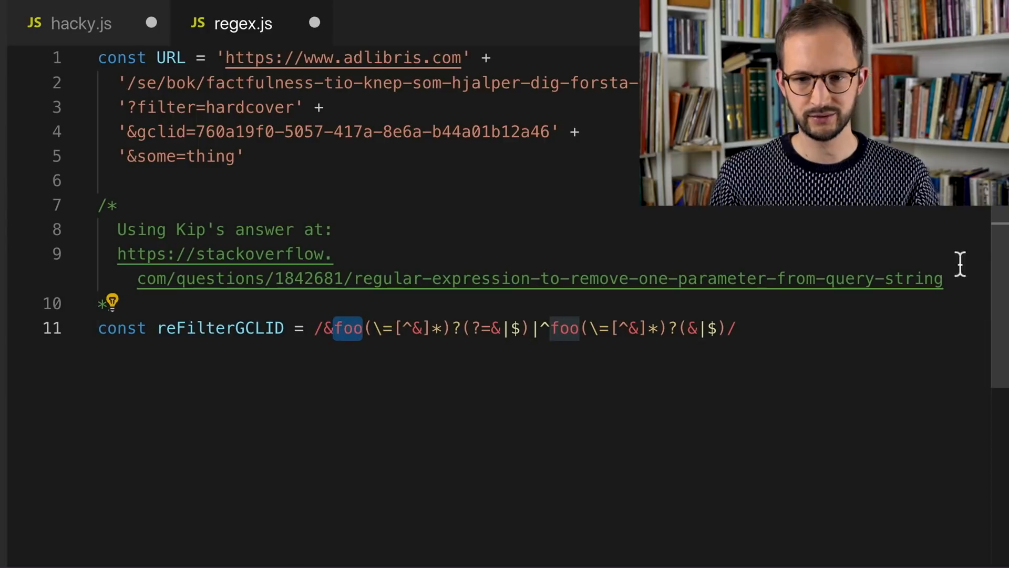
pyautogui.write('g')
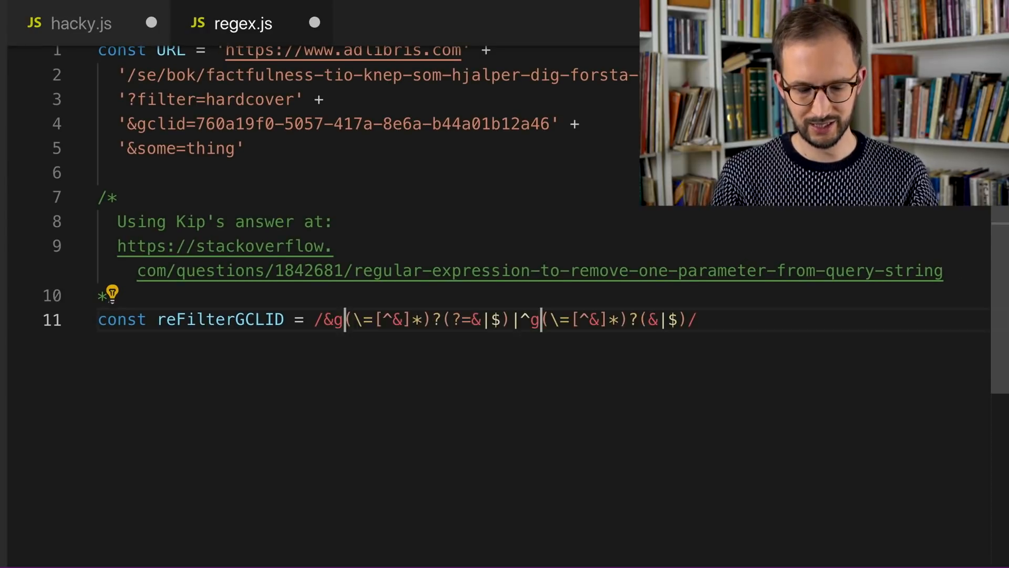
pyautogui.write('clid')
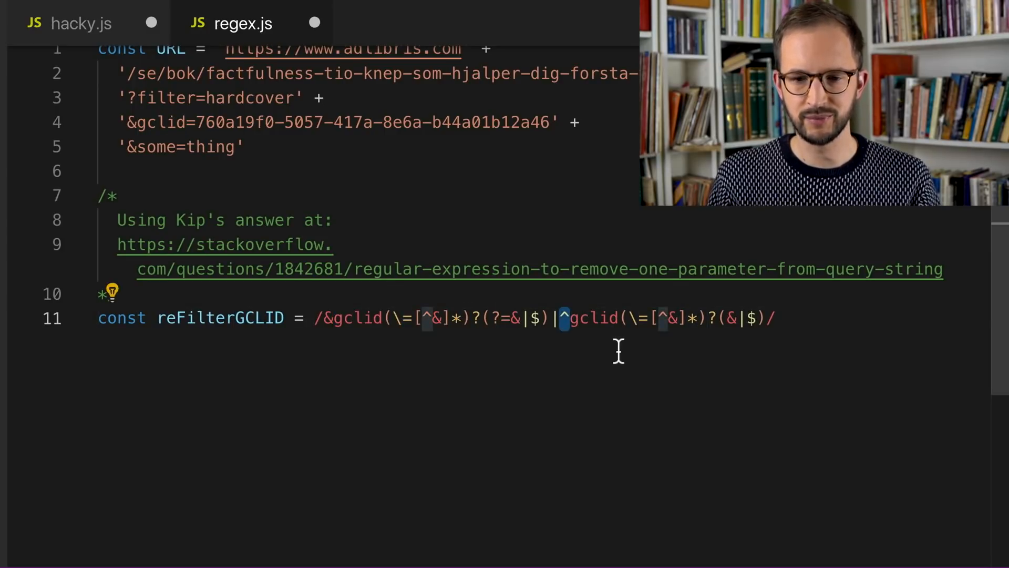
pyautogui.doubleClick(591, 318)
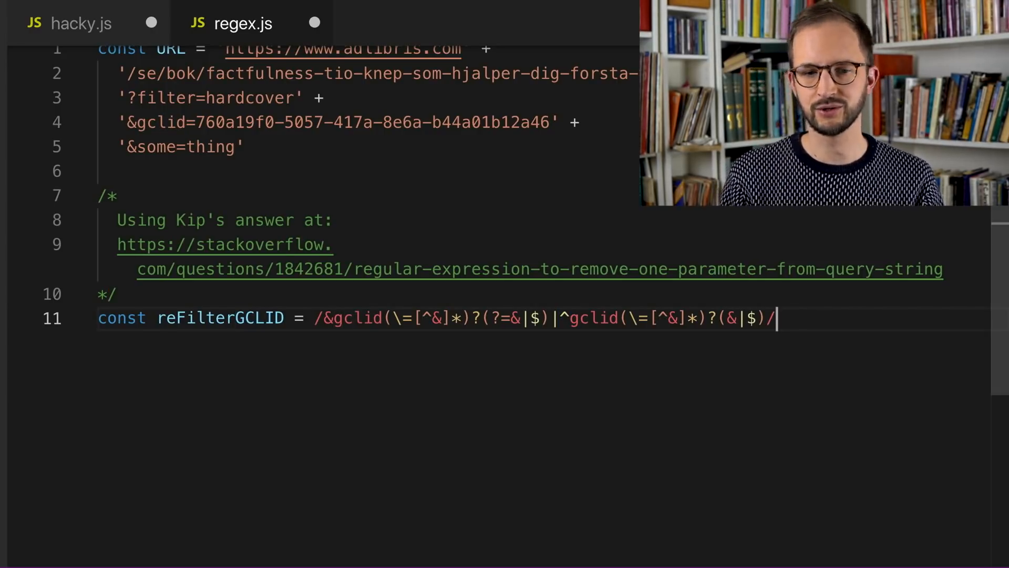
# Split URL at "?" into const [first, last] and display last.
pyautogui.press('enter')
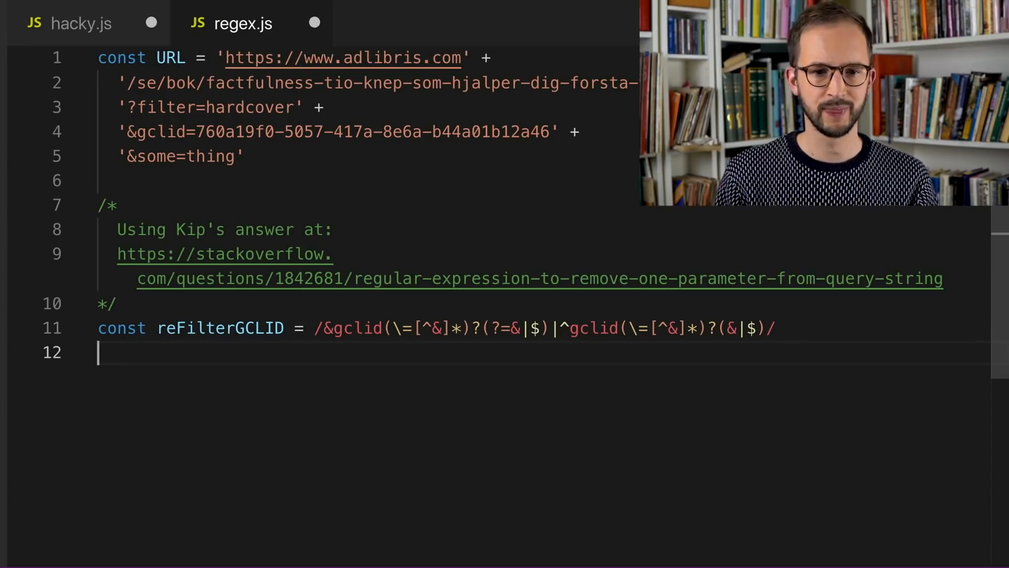
pyautogui.write('const s')
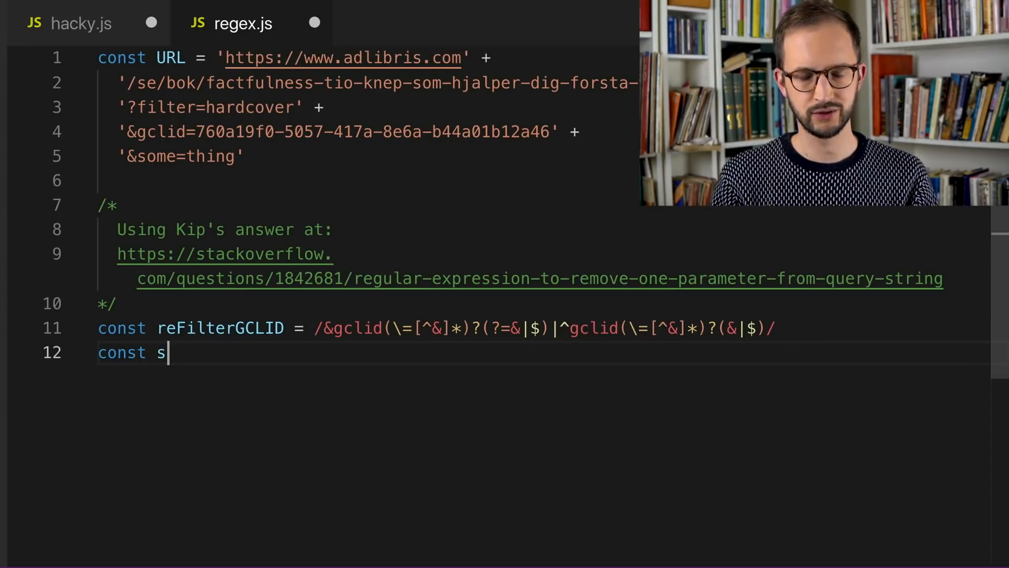
pyautogui.press('Backspace')
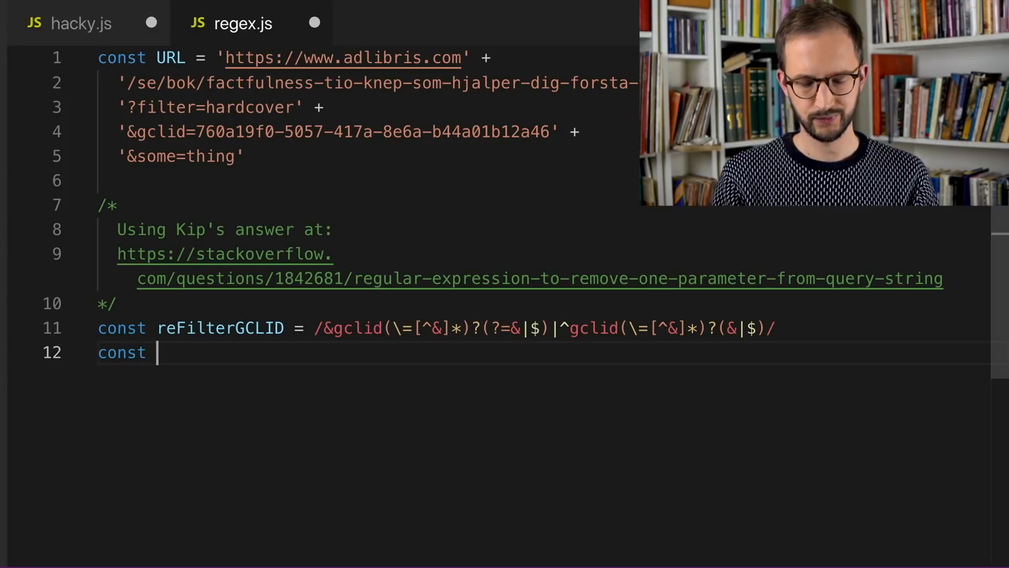
pyautogui.write('[first]')
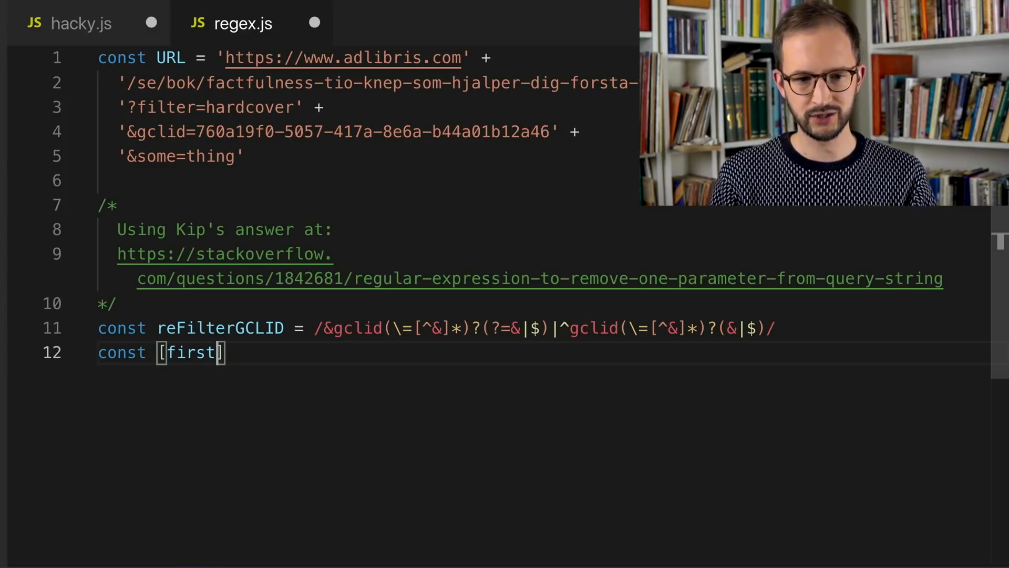
pyautogui.write(', last] =')
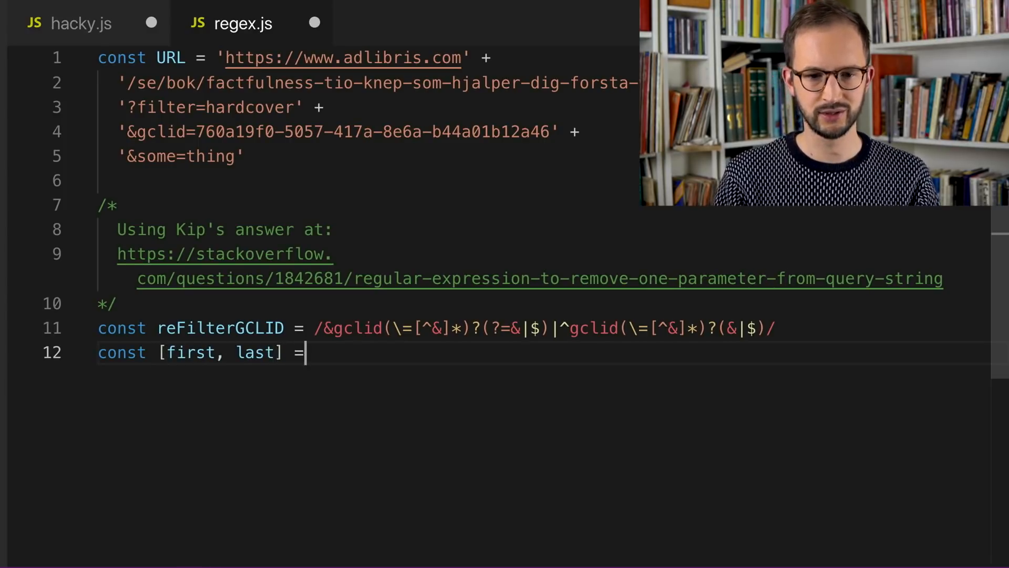
pyautogui.write('URL.split(')
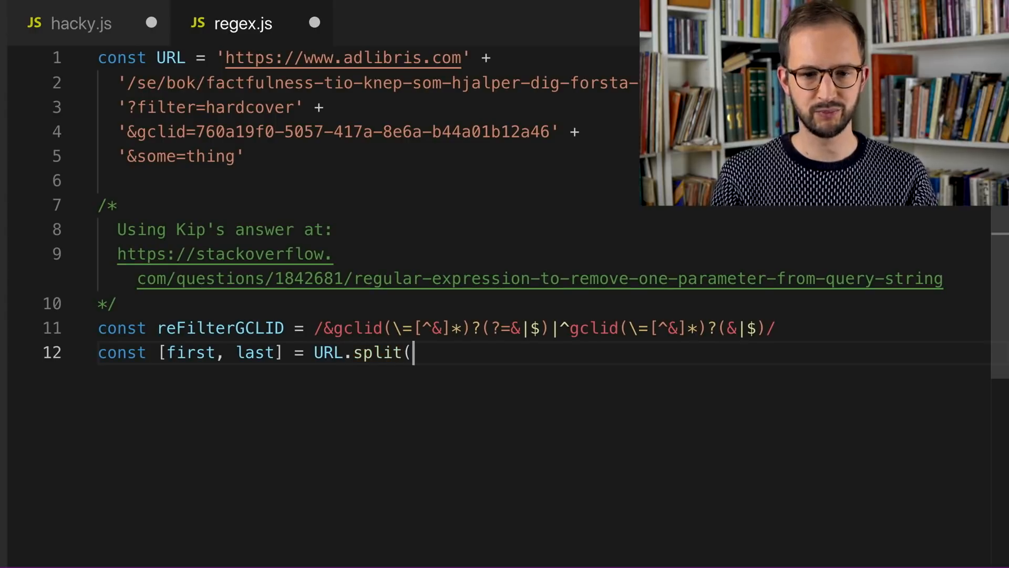
pyautogui.write('"?")')
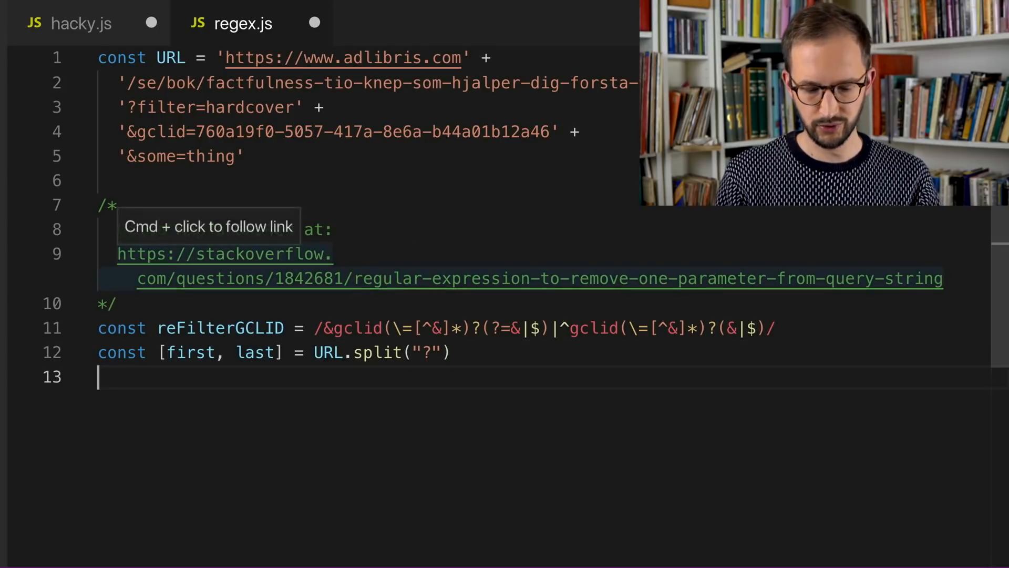
pyautogui.write('last')
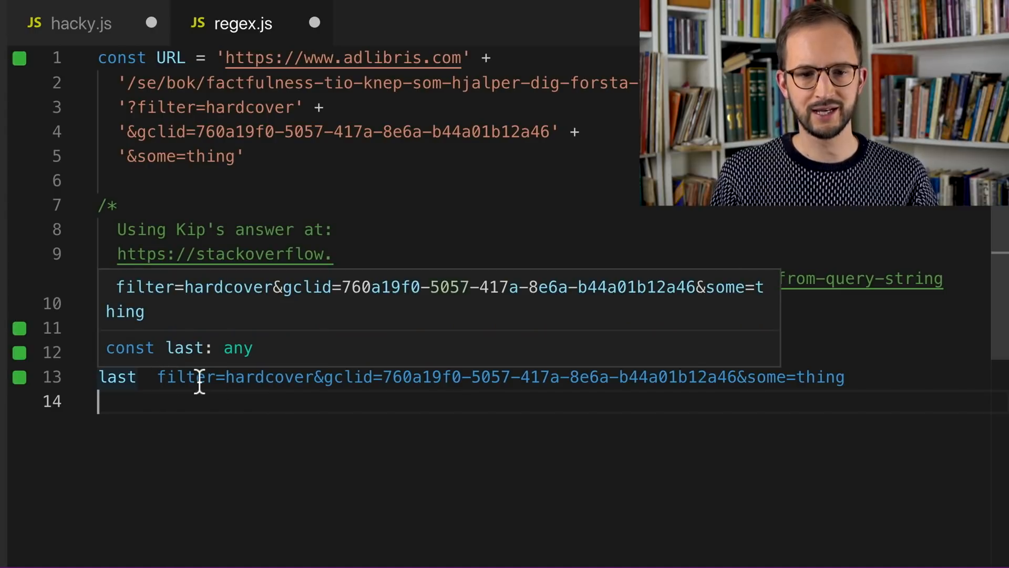
pyautogui.moveTo(122, 297)
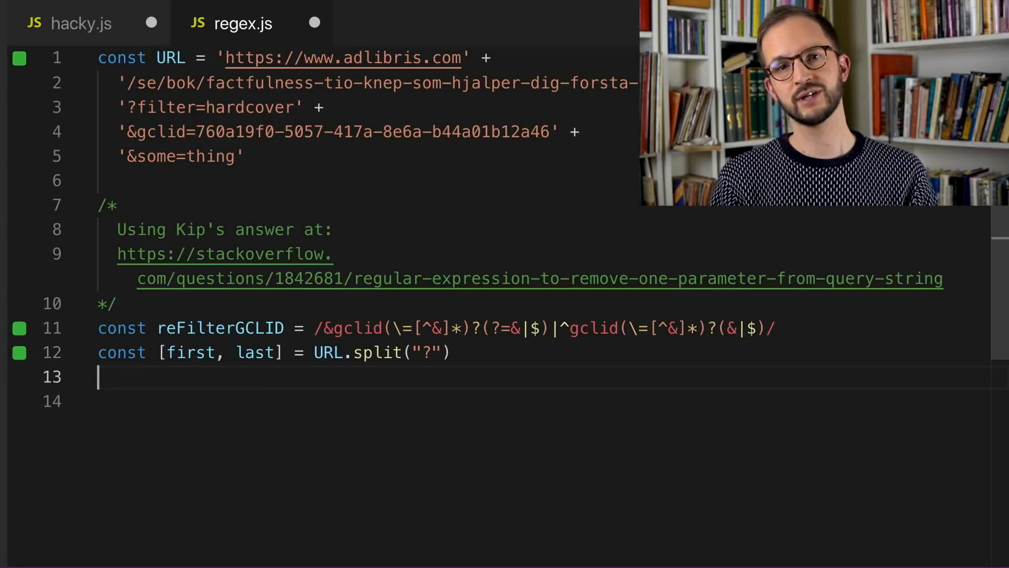
# Define paramsWithoutGCLID as last.replace(reFilterGCLID, '') and begin typing paramsWithoutGCLID.
pyautogui.write('const paramsWitho')
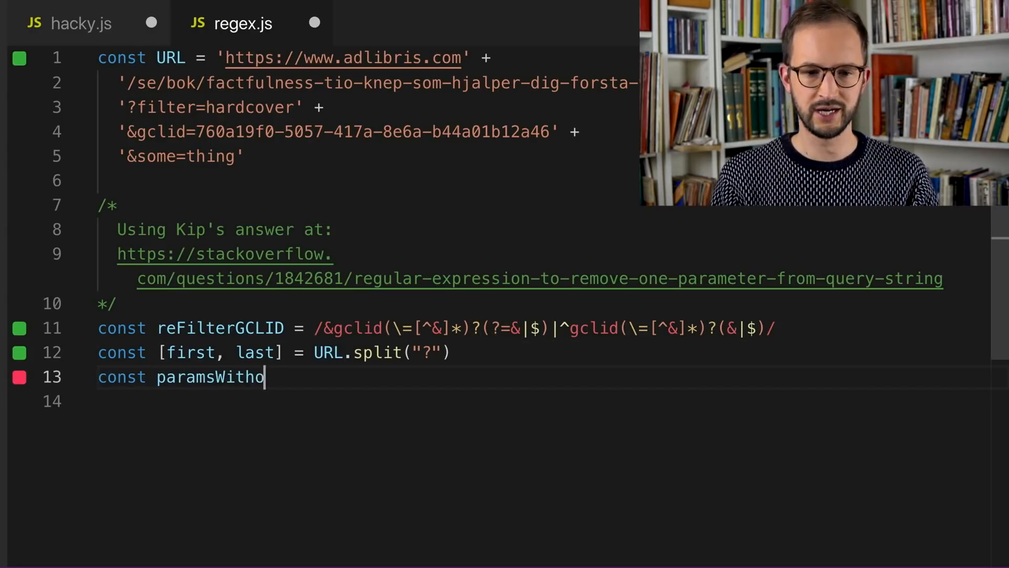
pyautogui.write('utGCLID =')
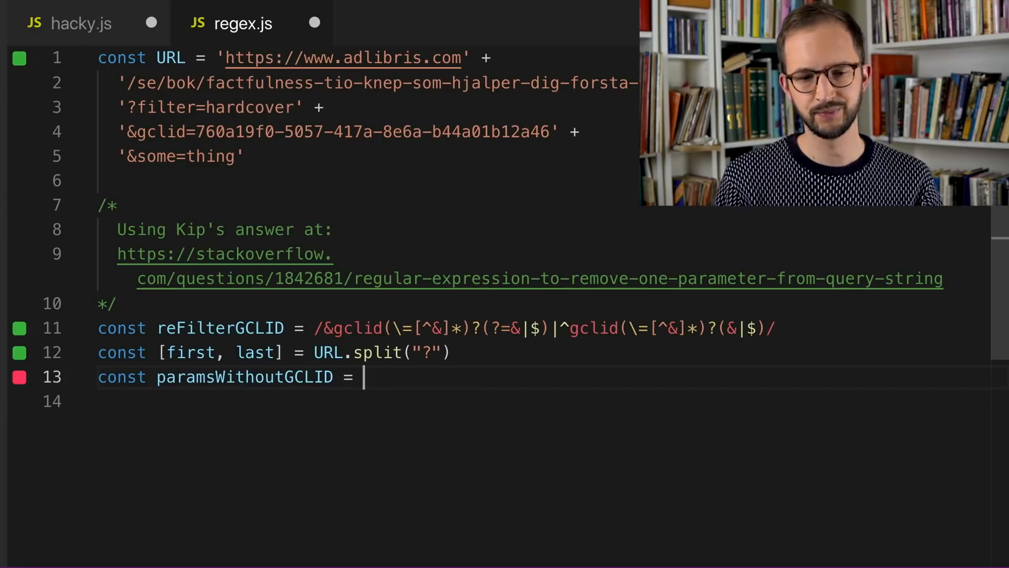
pyautogui.write('last')
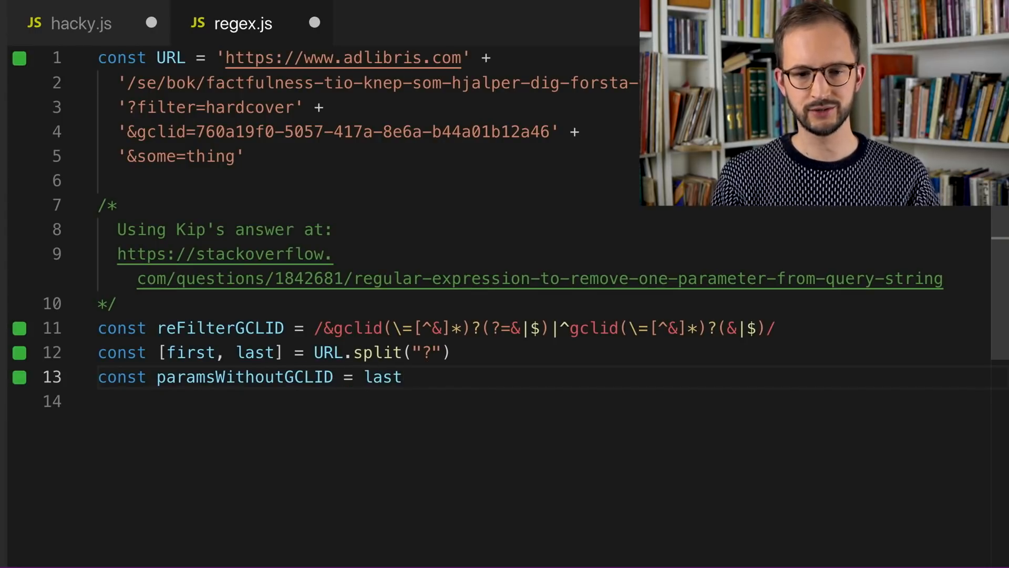
pyautogui.write('.replace')
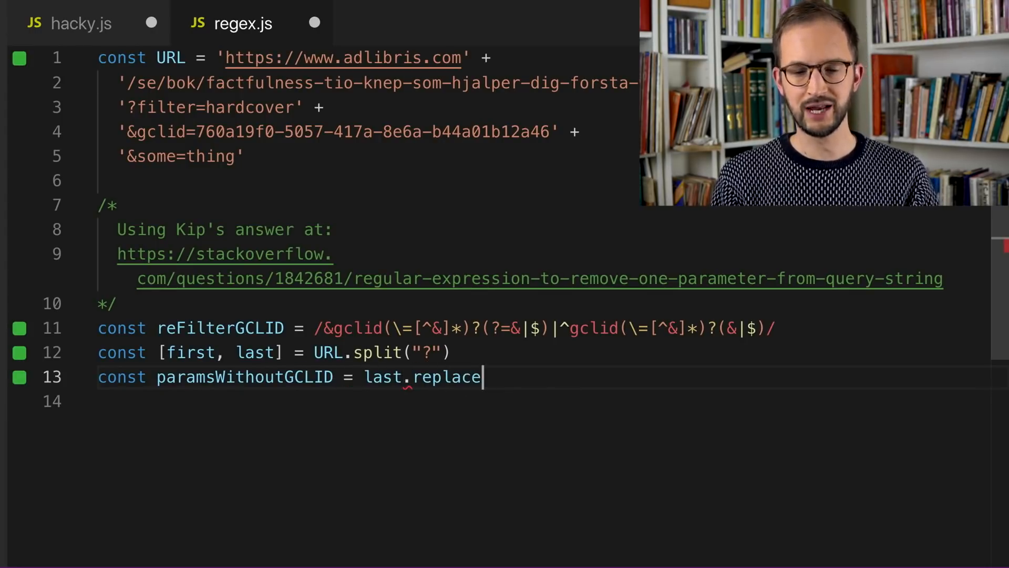
pyautogui.write('()')
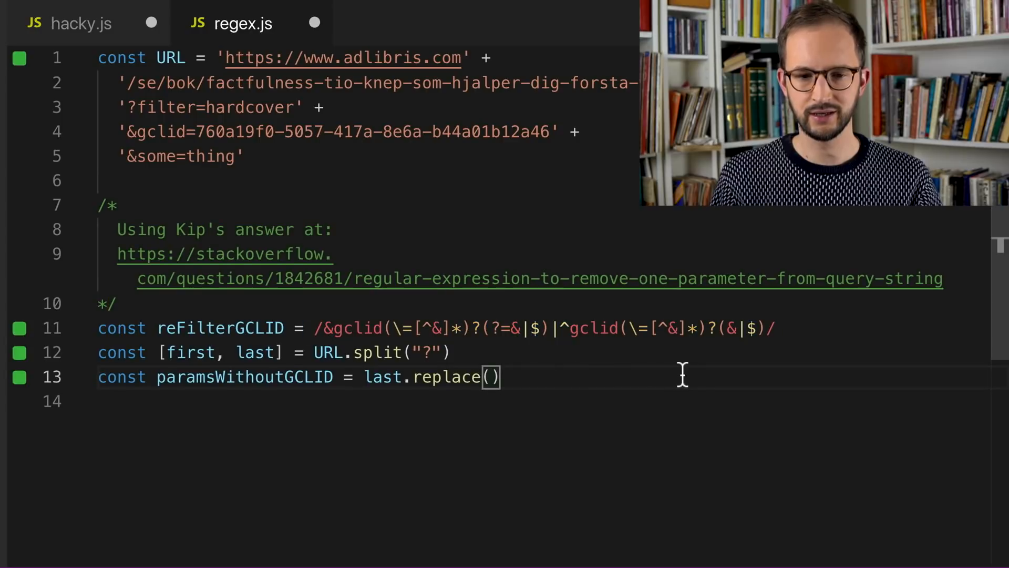
pyautogui.moveTo(325, 327); pyautogui.dragTo(772, 328)
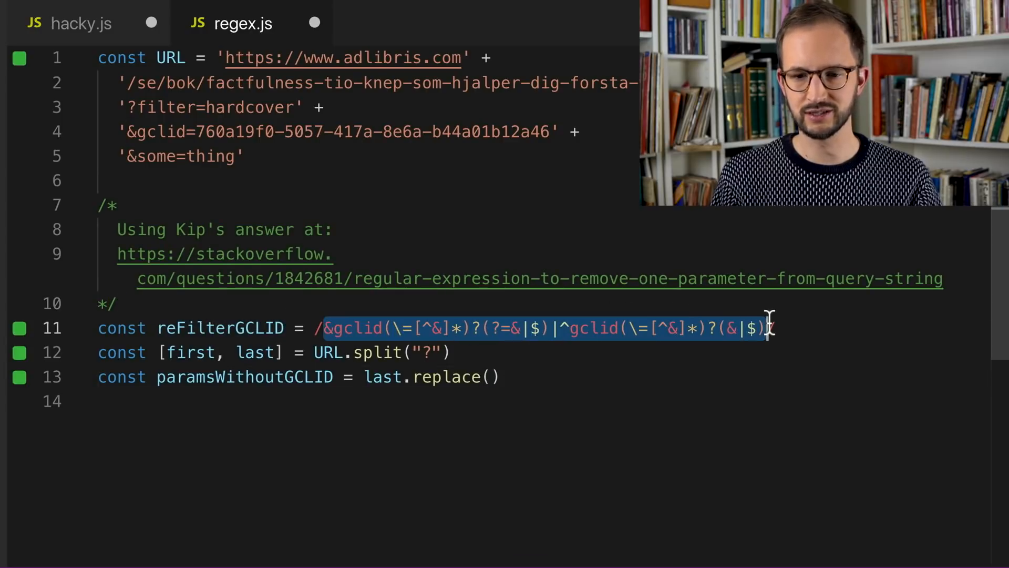
pyautogui.click(495, 377)
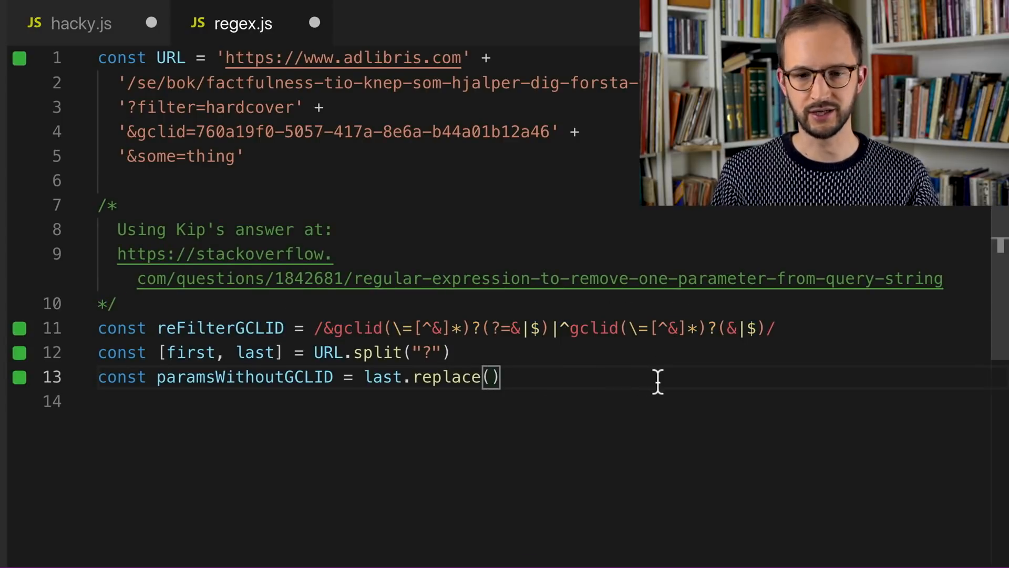
pyautogui.write("reFilterGCLID, '")
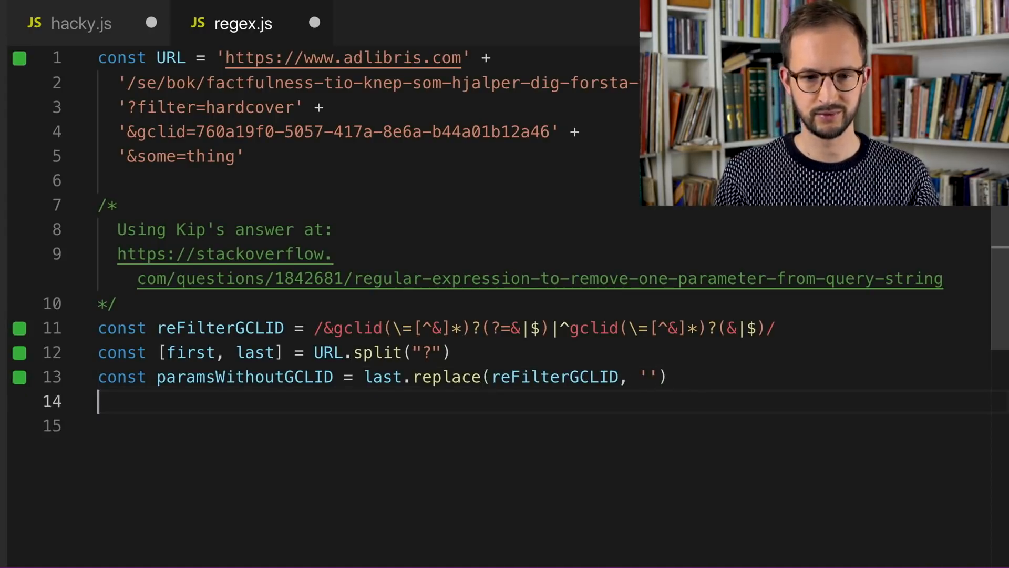
pyautogui.write('paramsWith')
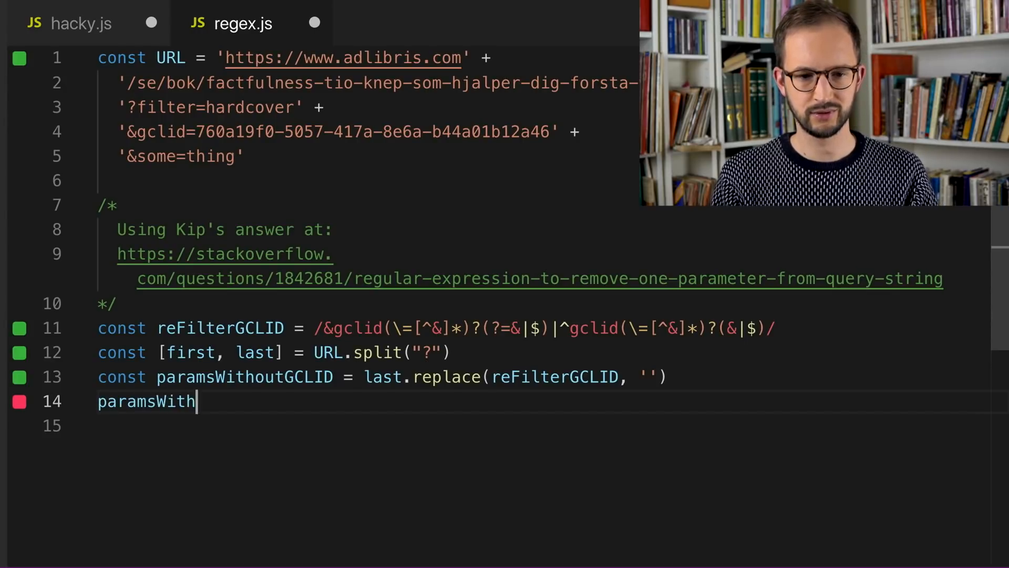
# Show paramsWithoutGCLID's value and move gclid to the front of the URL with a ? prefix.
pyautogui.write('outGCLID')
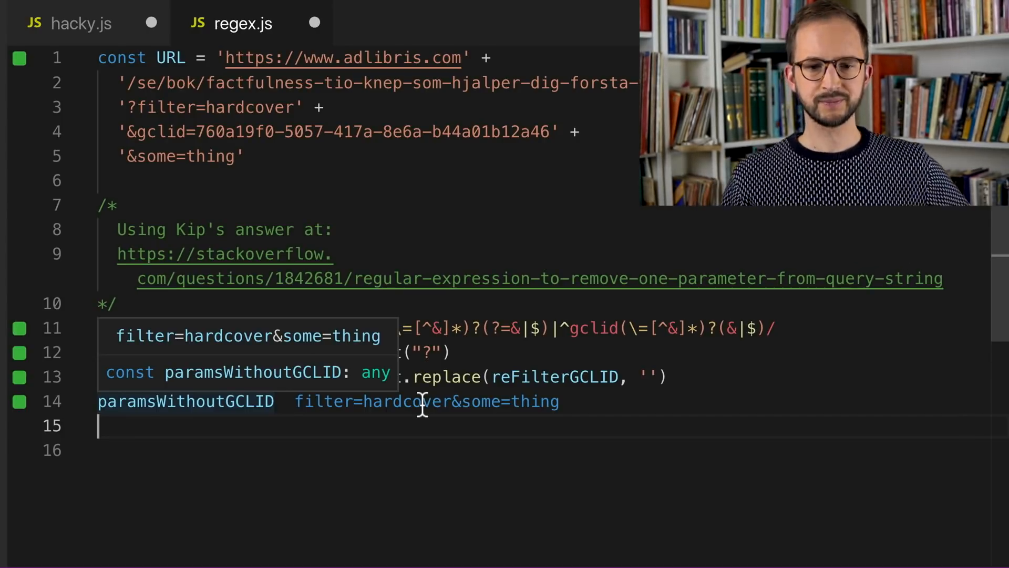
pyautogui.doubleClick(158, 132)
pyautogui.write(' +')
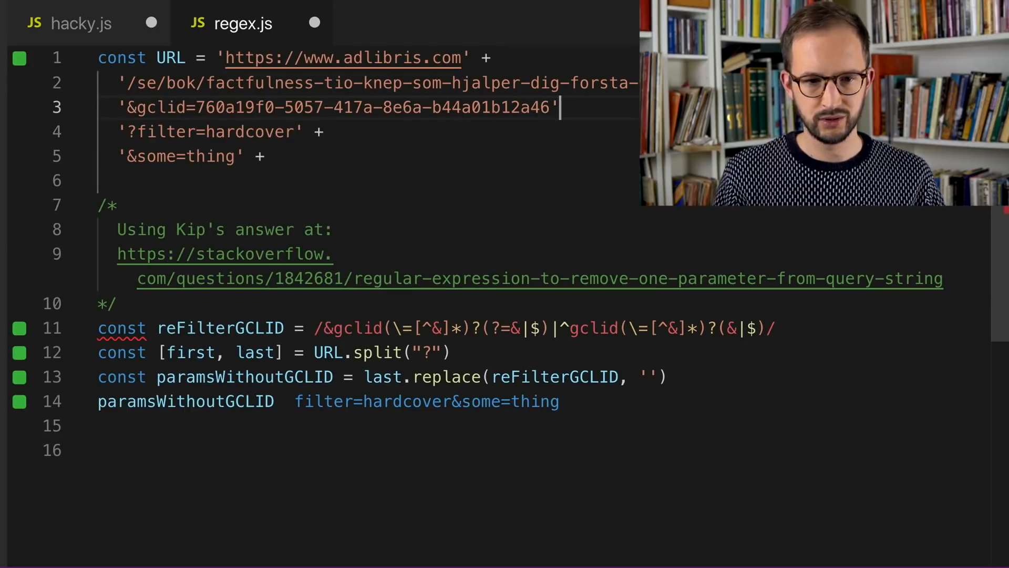
pyautogui.write('?')
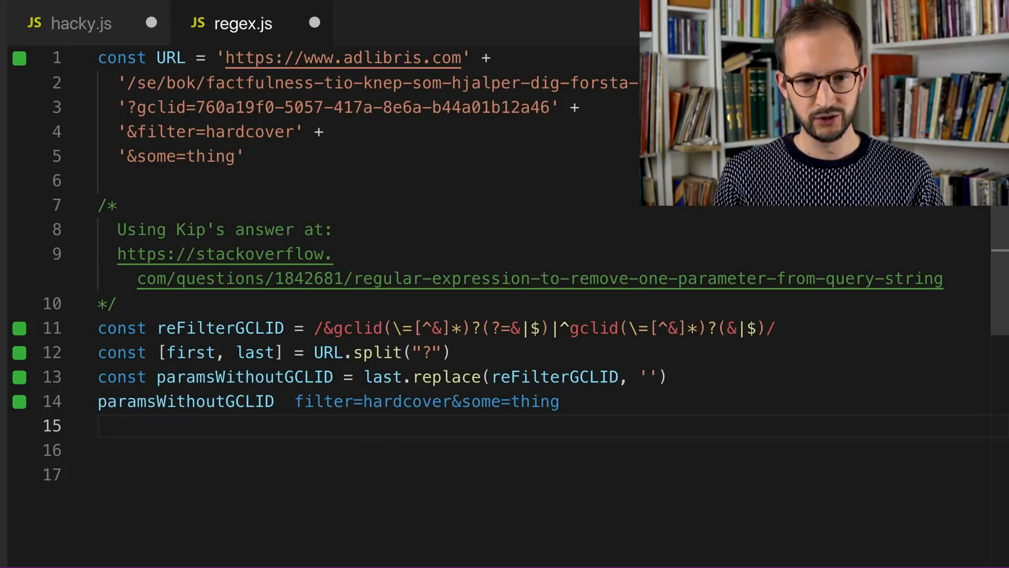
# Define URLwithoutGCLID as `${first}?${paramsWithoutGCLID}` and print its value on the next line.
pyautogui.write('const')
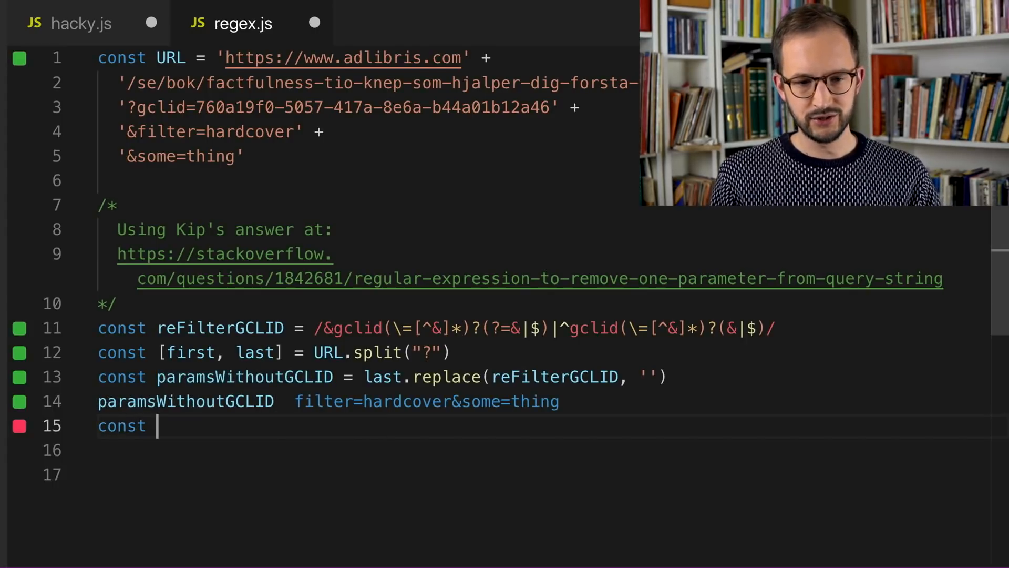
pyautogui.write('URLwithou')
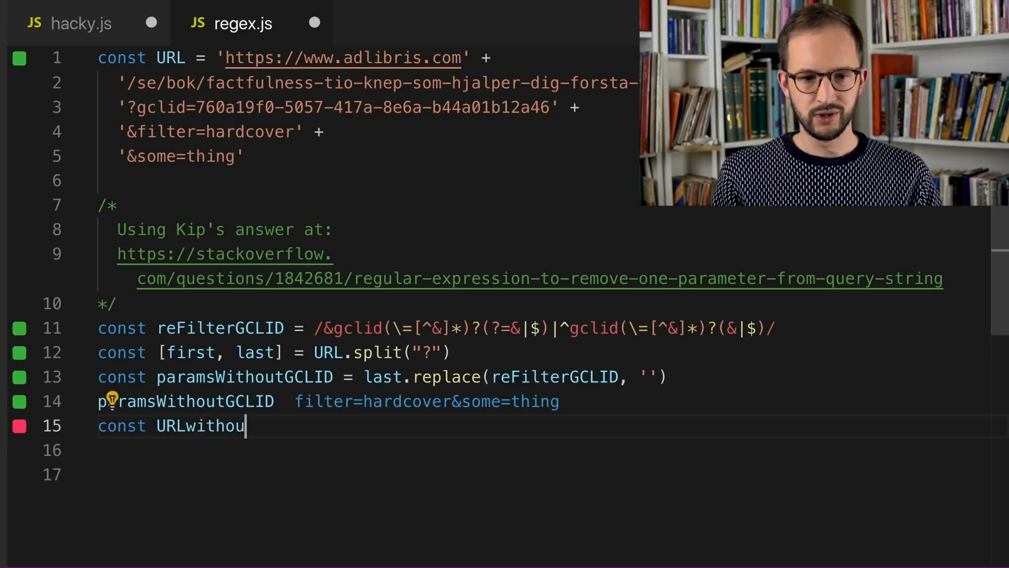
pyautogui.write('tGCLID')
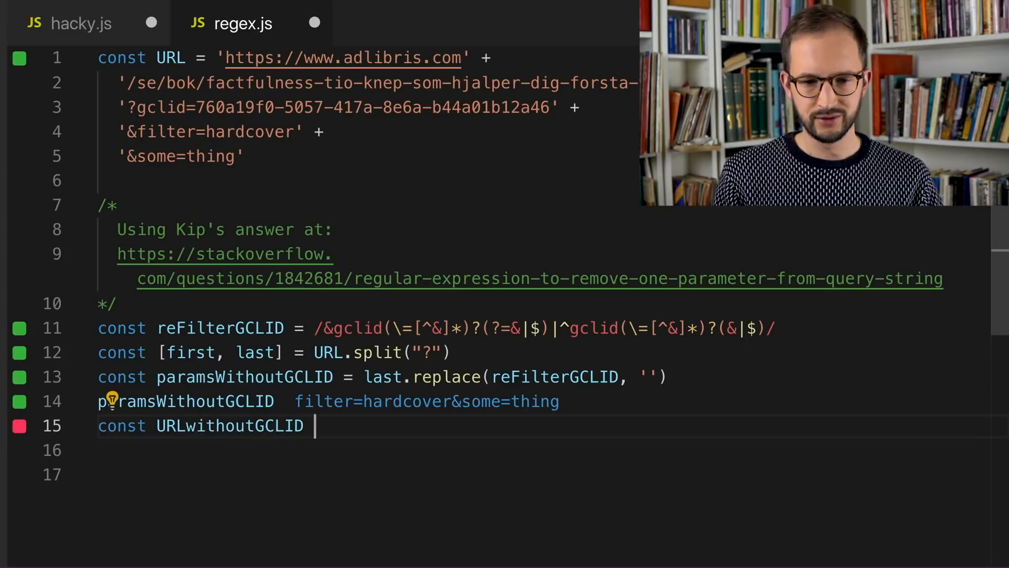
pyautogui.write('=')
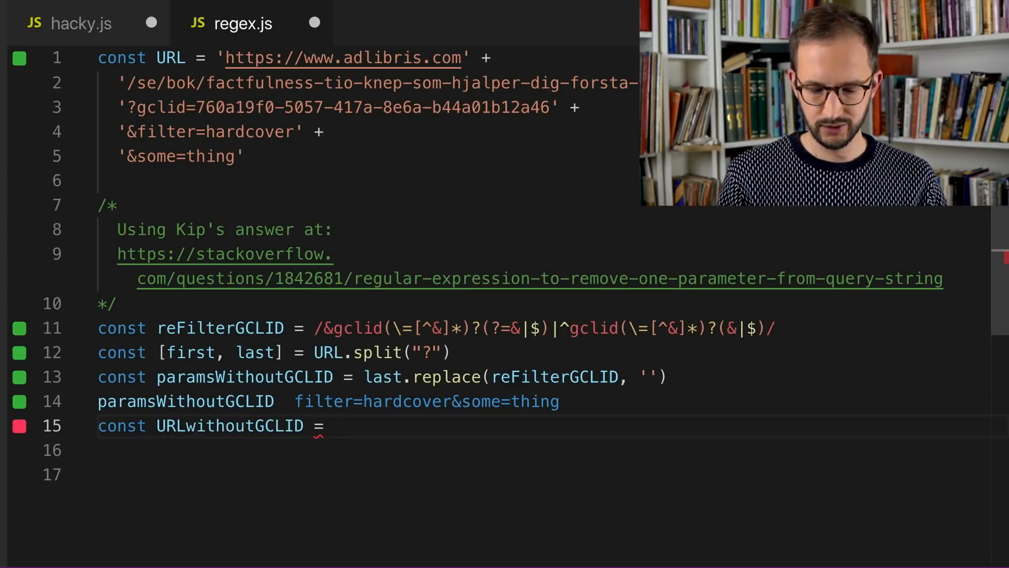
pyautogui.write('``')
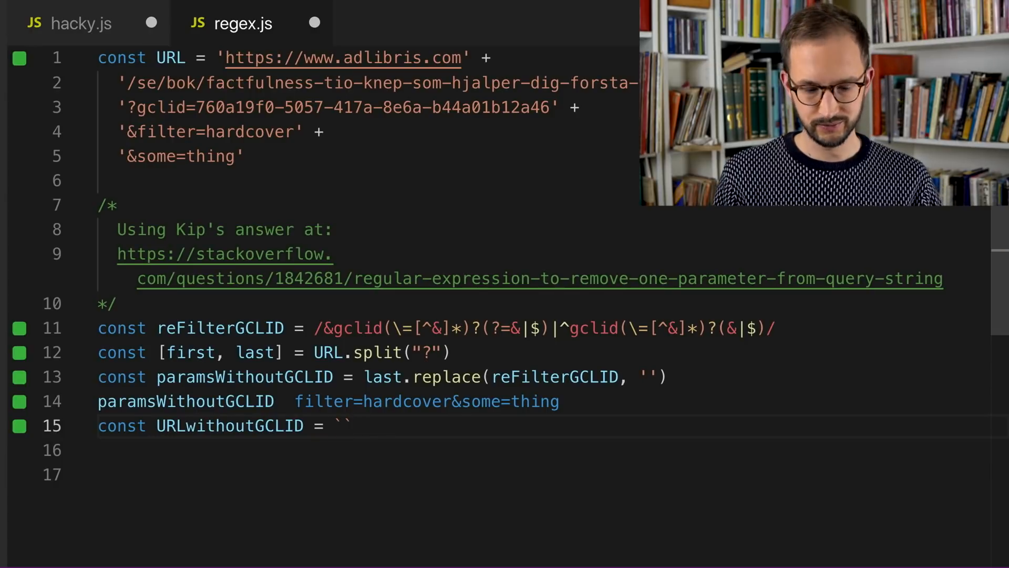
pyautogui.write('${}')
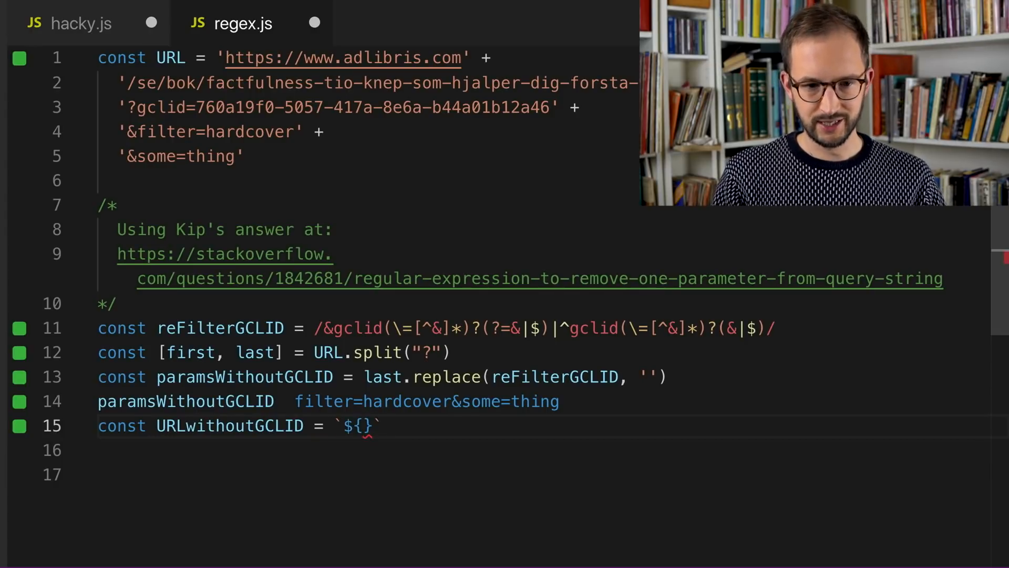
pyautogui.write('first')
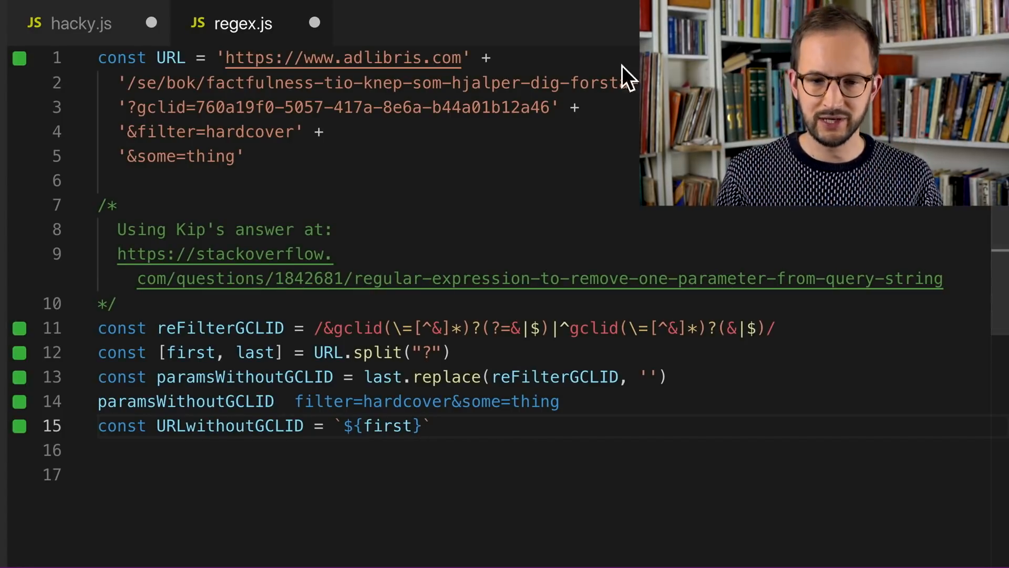
pyautogui.doubleClick(425, 352)
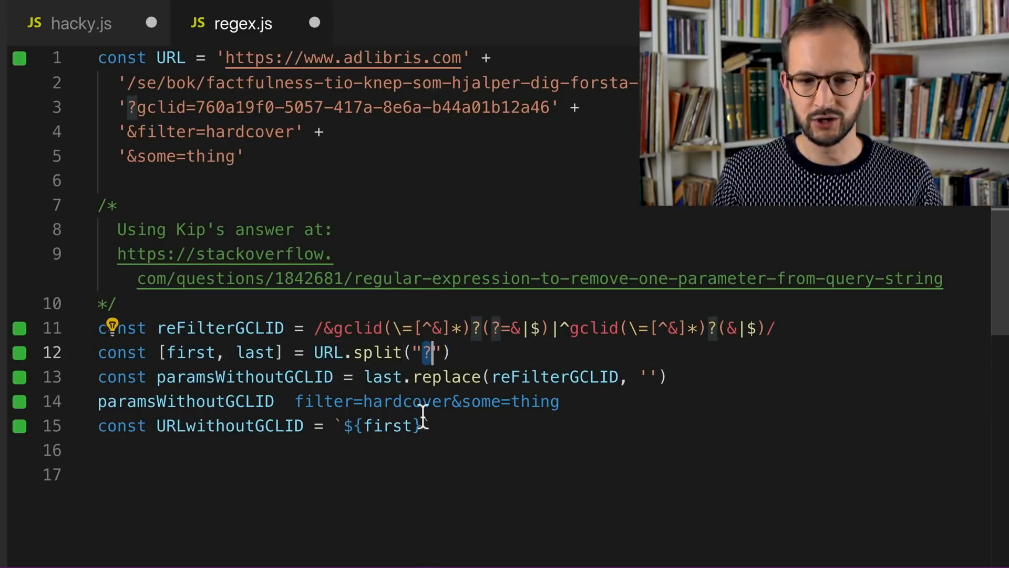
pyautogui.write('?')
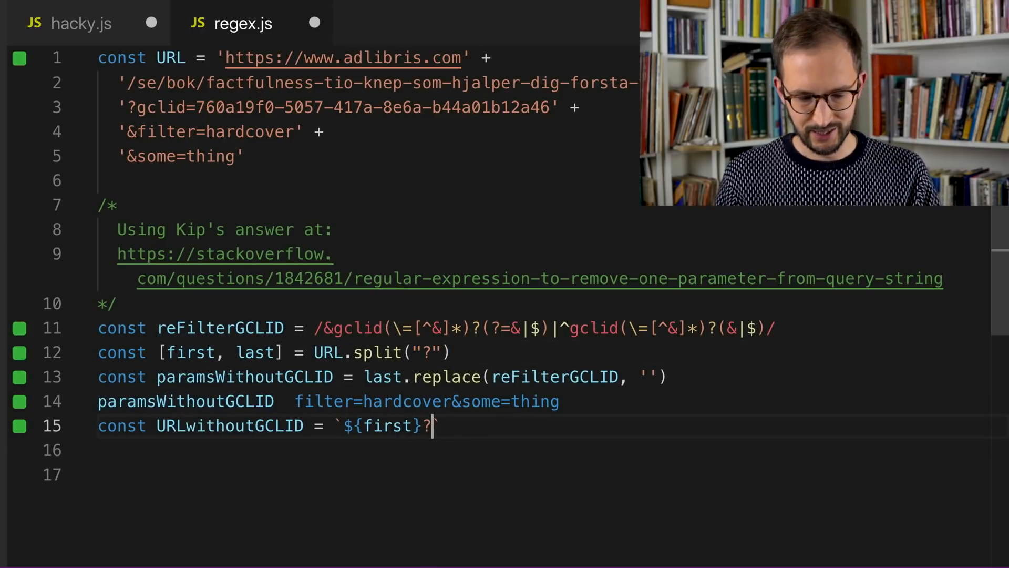
pyautogui.write('${}')
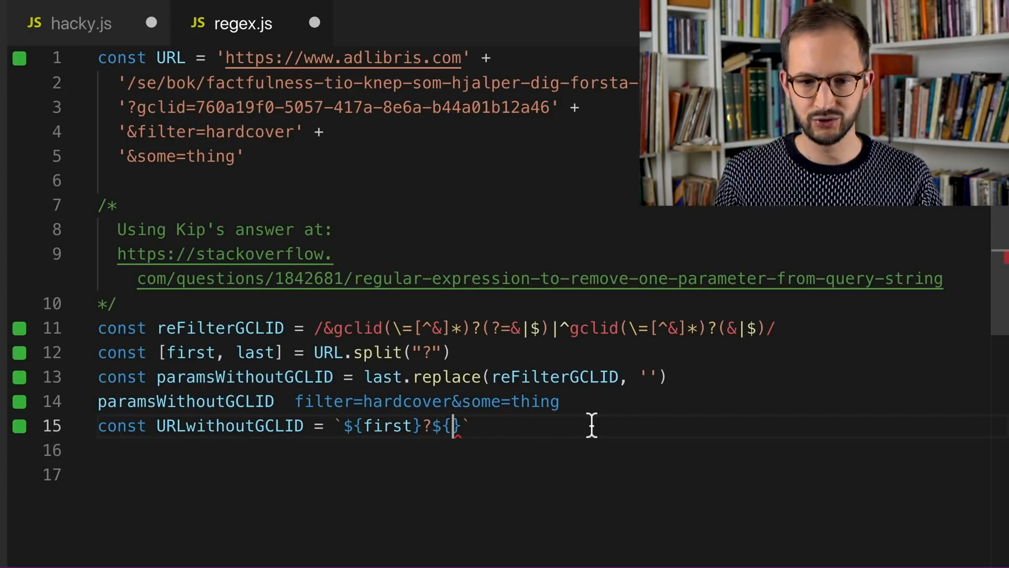
pyautogui.write('paramsWithoutGCLID')
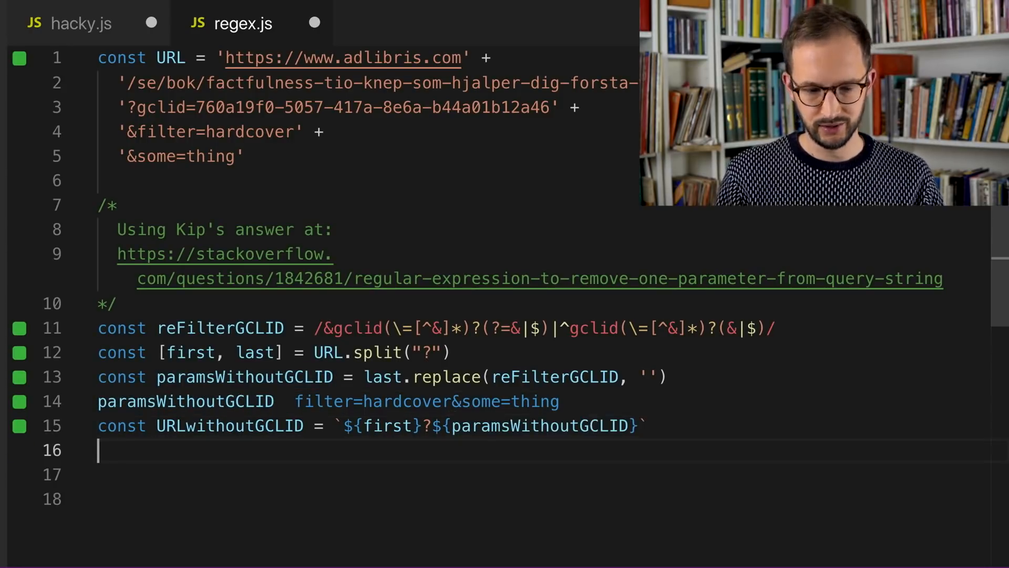
pyautogui.write('URLwithougG')
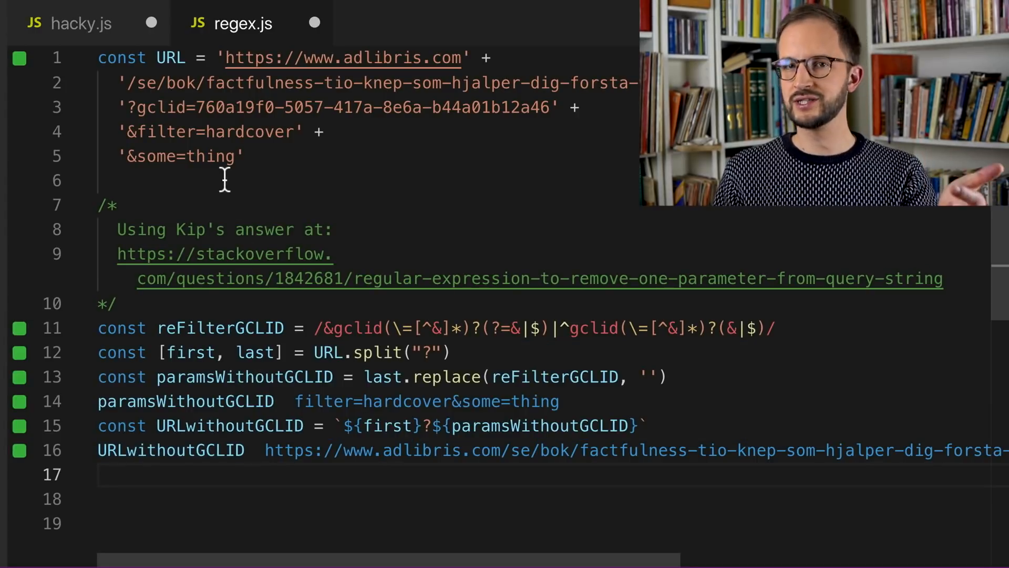
pyautogui.moveTo(223, 499)
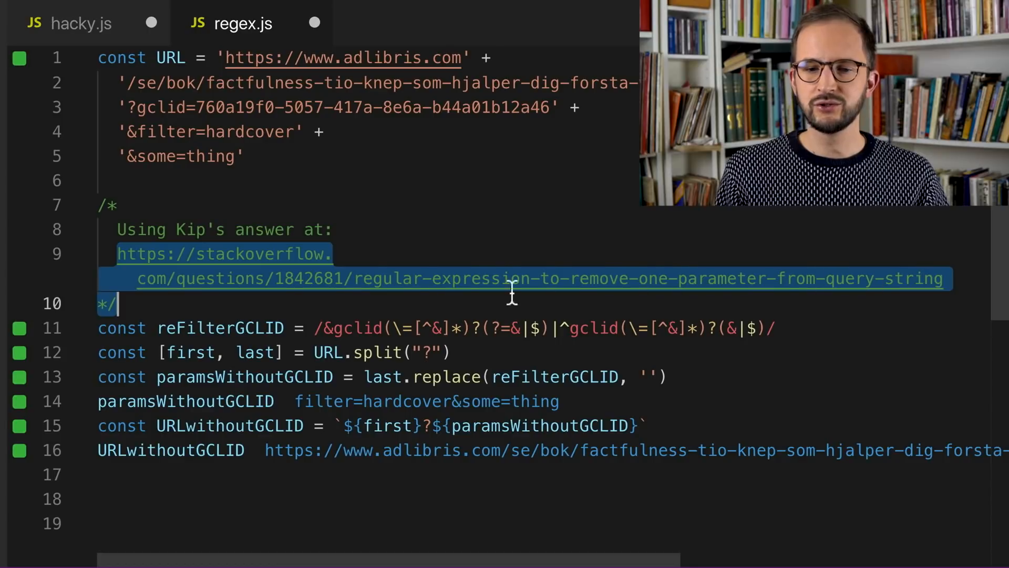
# Review regex.js and hacky.js, then create javascript.js holding the Adlibris URL constant.
pyautogui.click(384, 327)
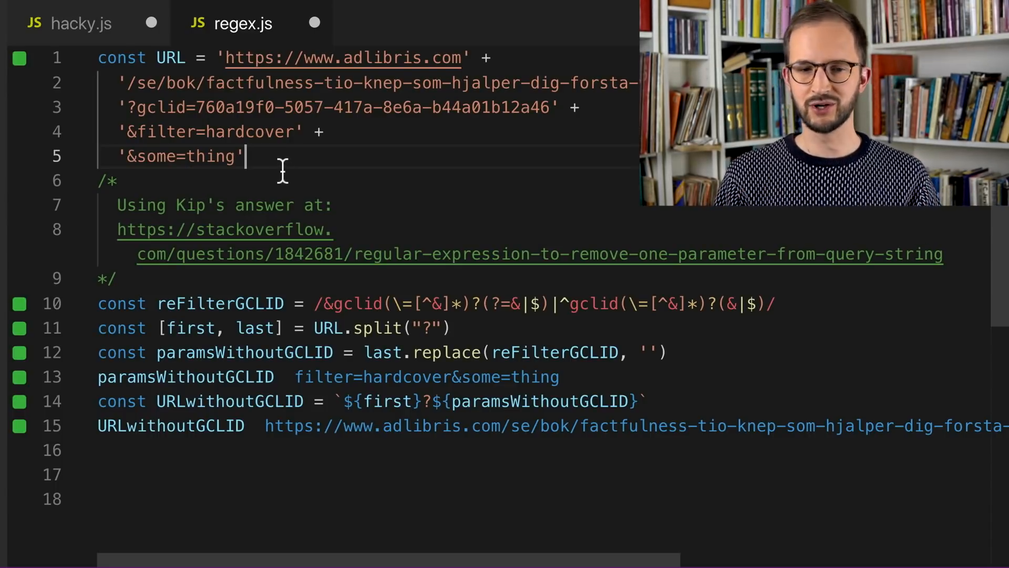
pyautogui.doubleClick(155, 155)
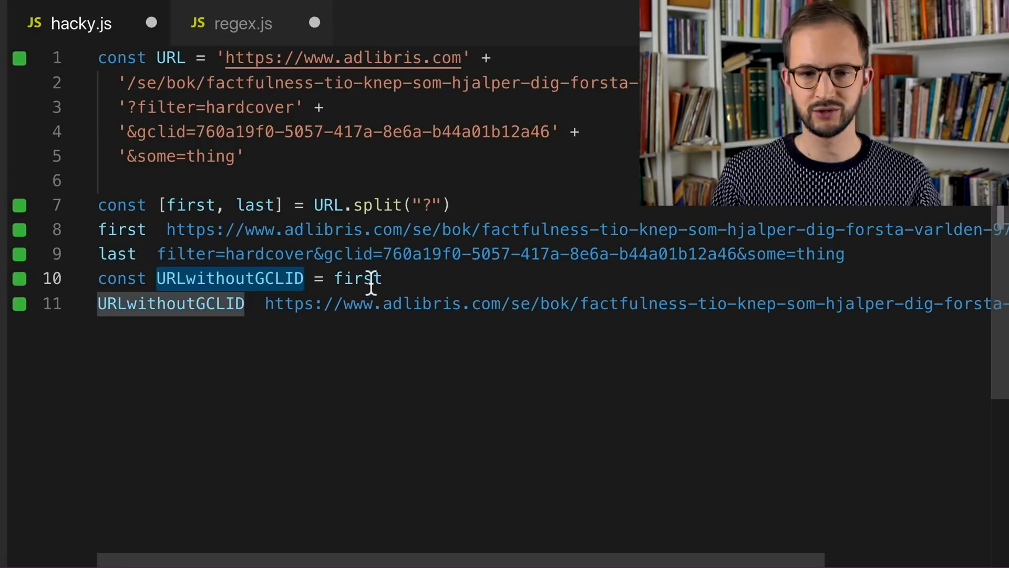
pyautogui.doubleClick(190, 204)
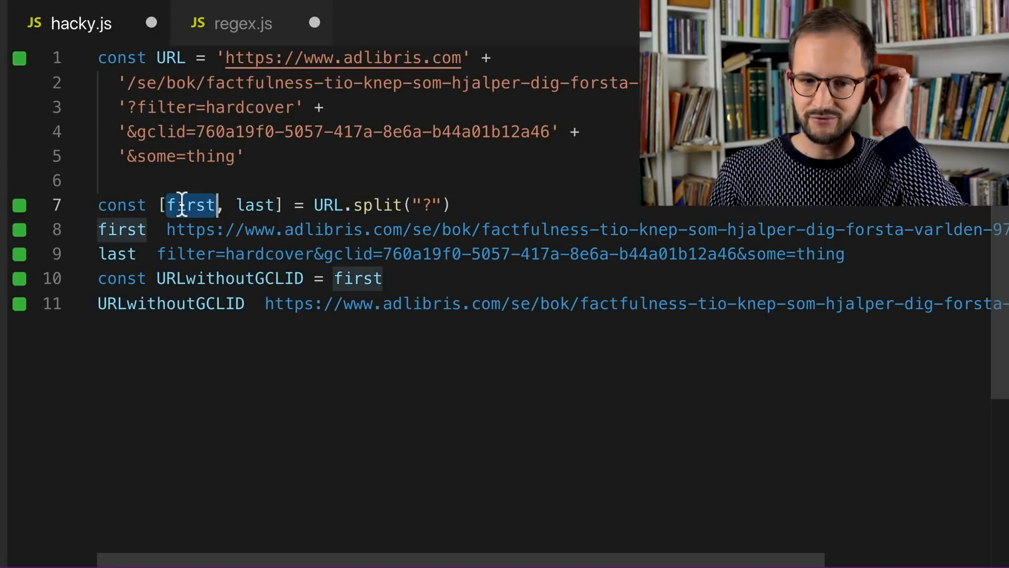
pyautogui.click(422, 23)
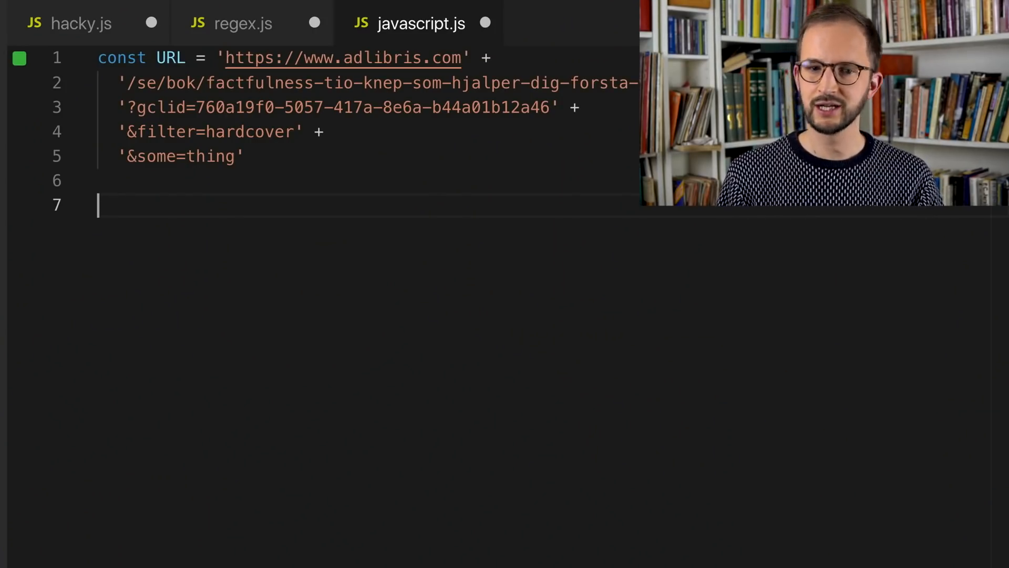
# Create an anchor with const a = window.document.createElement('a').
pyautogui.write('const a =')
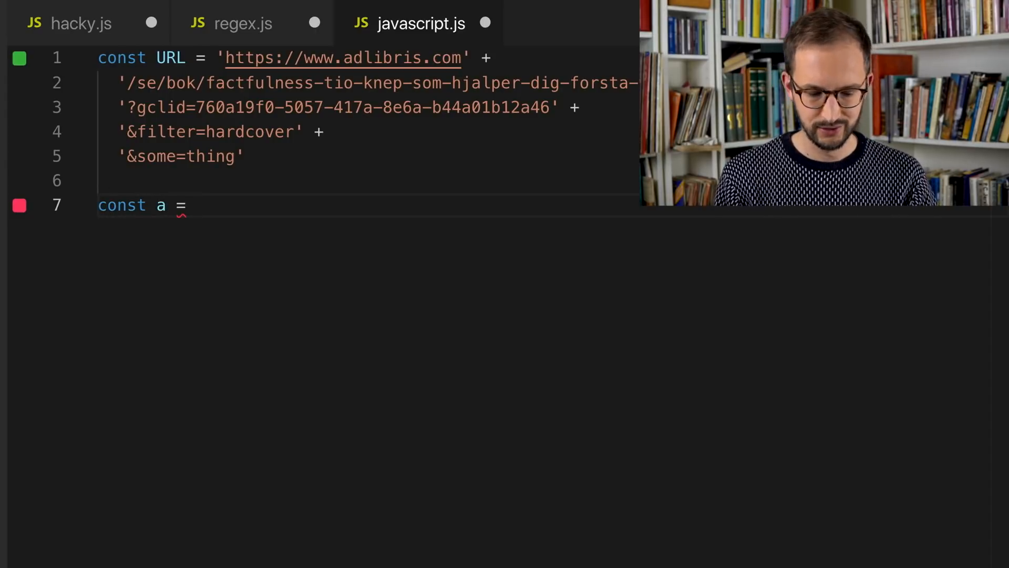
pyautogui.write('window.d')
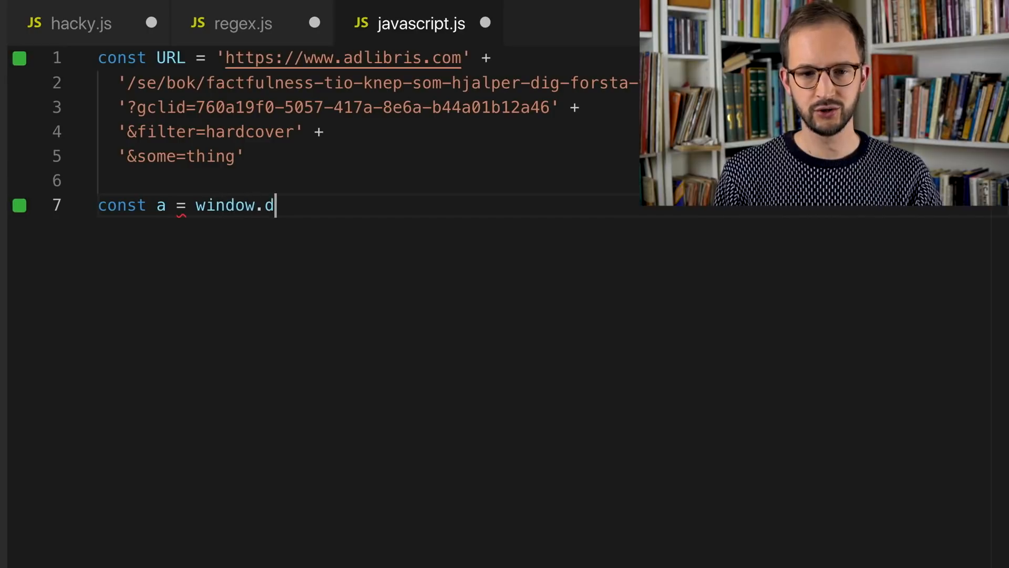
pyautogui.write('ocument.create')
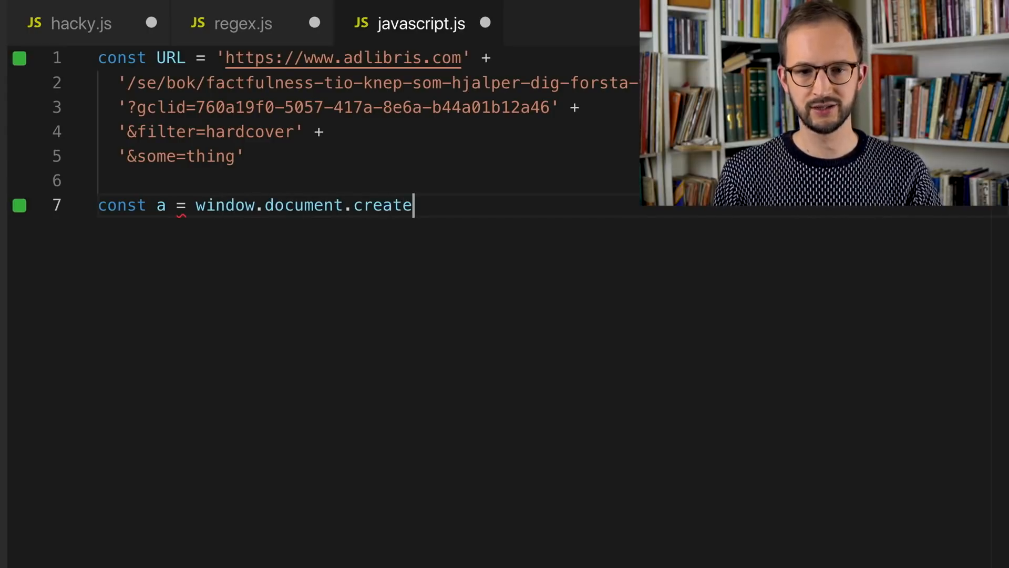
pyautogui.write('Element()')
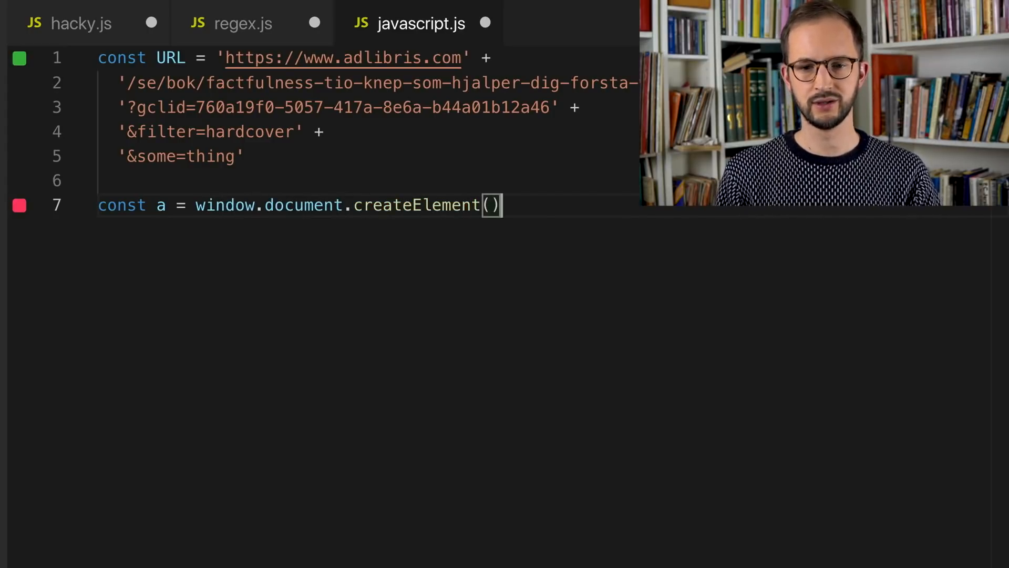
pyautogui.write("'a'")
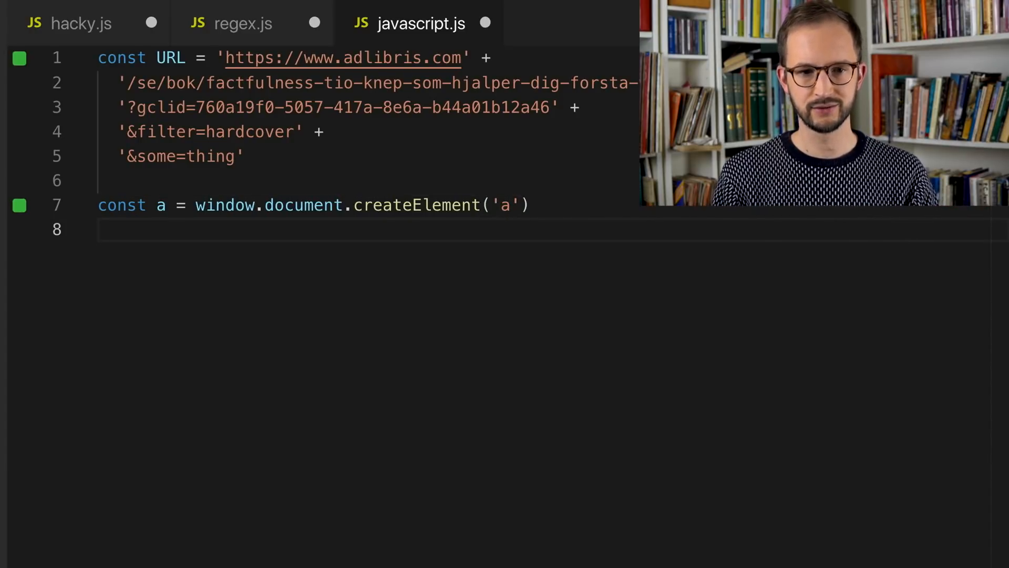
# Set a.href = URL, assign let params = a.search, and display params.
pyautogui.write('a.')
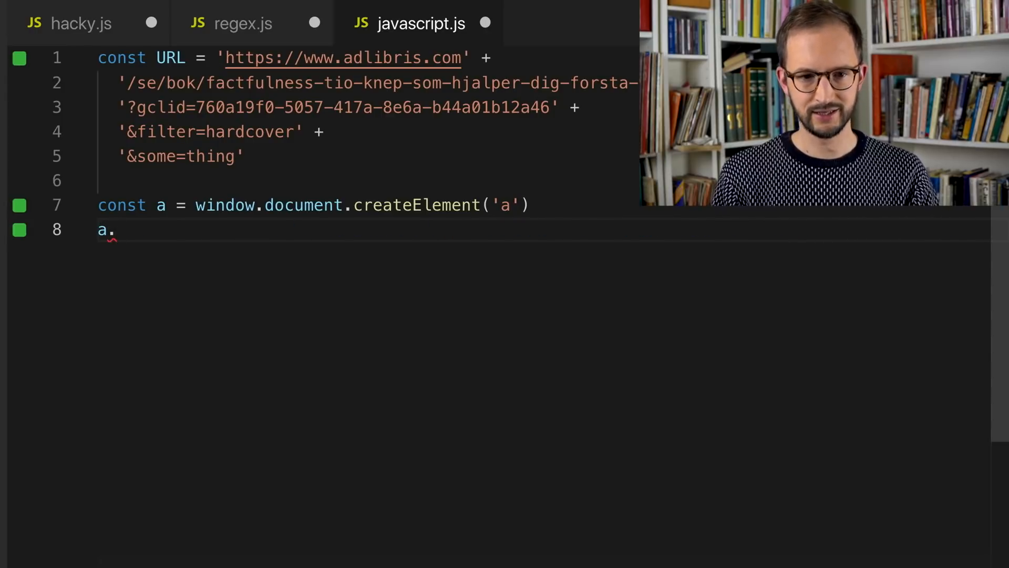
pyautogui.write('href = URL')
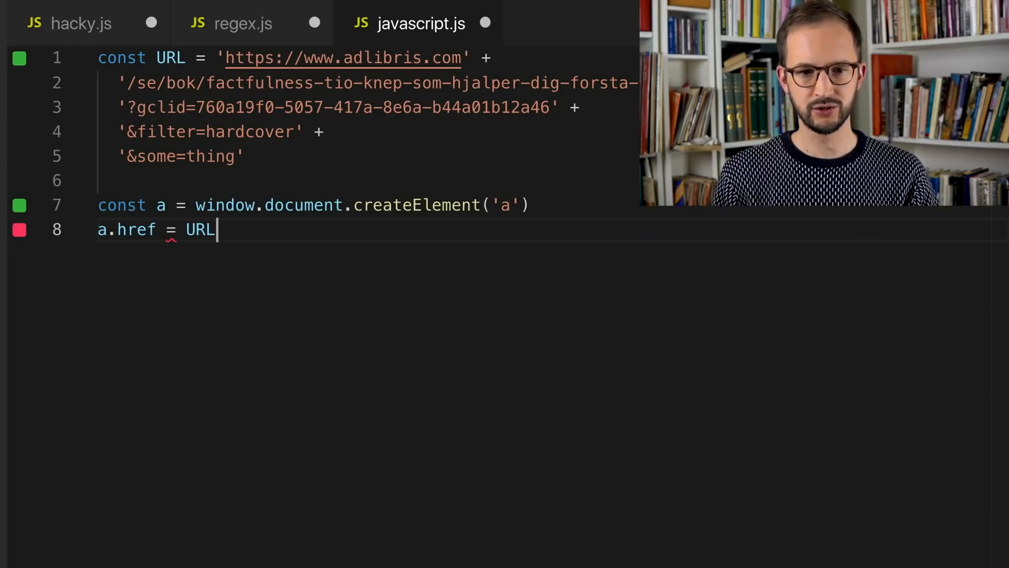
pyautogui.press('Enter')
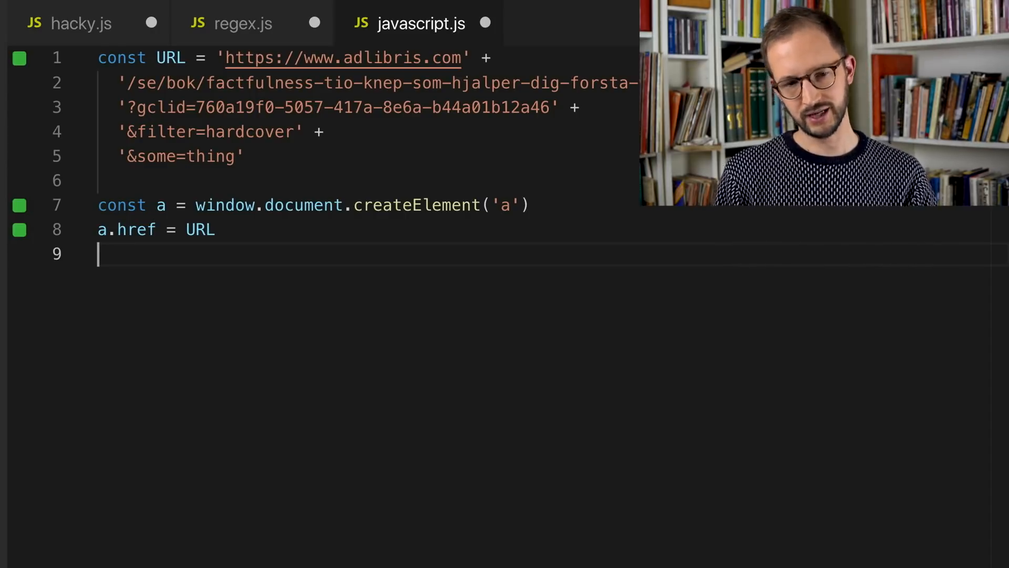
pyautogui.write('let params =')
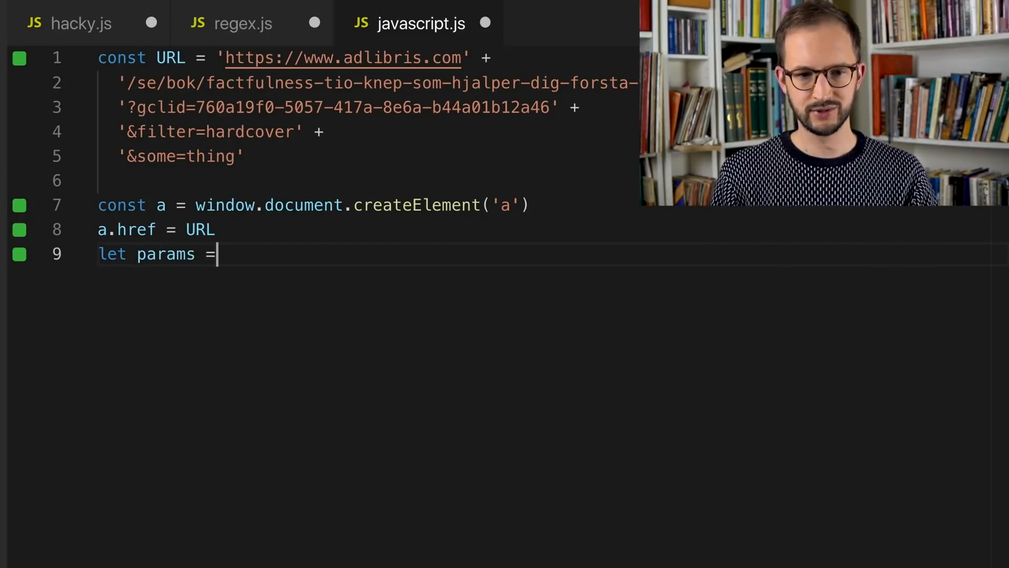
pyautogui.write('a.sea')
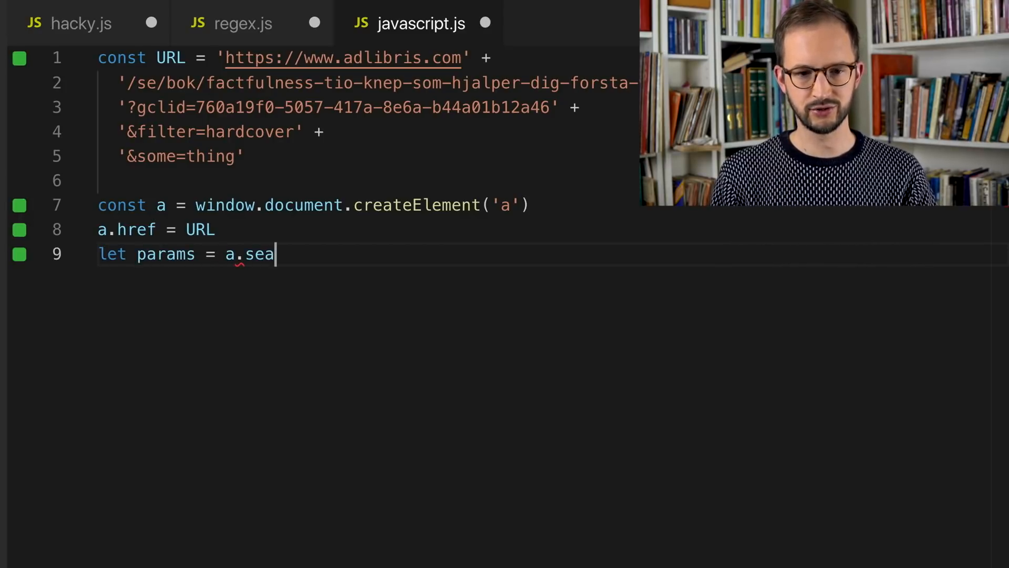
pyautogui.write('rch')
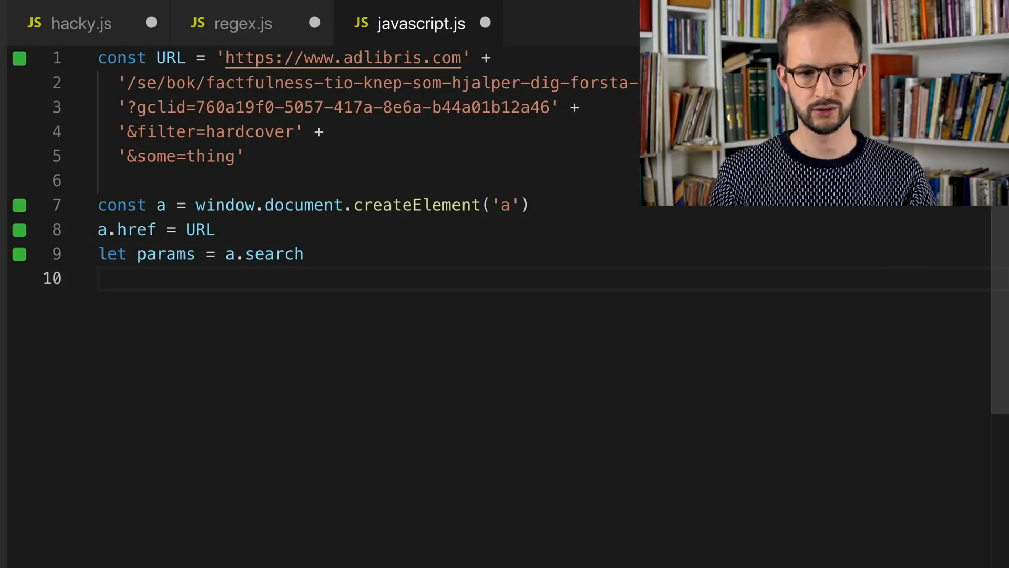
pyautogui.write('params')
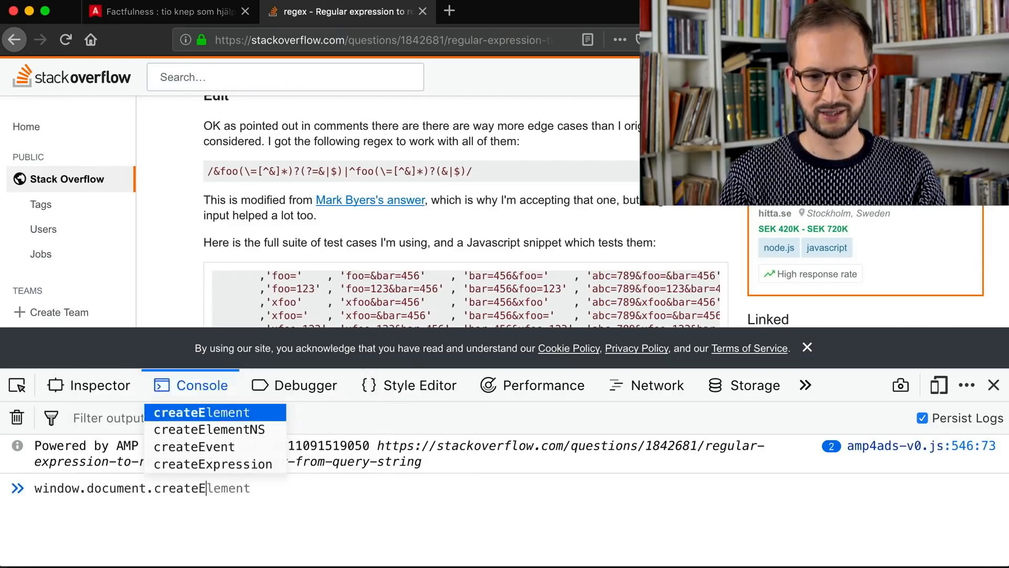
# Finish createElement('a') in the Firefox console to confirm it returns an <a> element.
pyautogui.write('lement')
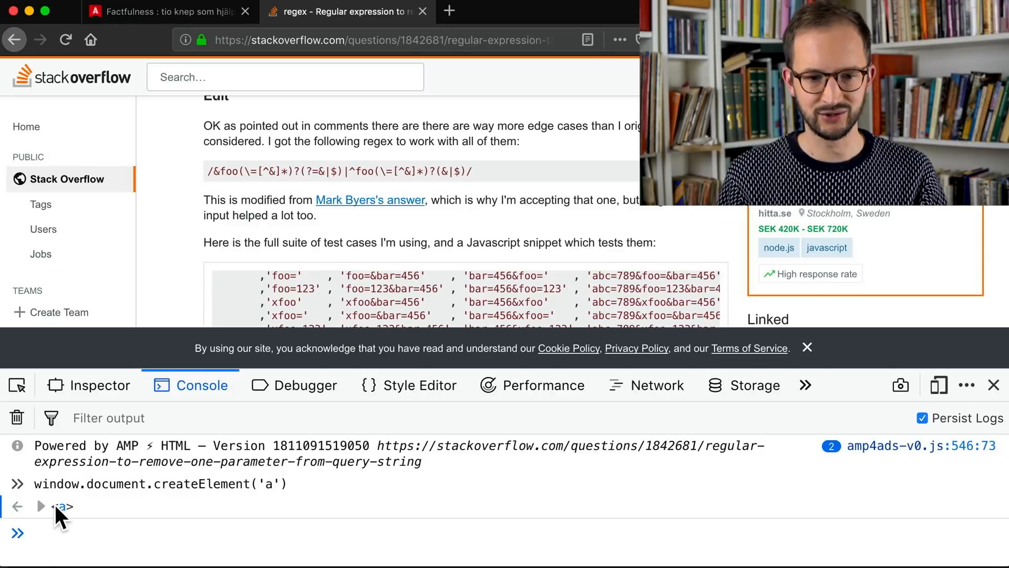
pyautogui.click(63, 506)
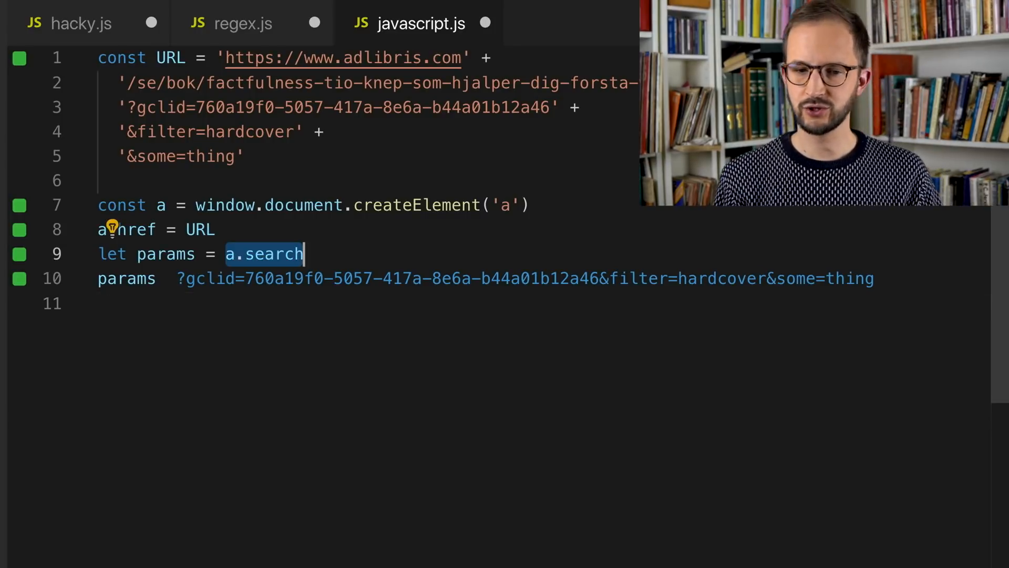
# Parse a.search with new URLSearchParams and test params.get('filter').
pyautogui.write('new')
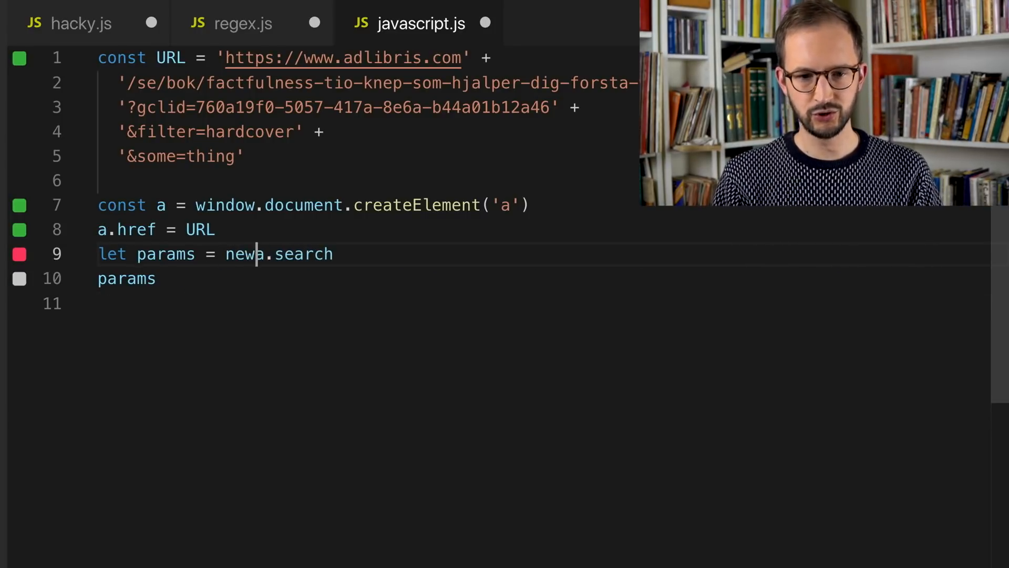
pyautogui.write('URLSearchParams(')
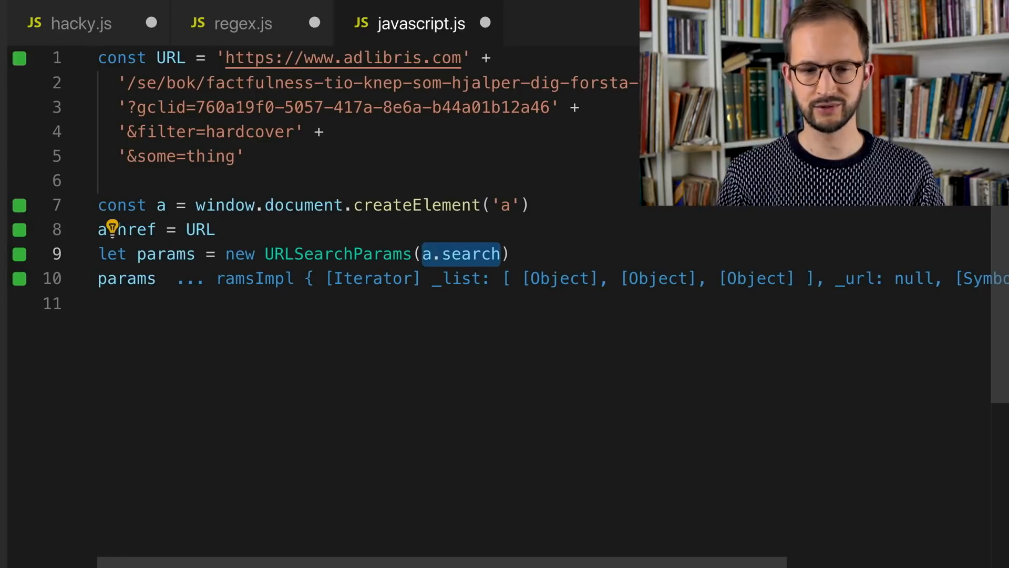
pyautogui.moveTo(466, 253)
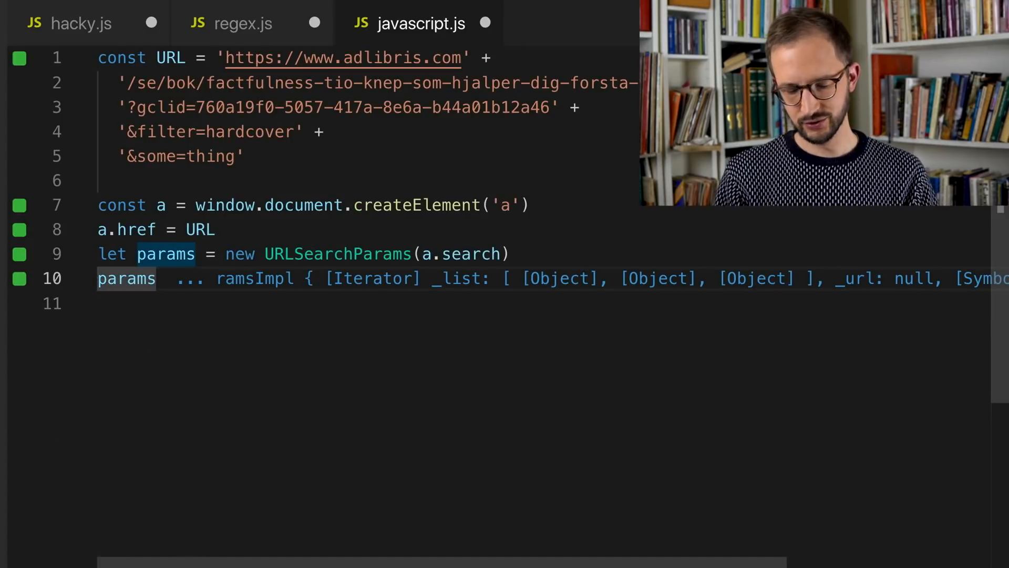
pyautogui.write('.get()')
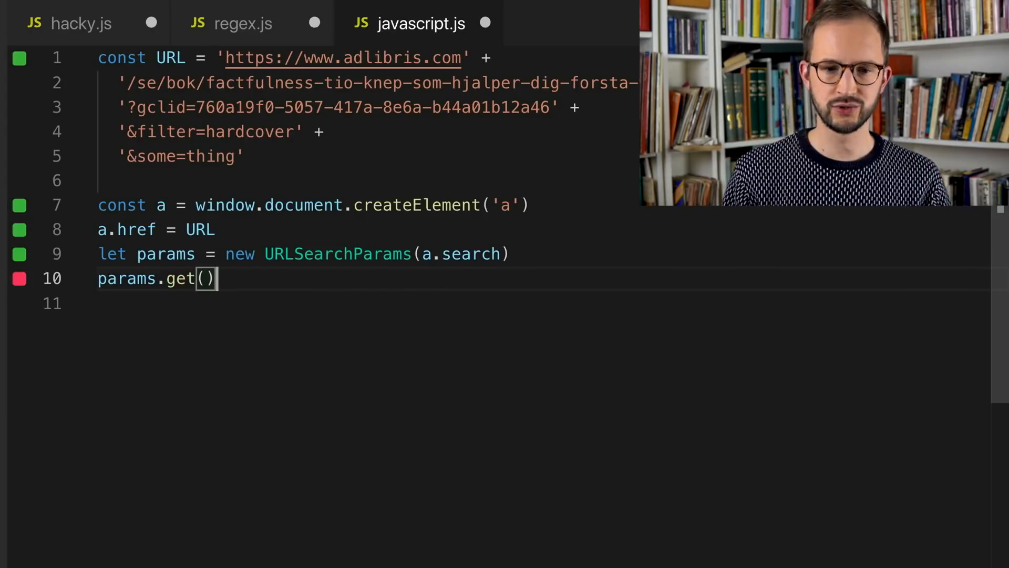
pyautogui.write("'")
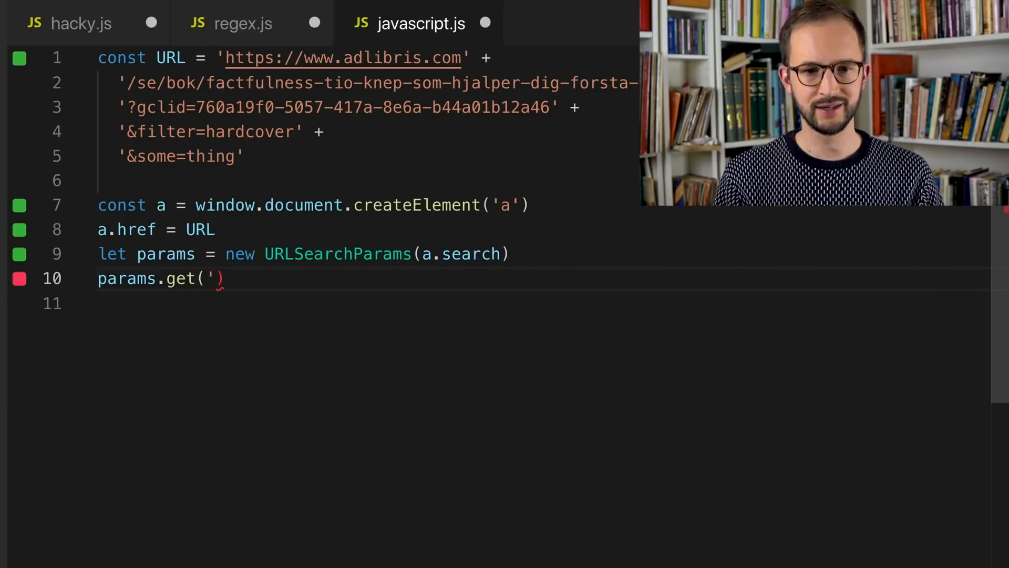
pyautogui.write('filter')
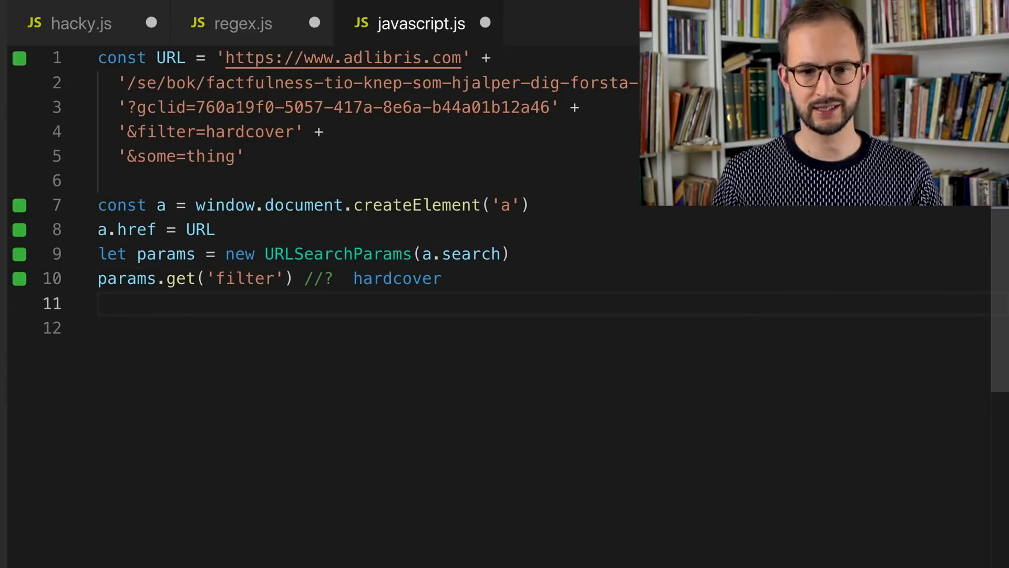
# Change the lookup to params.get('gclid'), then add params.delete('gclid').
pyautogui.doubleClick(244, 278)
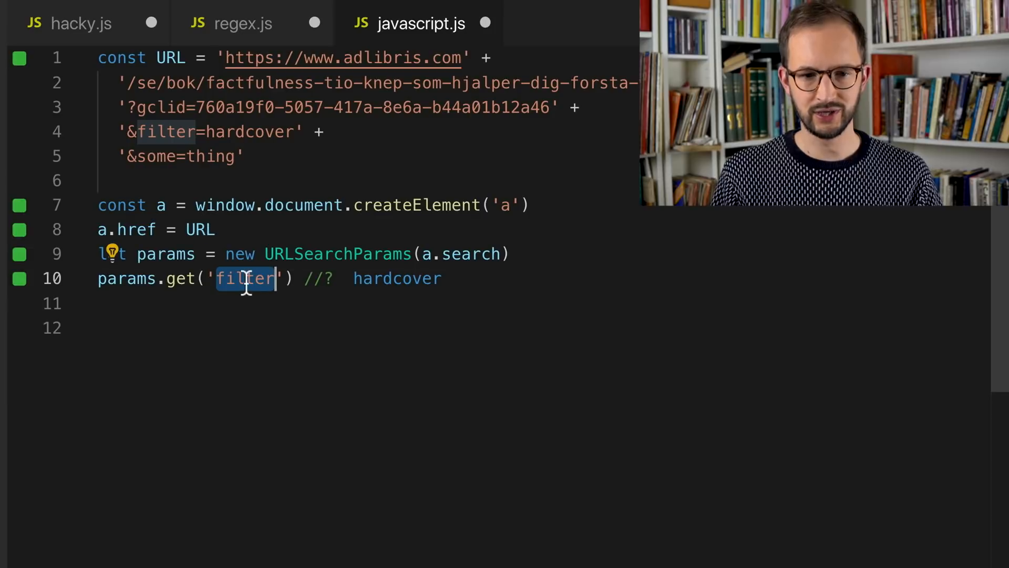
pyautogui.write('gclid')
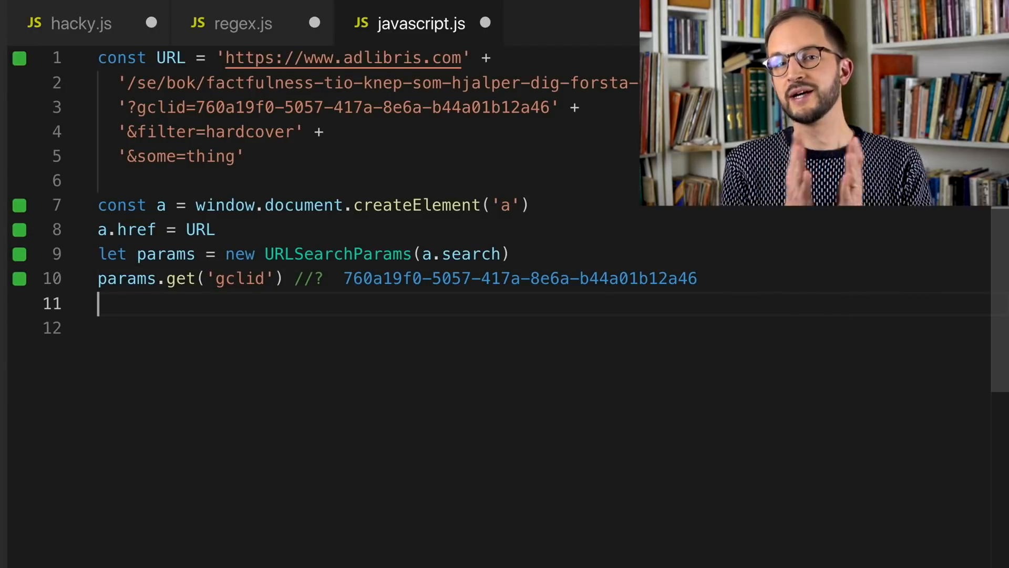
pyautogui.write('params.')
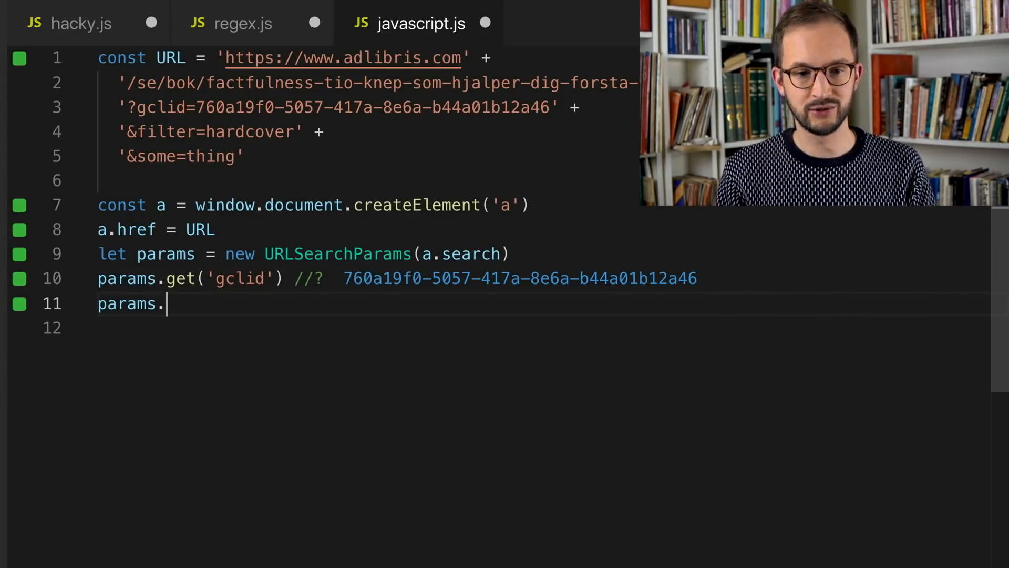
pyautogui.write("delete('gclid")
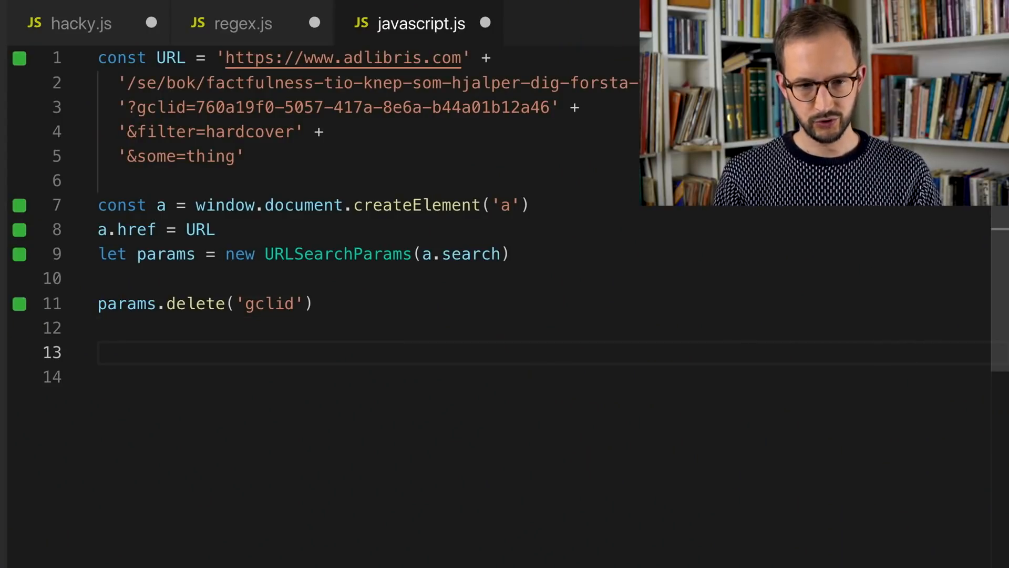
# Define first from the split URL's [0] element and start the URLwithoutGCLID template `${first}?${}`.
pyautogui.write('const first = URL.sp')
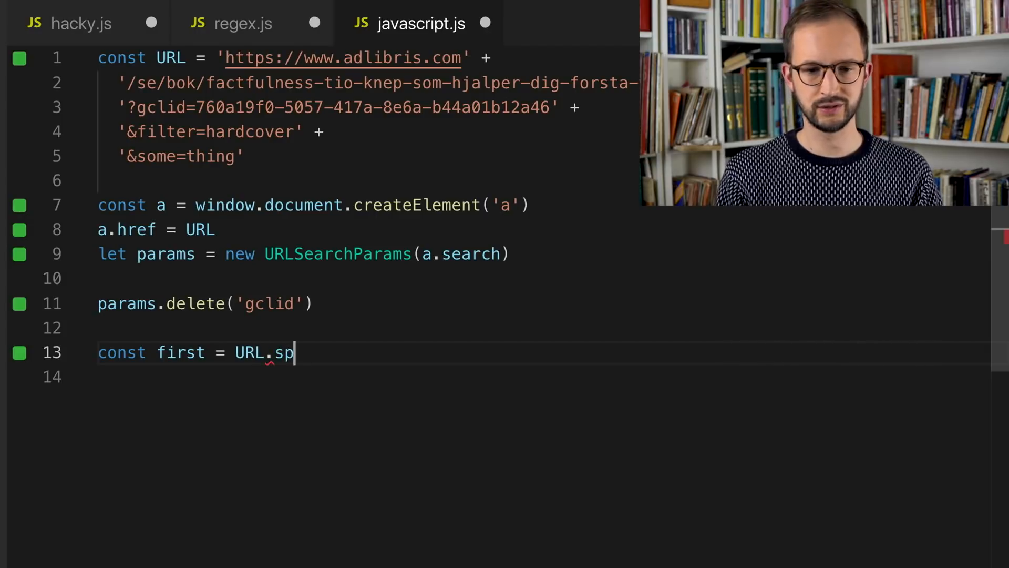
pyautogui.write('lit("?')
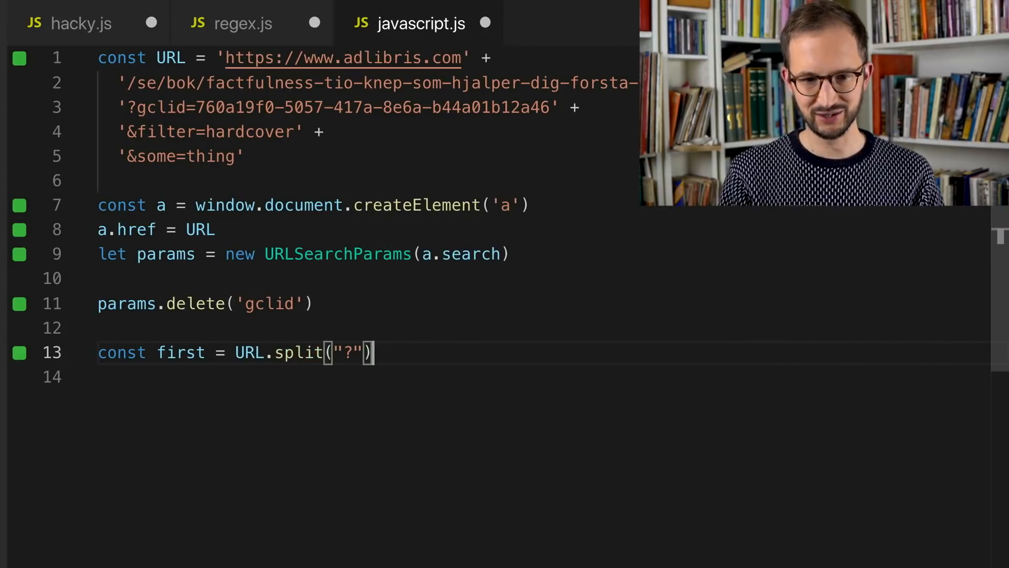
pyautogui.write('[0]')
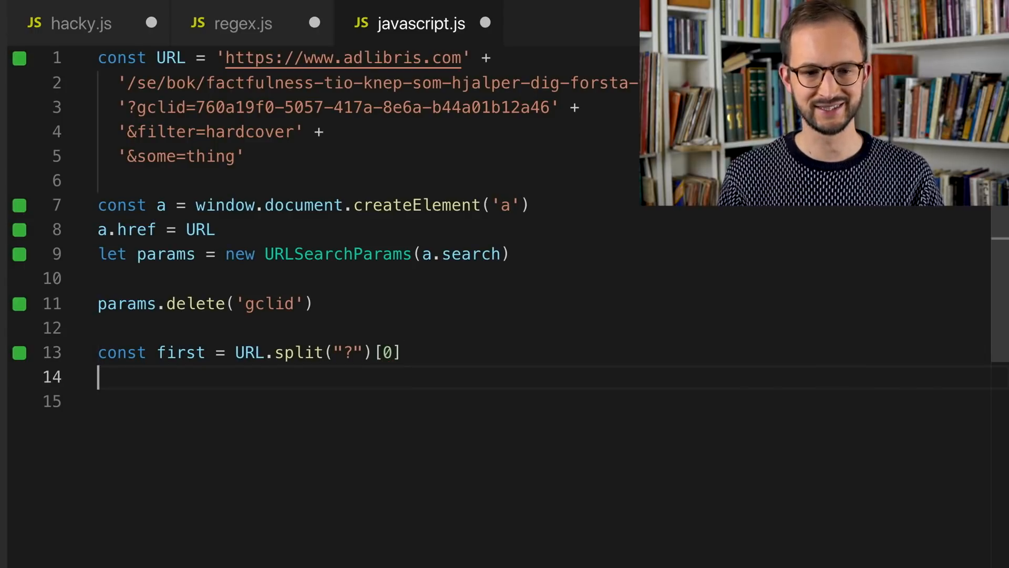
pyautogui.write('fir')
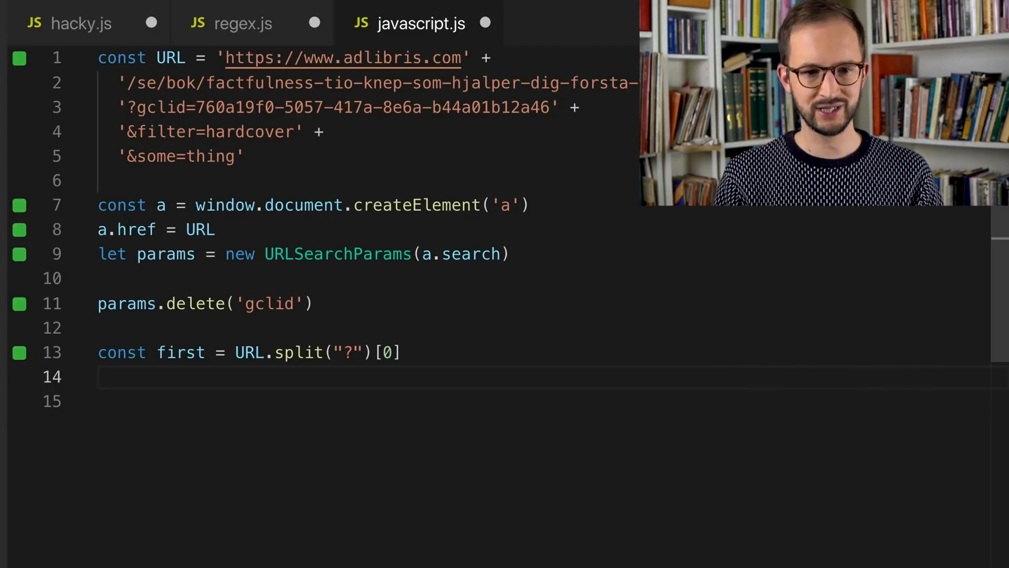
pyautogui.write('const URL')
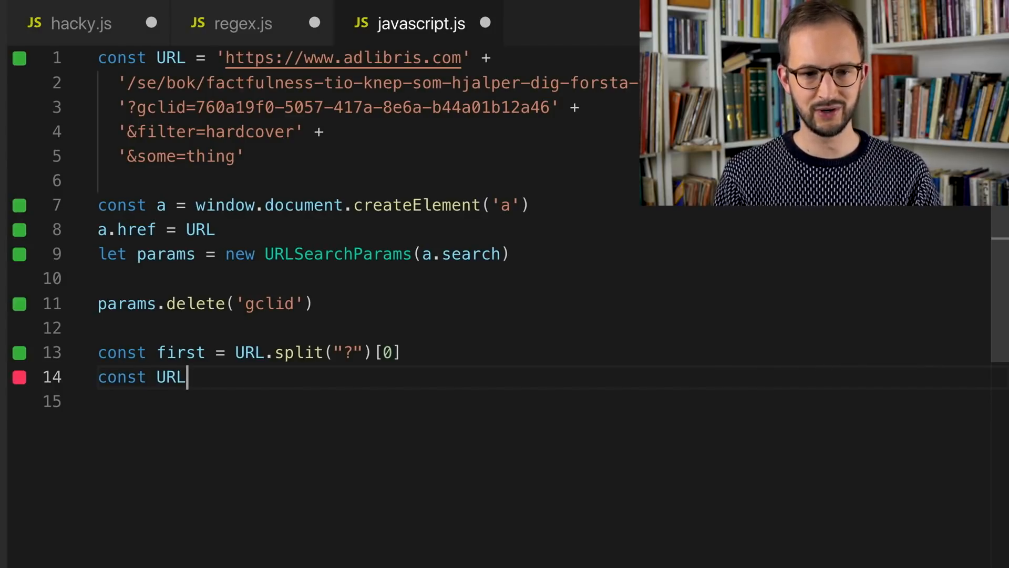
pyautogui.write('withoutGCLID')
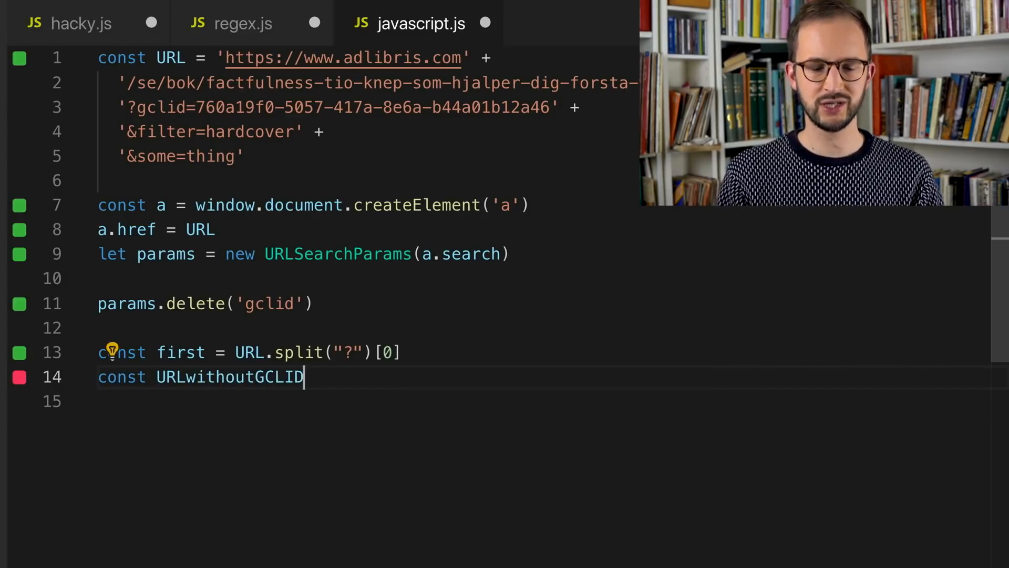
pyautogui.write('=')
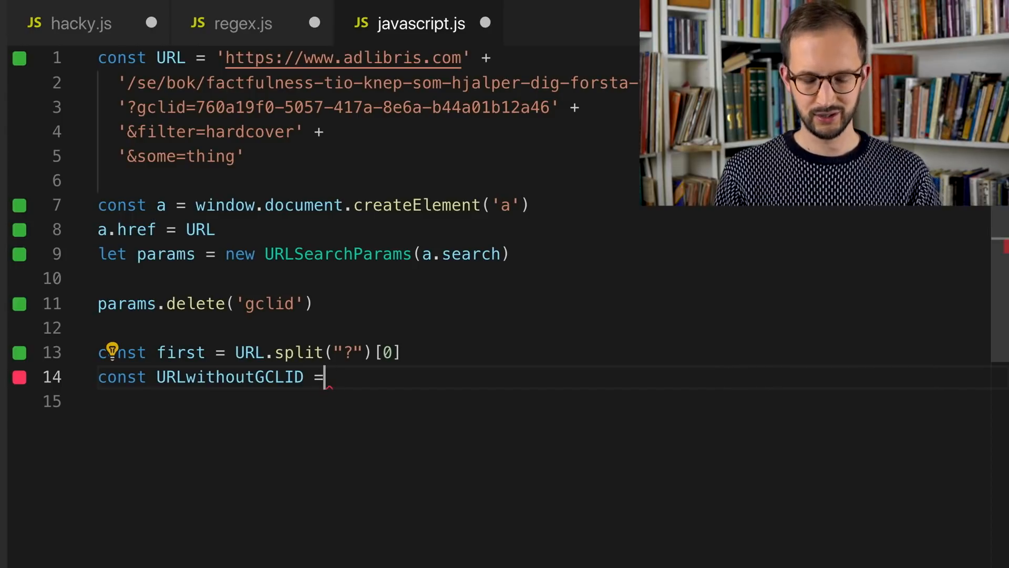
pyautogui.write('`')
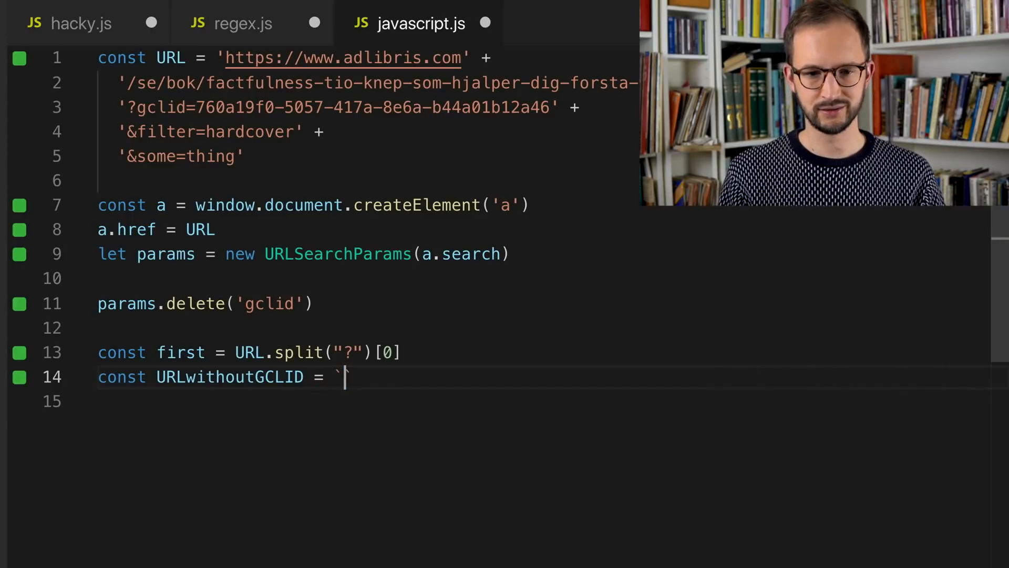
pyautogui.write('$')
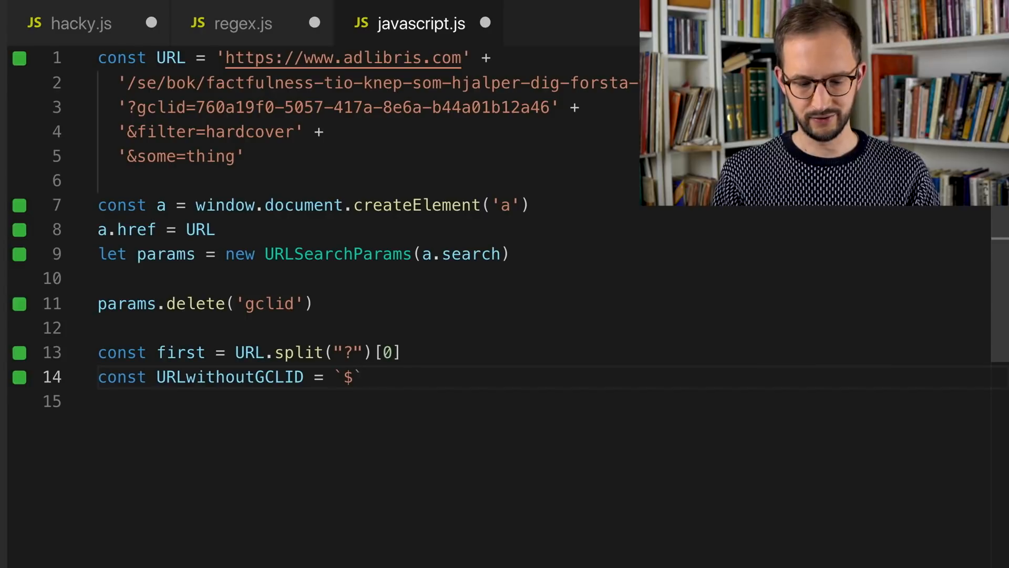
pyautogui.write('{first}')
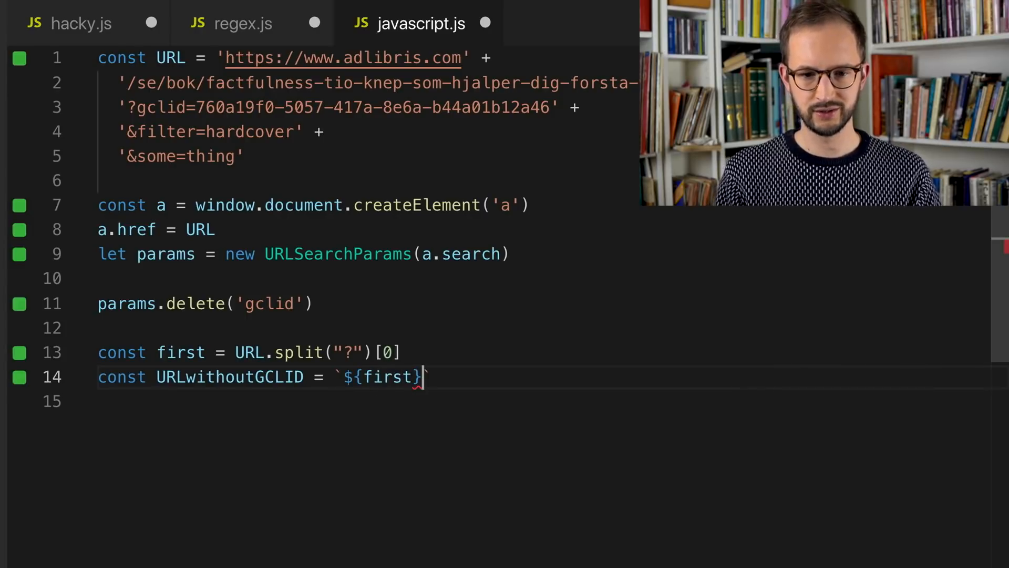
pyautogui.write('?')
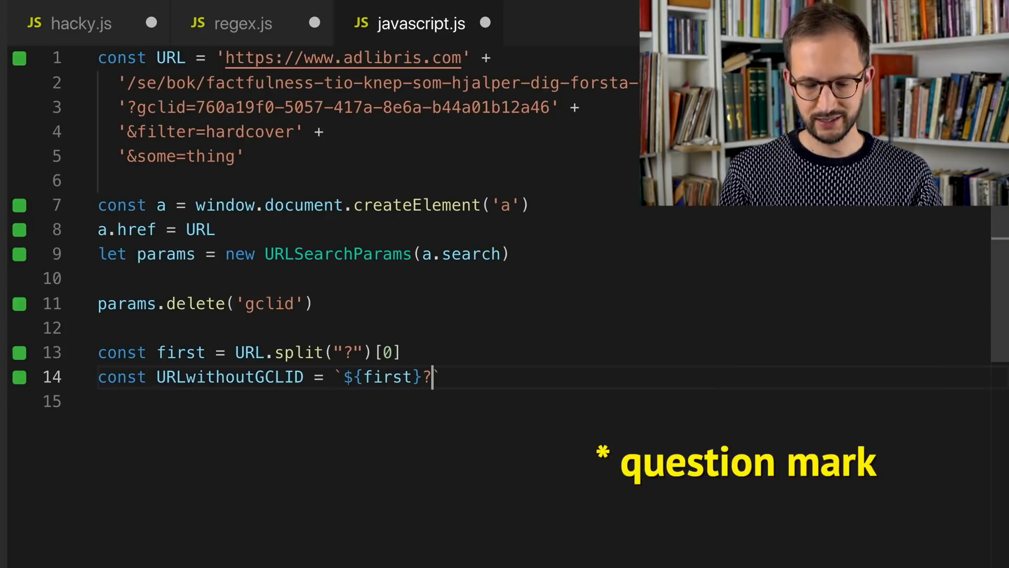
pyautogui.write('{}')
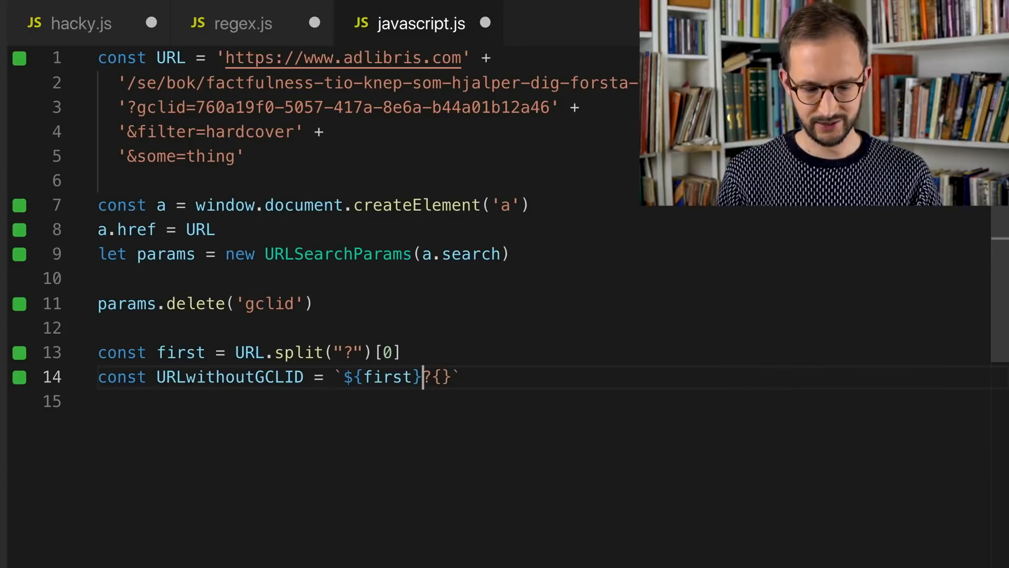
pyautogui.write('${')
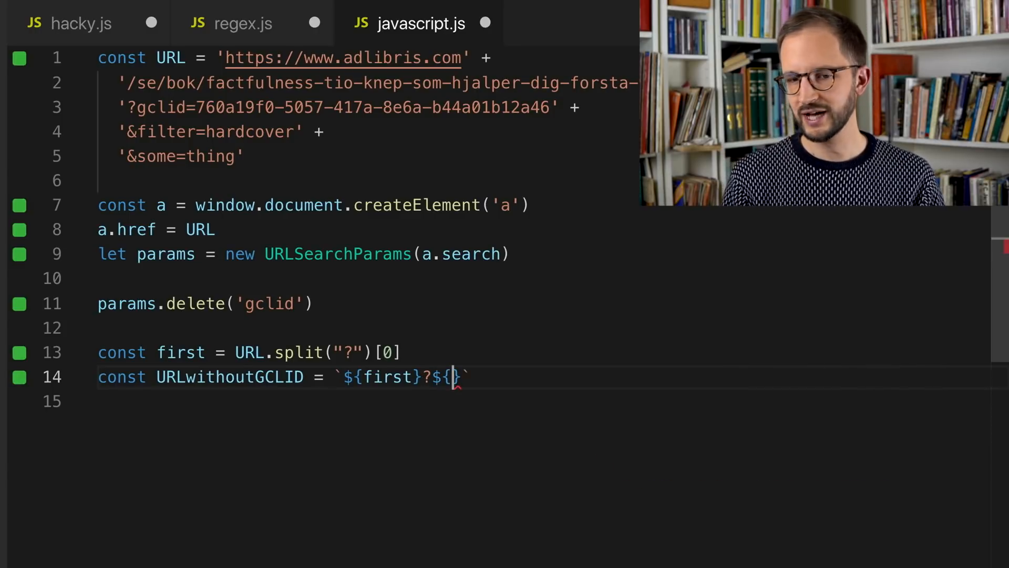
# Add const newParams = params.toString() on a new line and evaluate newParams inline.
pyautogui.press('Enter')
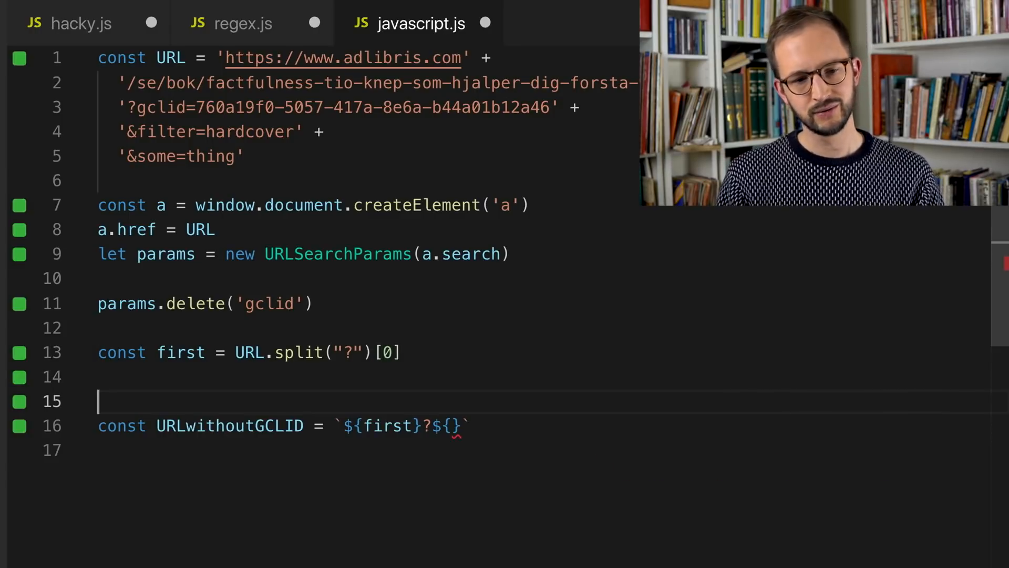
pyautogui.press('Enter')
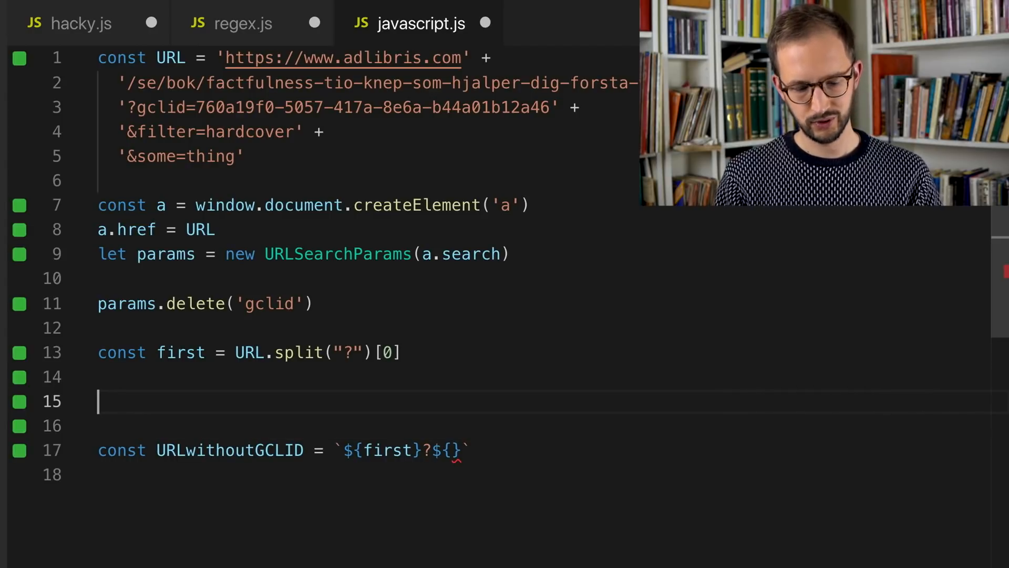
pyautogui.write('const new')
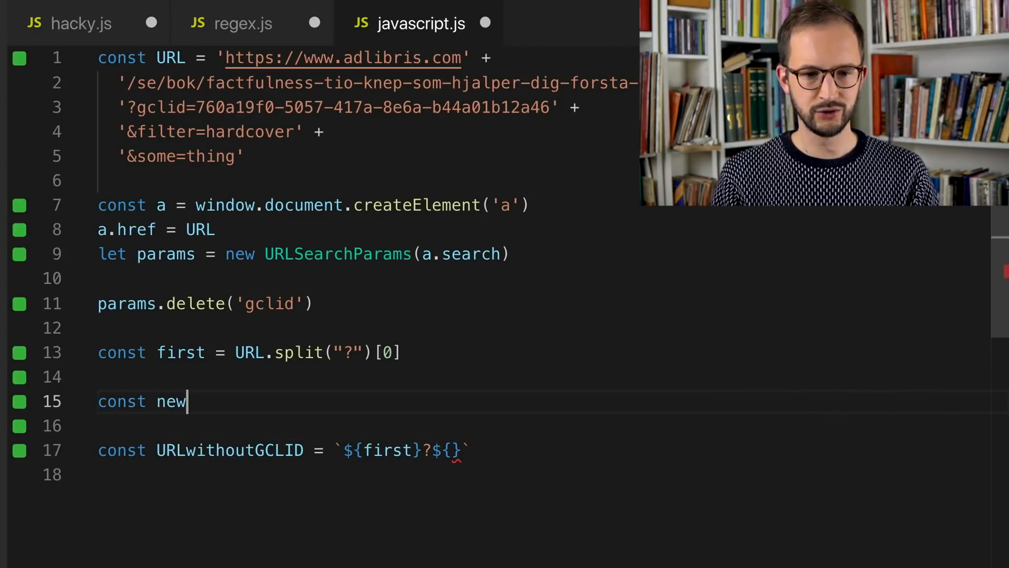
pyautogui.write('Params =')
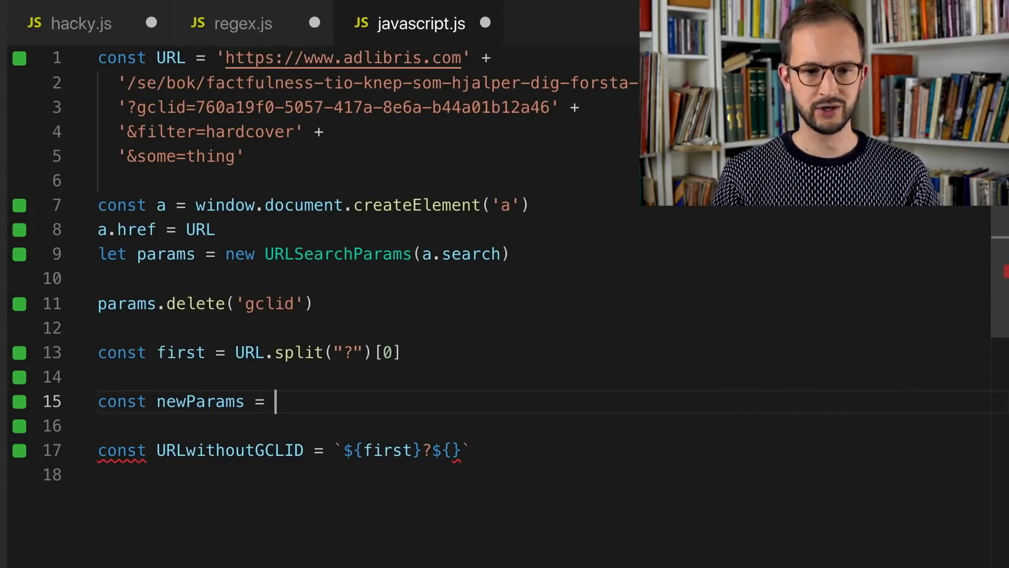
pyautogui.write('params.toString(')
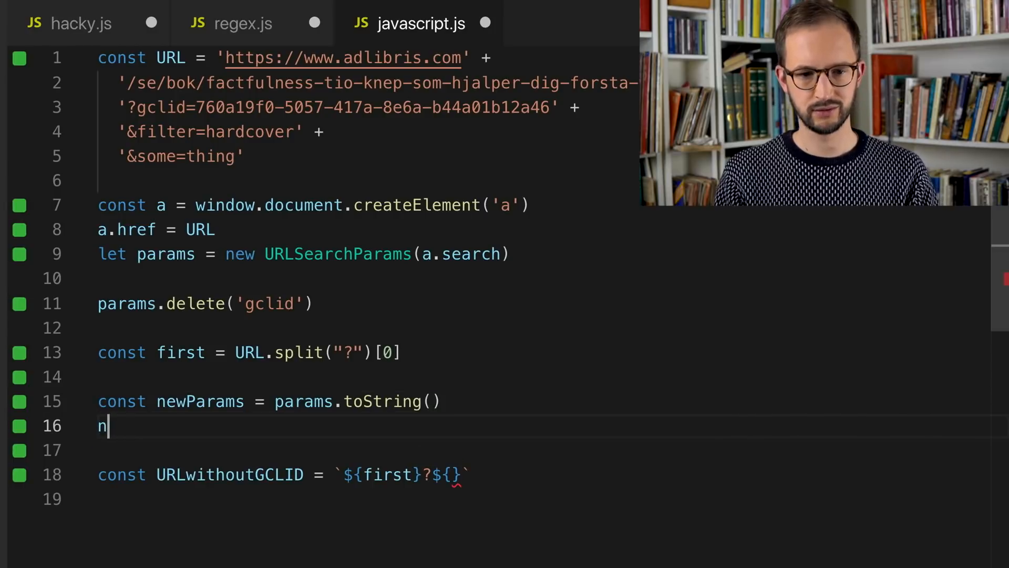
pyautogui.write('ewParams')
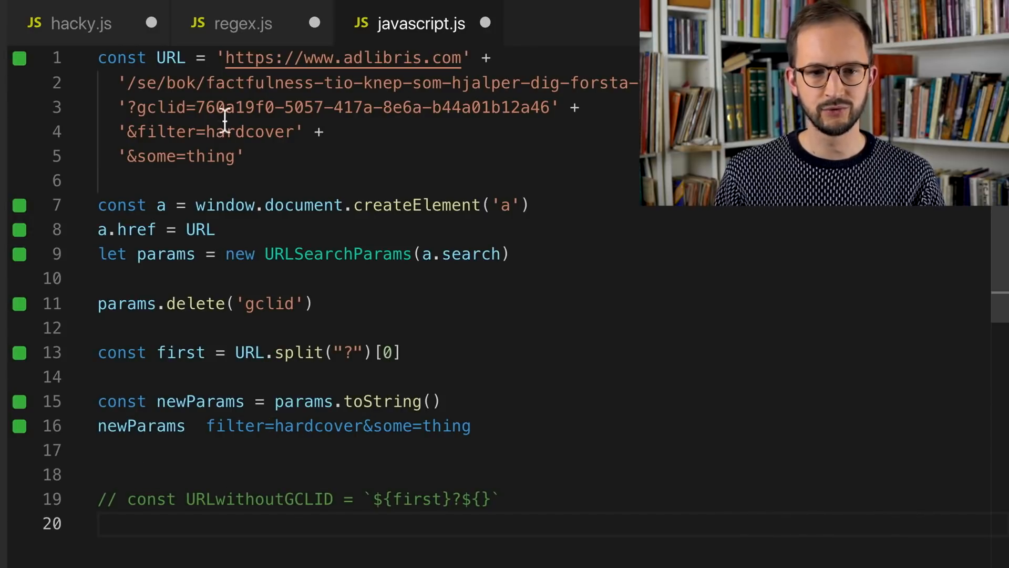
# Replace the URL's leading gclid with hej=monika and append &gclid=760a19f0-5057-417a-8e6a-b44a01b12a46 at the end.
pyautogui.doubleClick(162, 107)
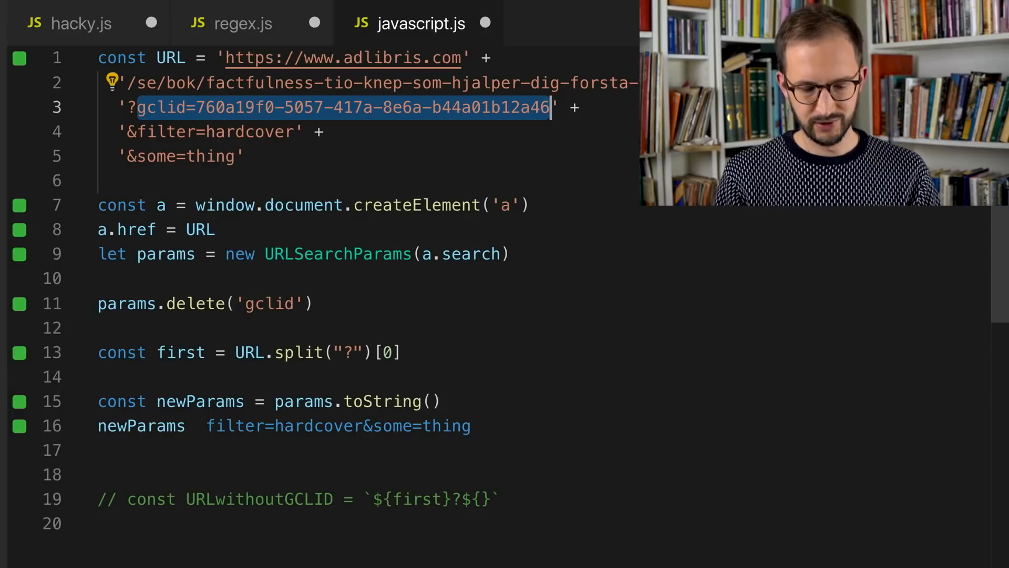
pyautogui.write("hej=monika' +")
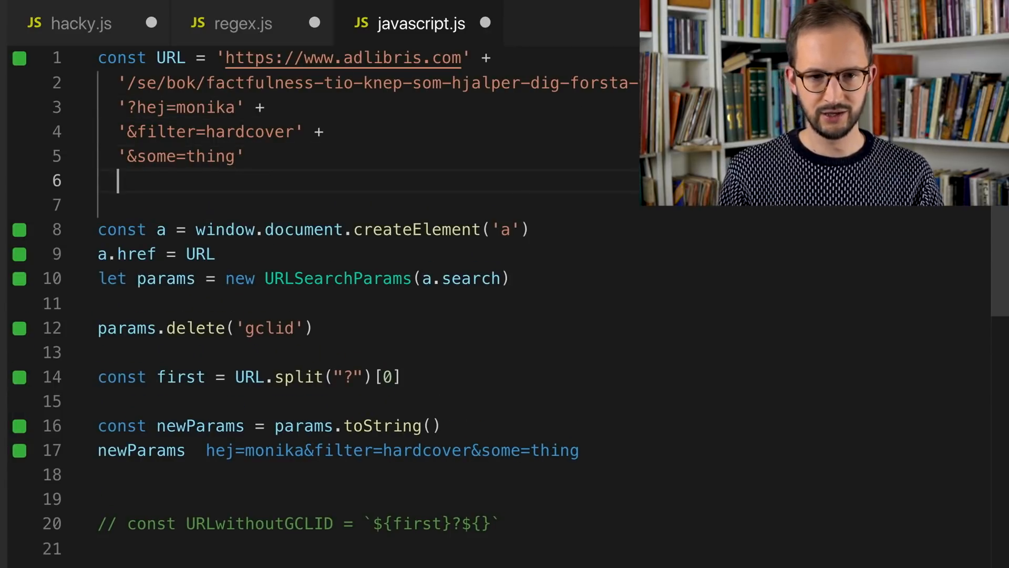
pyautogui.press('Backspace')
pyautogui.write("'")
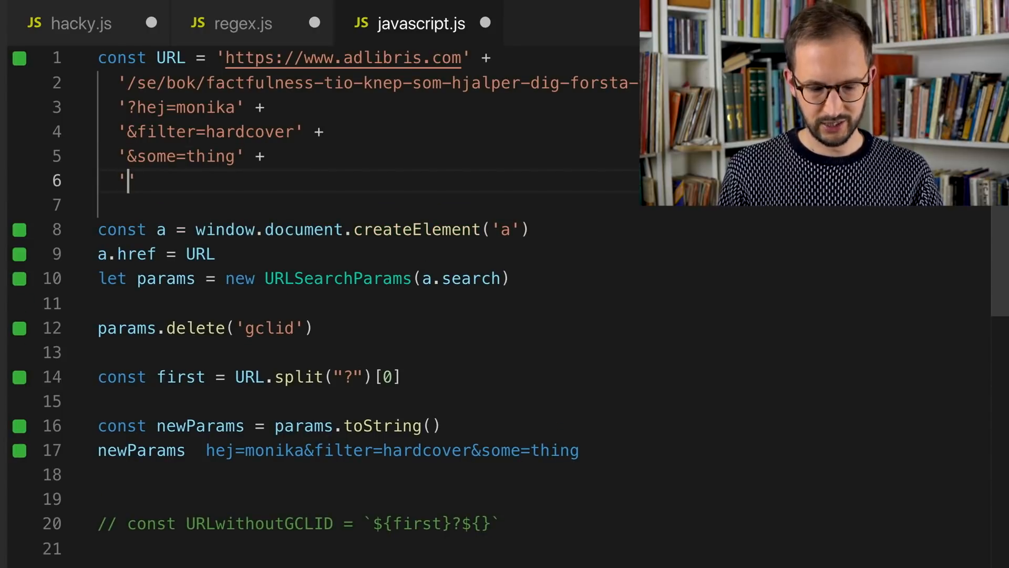
pyautogui.write('gclid=760a19f0-5057-417a-8e6a-b44a01b12a46')
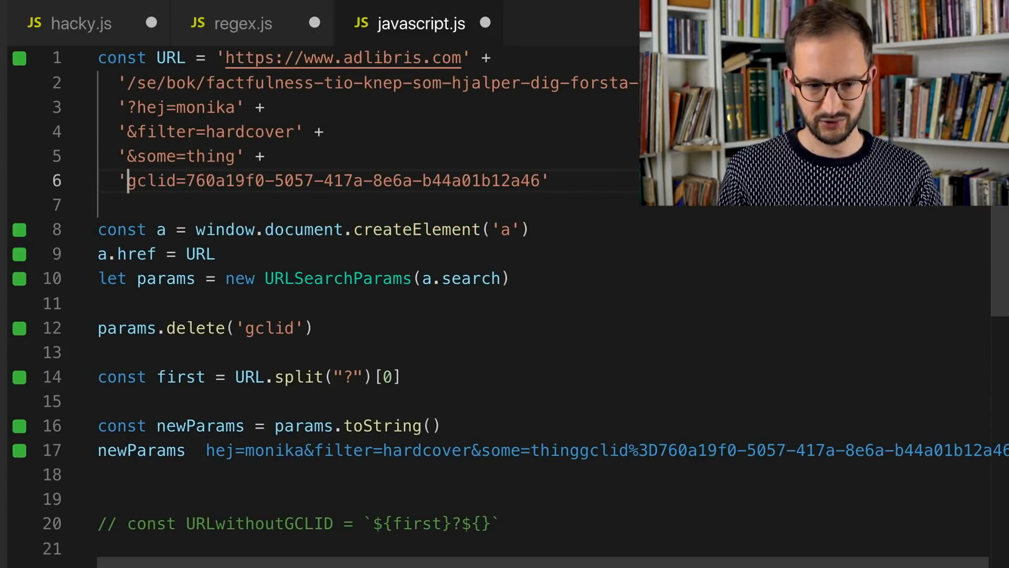
pyautogui.write('&')
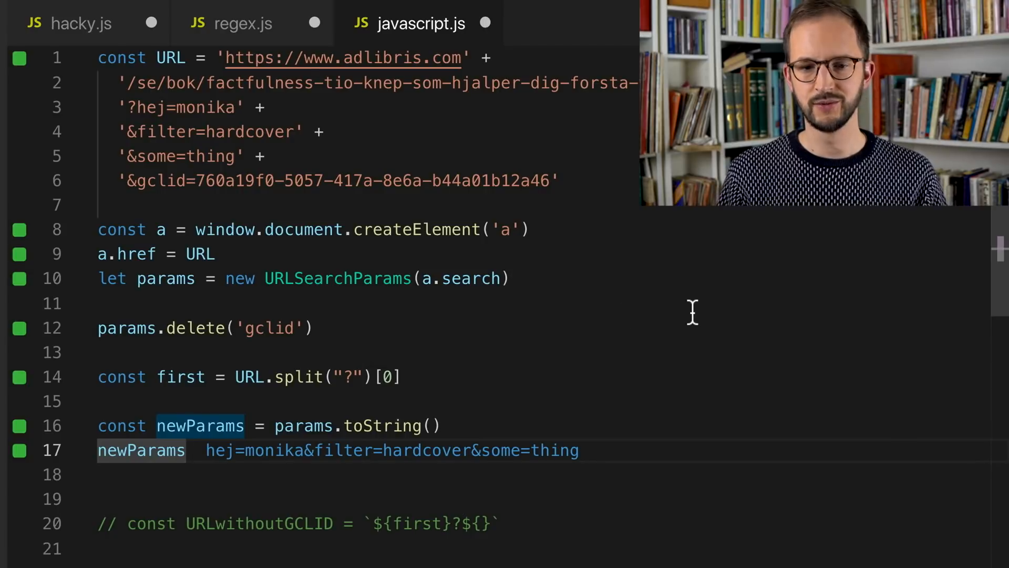
pyautogui.moveTo(618, 356)
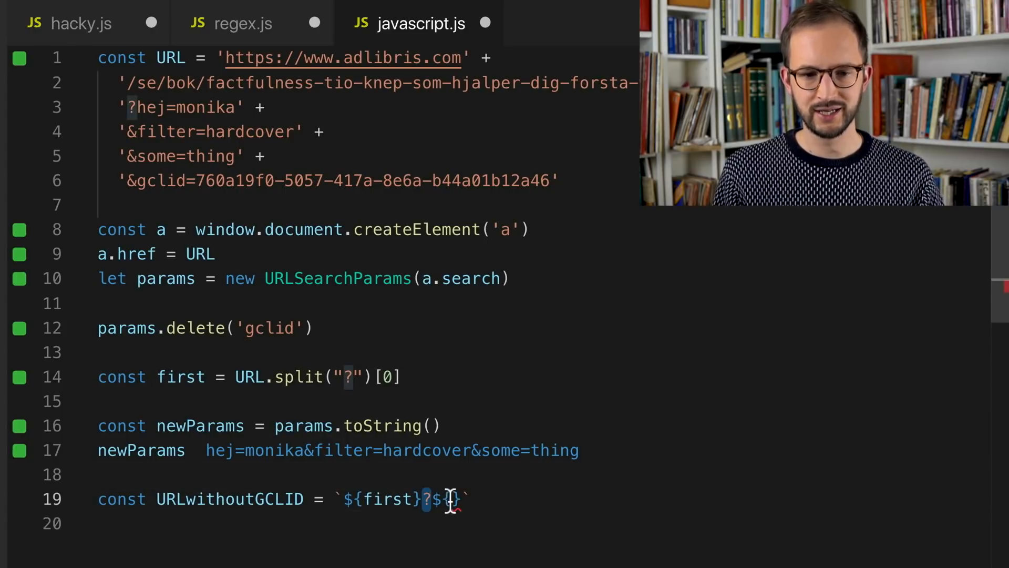
# Insert newParams into the URLwithoutGCLID template and evaluate URLwithoutGCLID to view the gclid-free URL.
pyautogui.write('newParams')
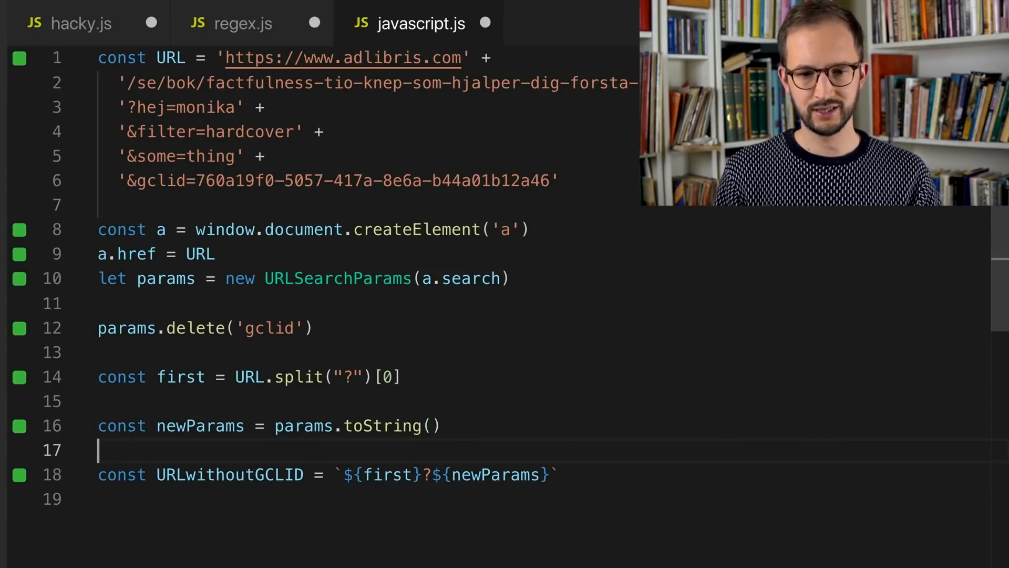
pyautogui.write('UR')
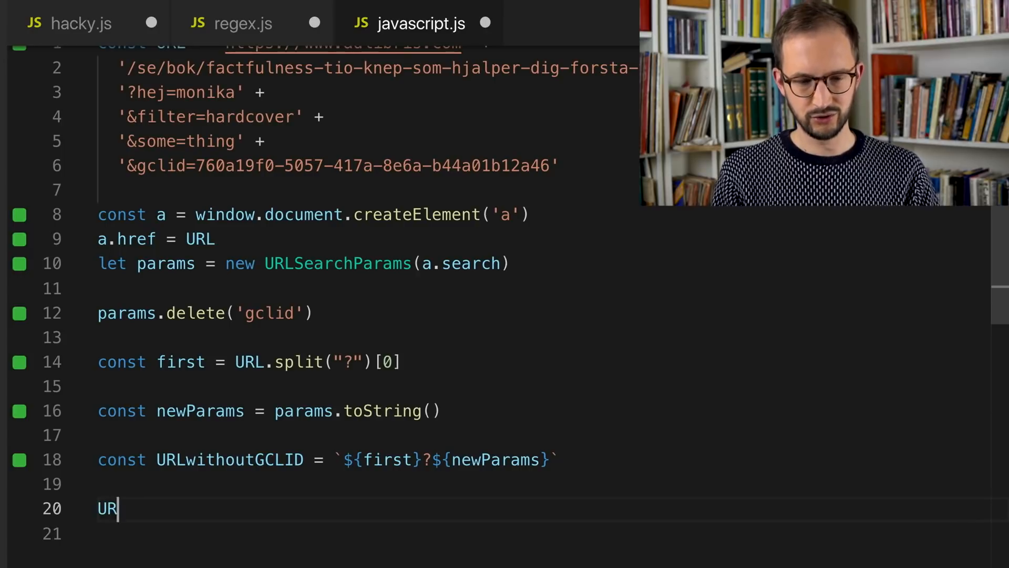
pyautogui.write('LwithoutGCLID')
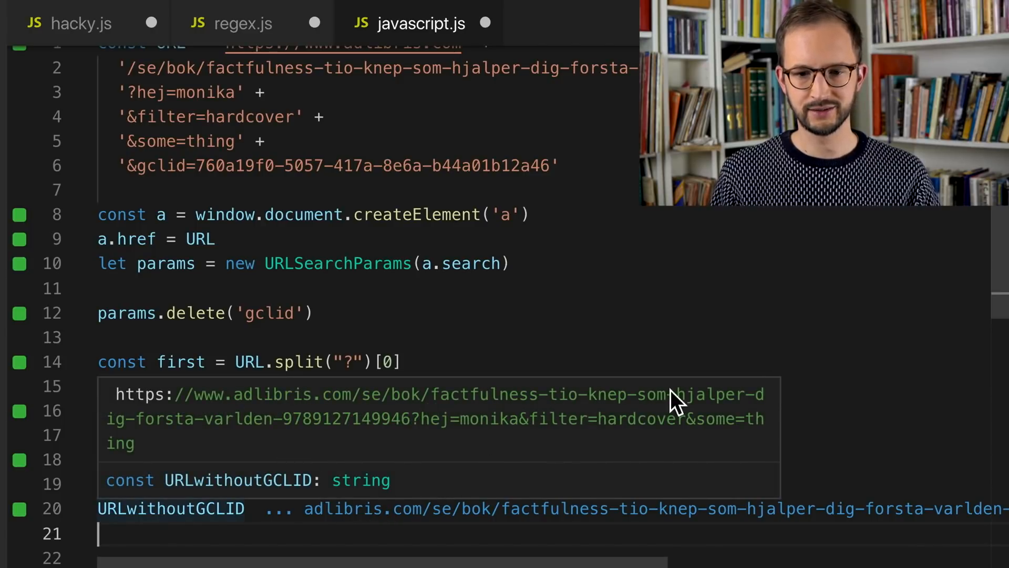
pyautogui.moveTo(669, 394); pyautogui.dragTo(129, 443)
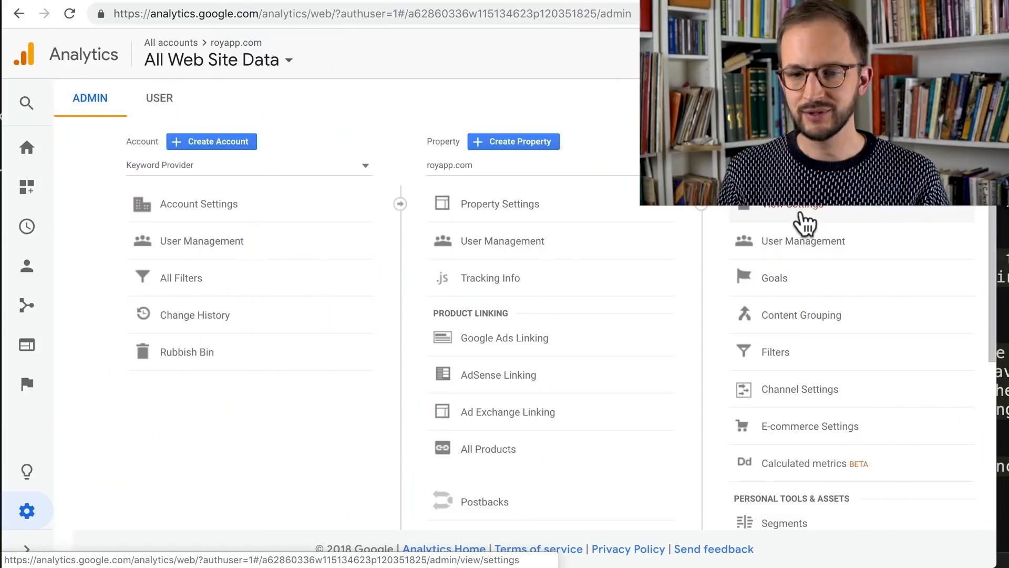
# In the view settings, enter 'gclid, filter,' under Exclude URL Query Parameters.
pyautogui.click(783, 219)
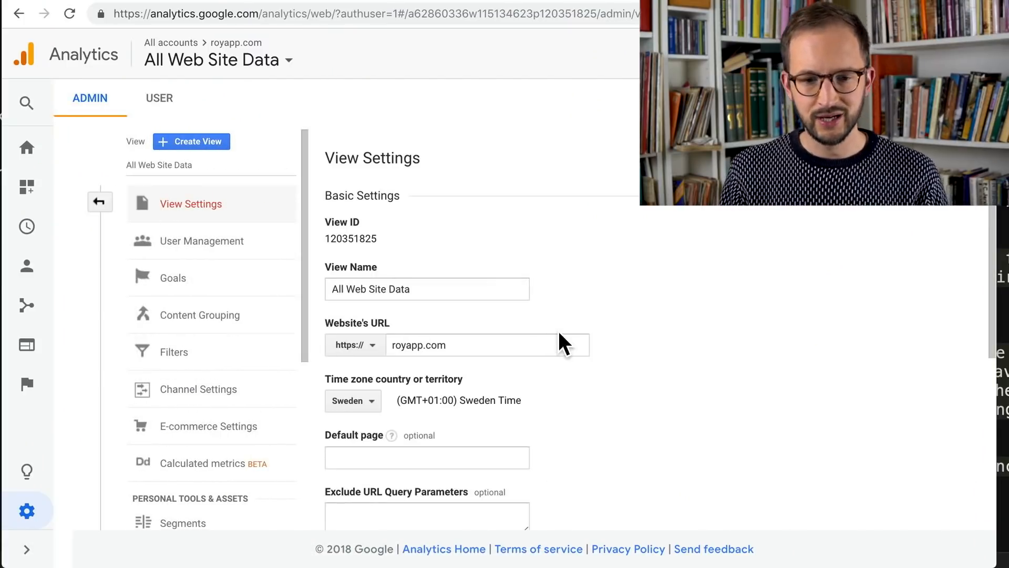
pyautogui.scroll(-3)
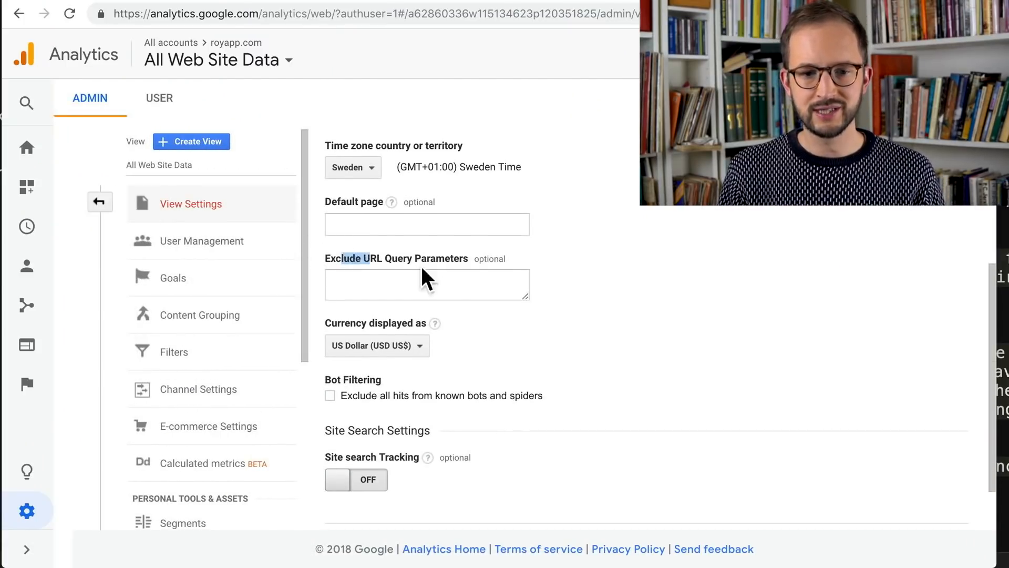
pyautogui.write('g')
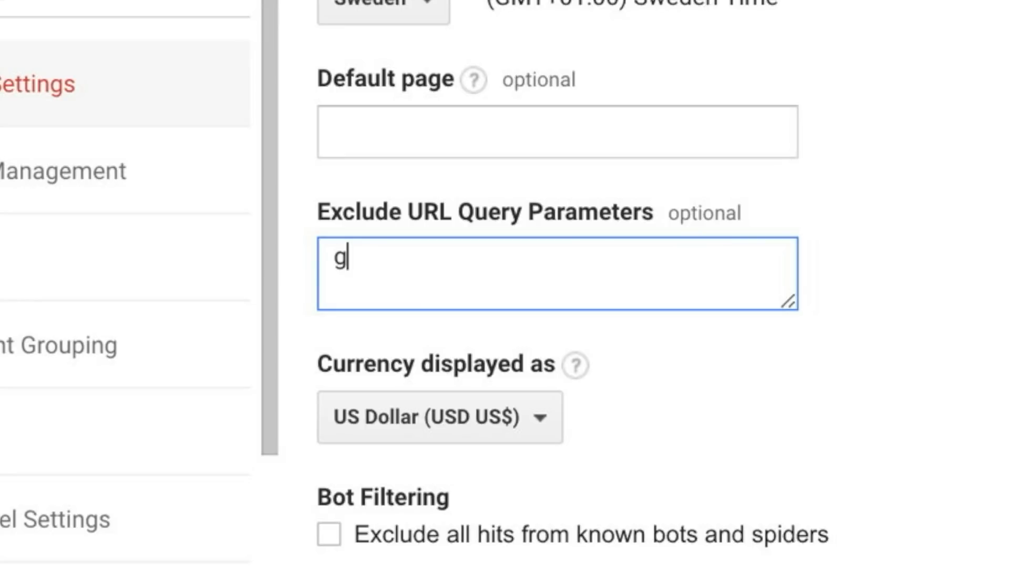
pyautogui.write('clid, fi')
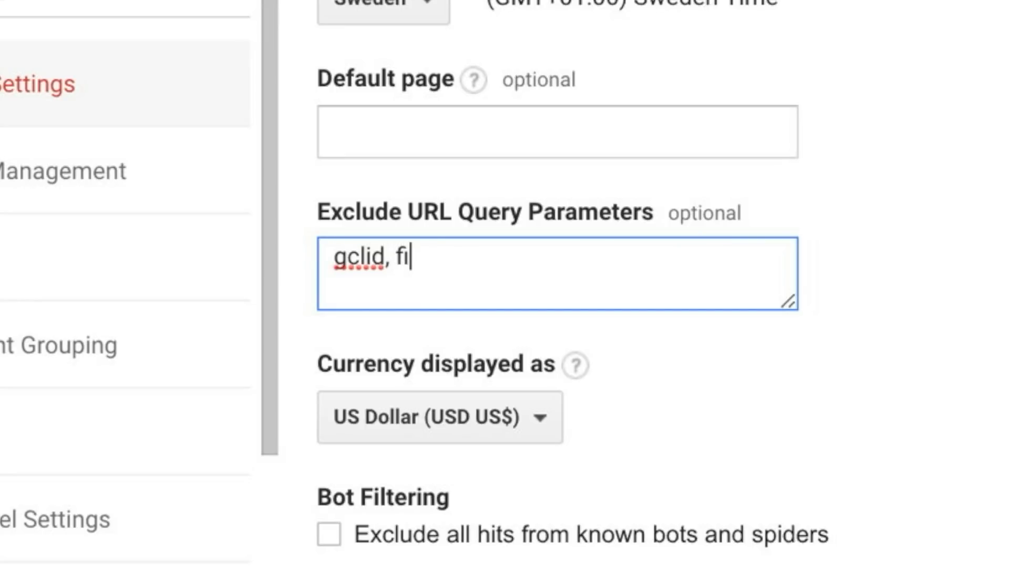
pyautogui.write('lter,')
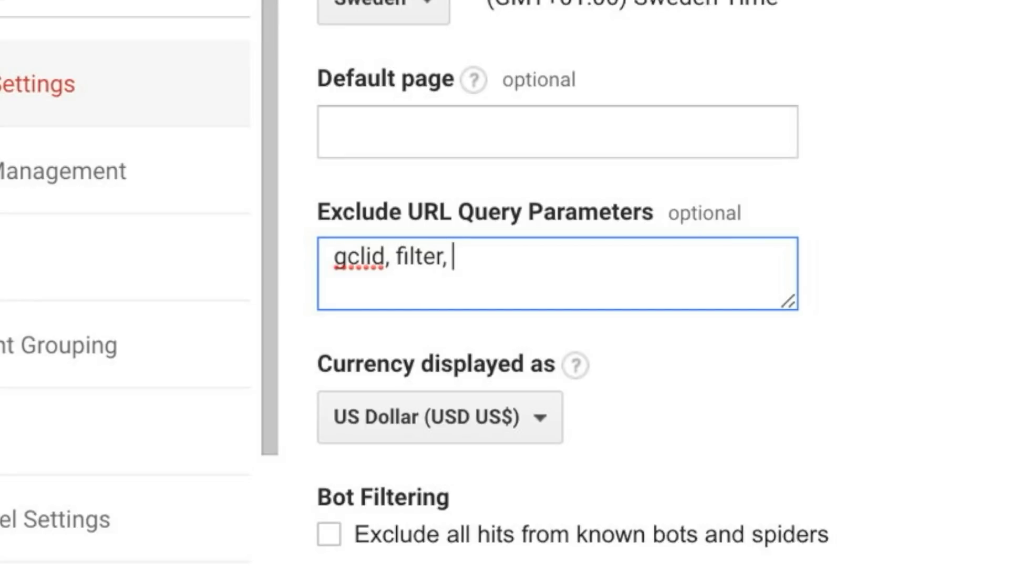